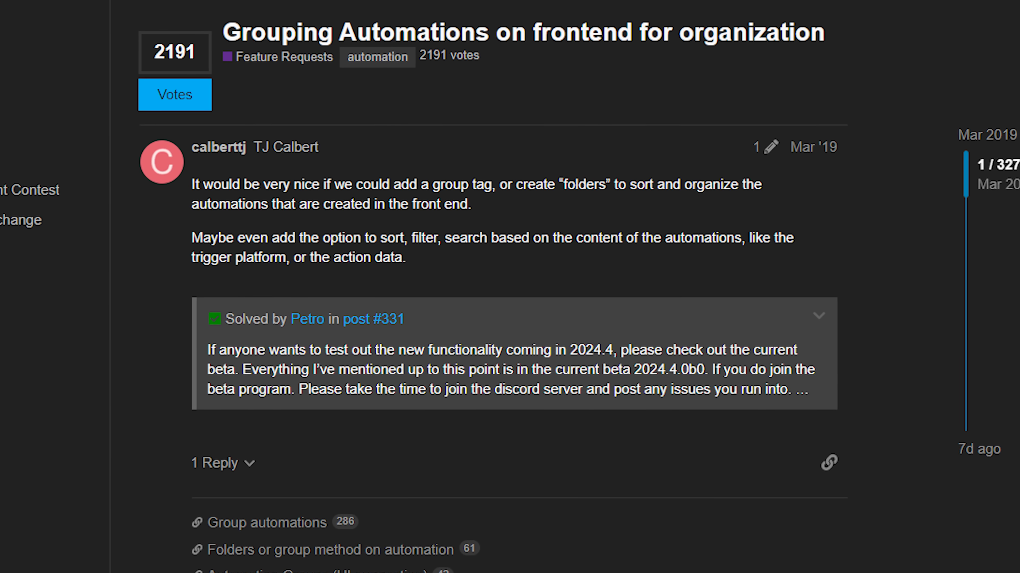
Scroll through the Grouping Automations feature request thread on the Community forum
scroll(down, 3)
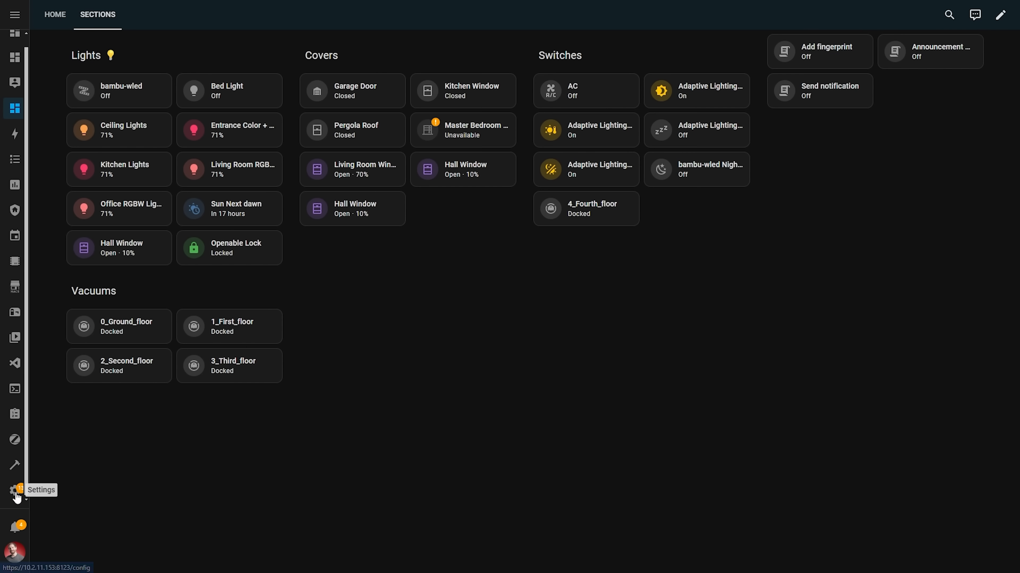
Go from Settings to Automations & Scenes and review the grouping, sort and filter options
click(14, 490)
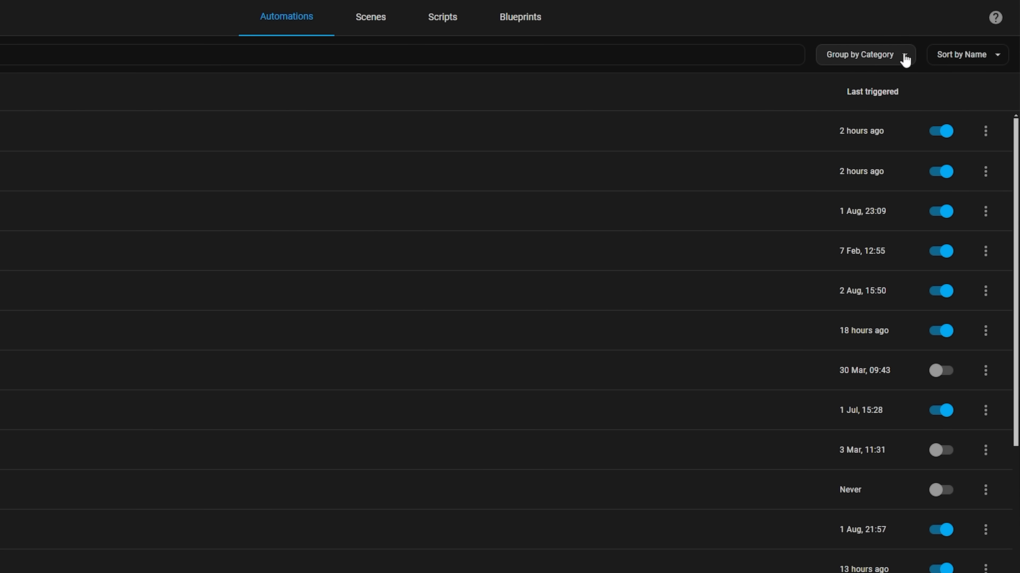
click(861, 55)
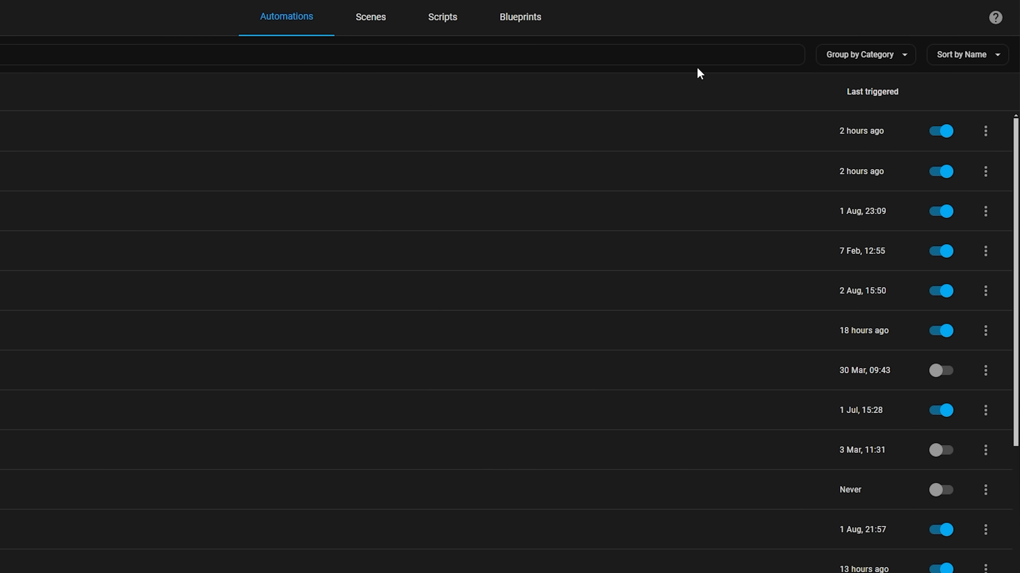
click(71, 54)
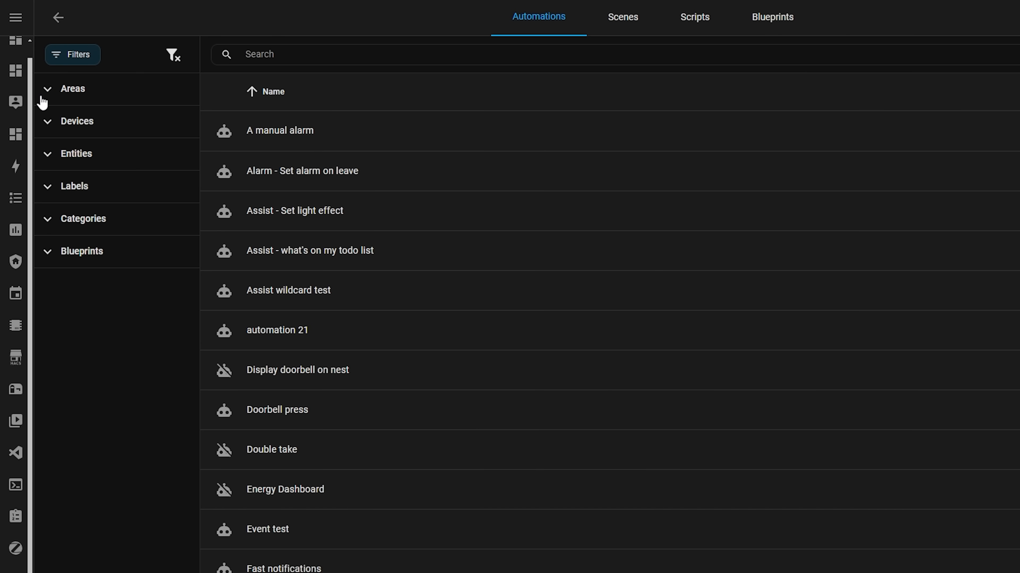
mouse_move(87, 219)
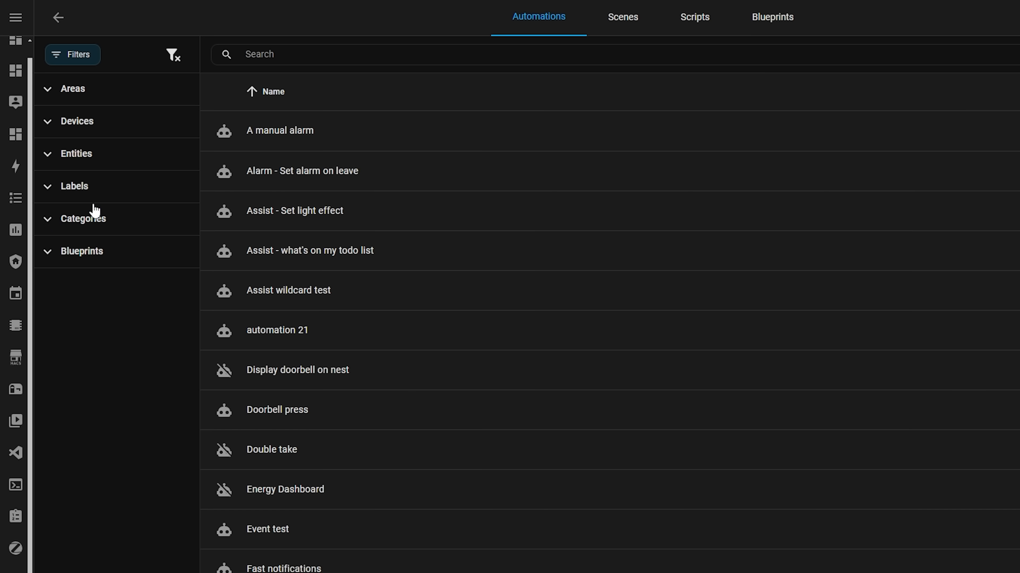
click(83, 218)
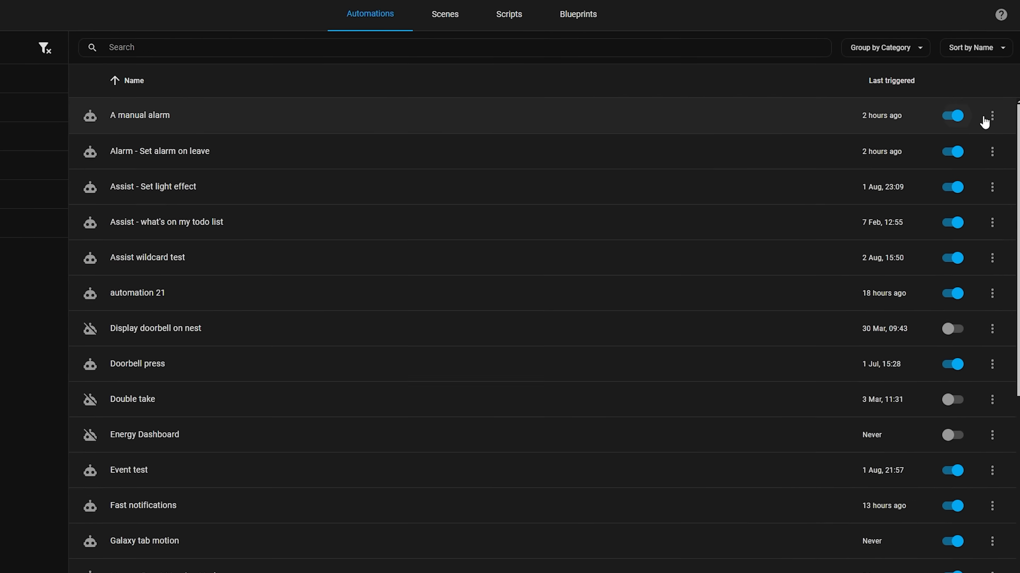
Assign A manual alarm to a new Alarm category and expand the category filters
click(991, 115)
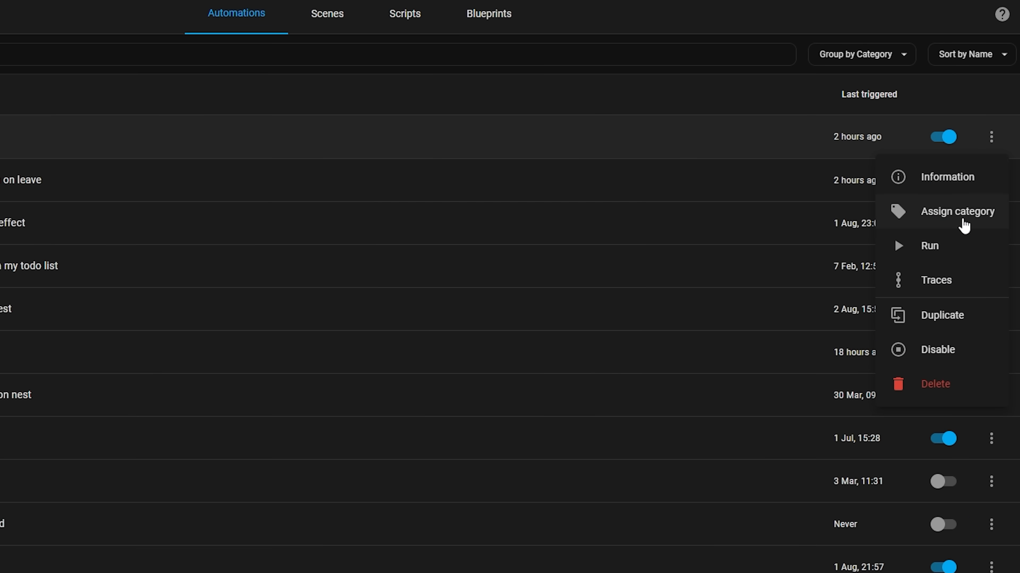
click(956, 212)
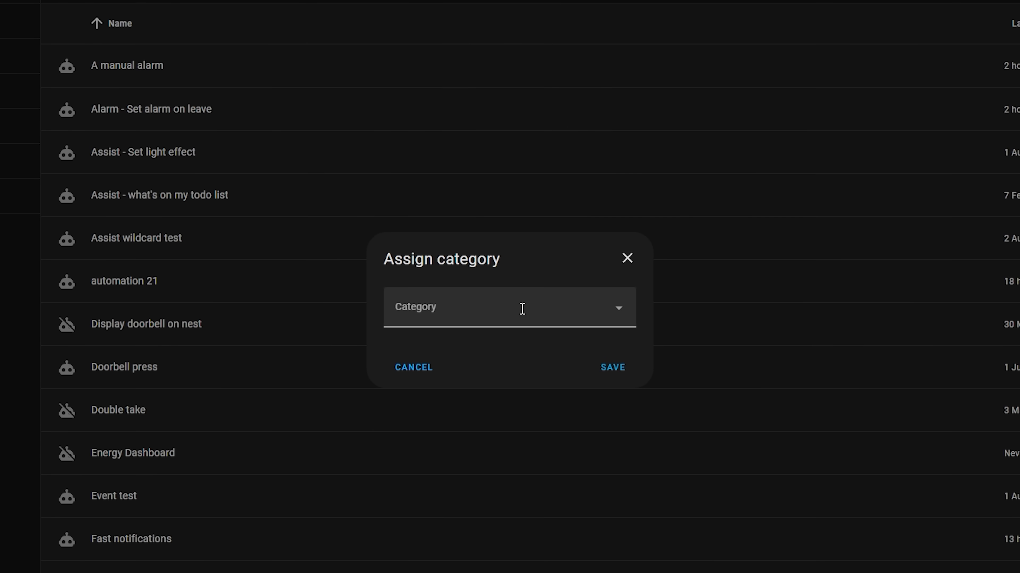
text(Ala)
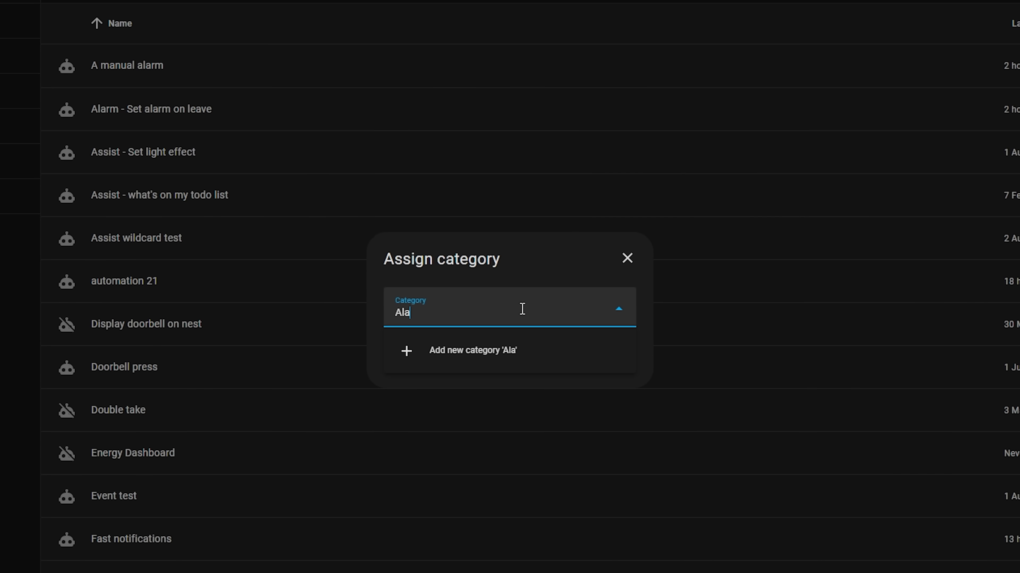
click(474, 351)
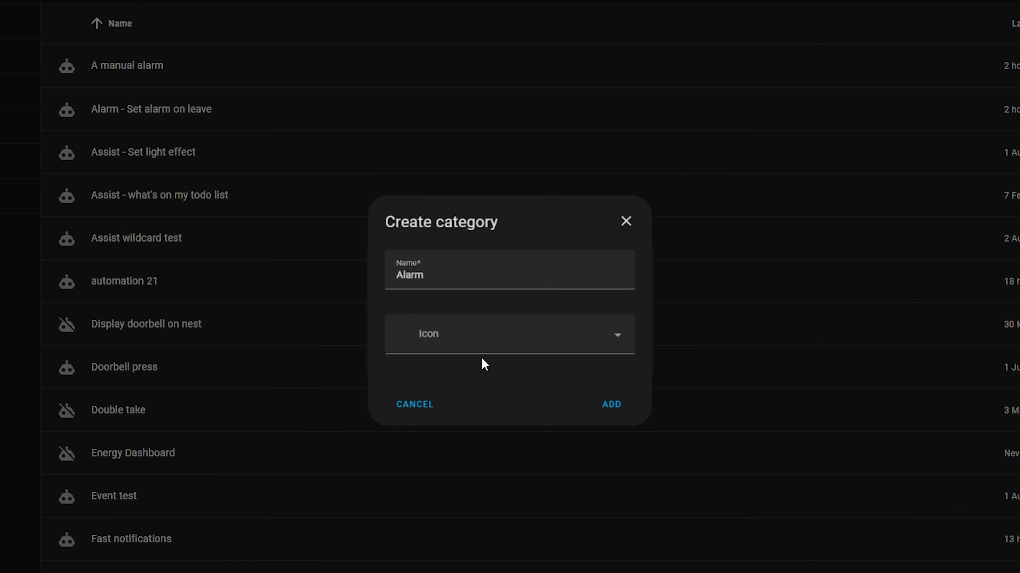
click(510, 334)
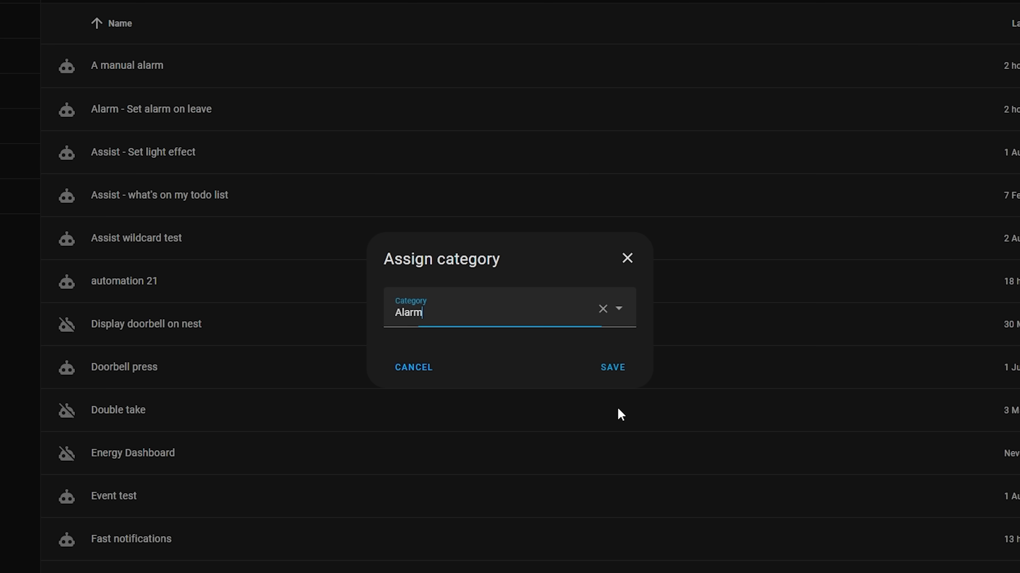
click(611, 367)
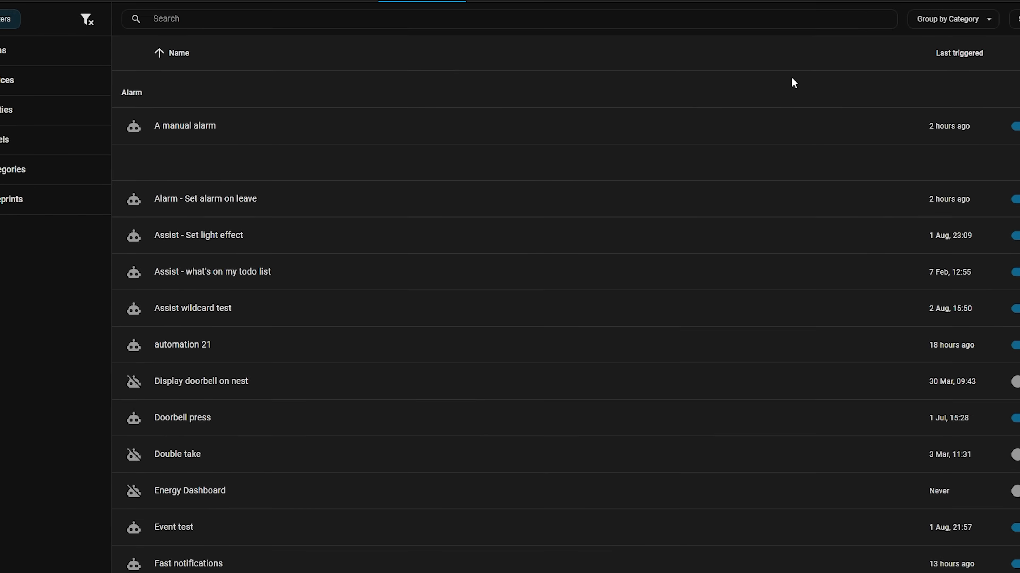
click(951, 19)
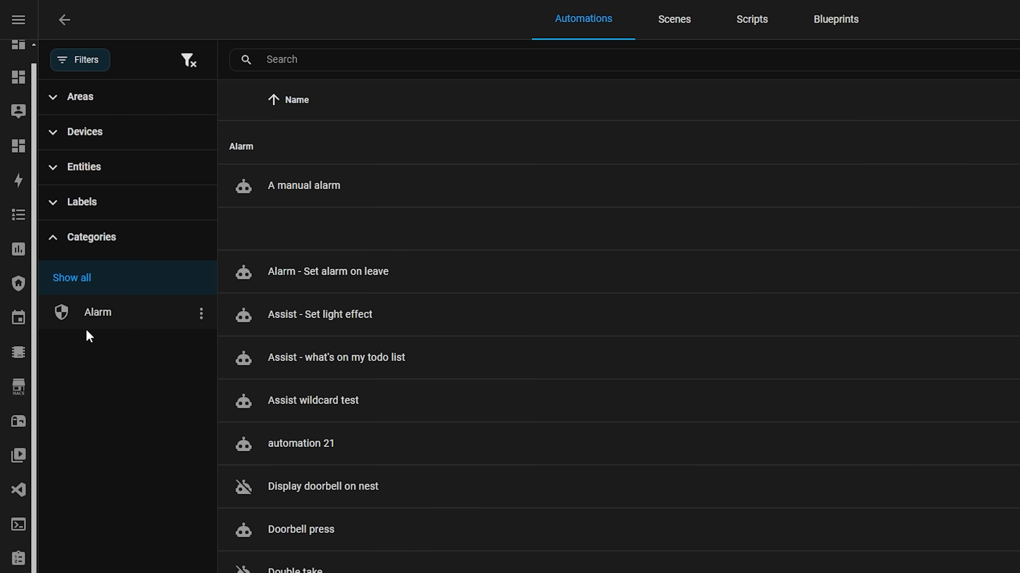
Try sorting automations by last triggered and state, then back by name
click(98, 313)
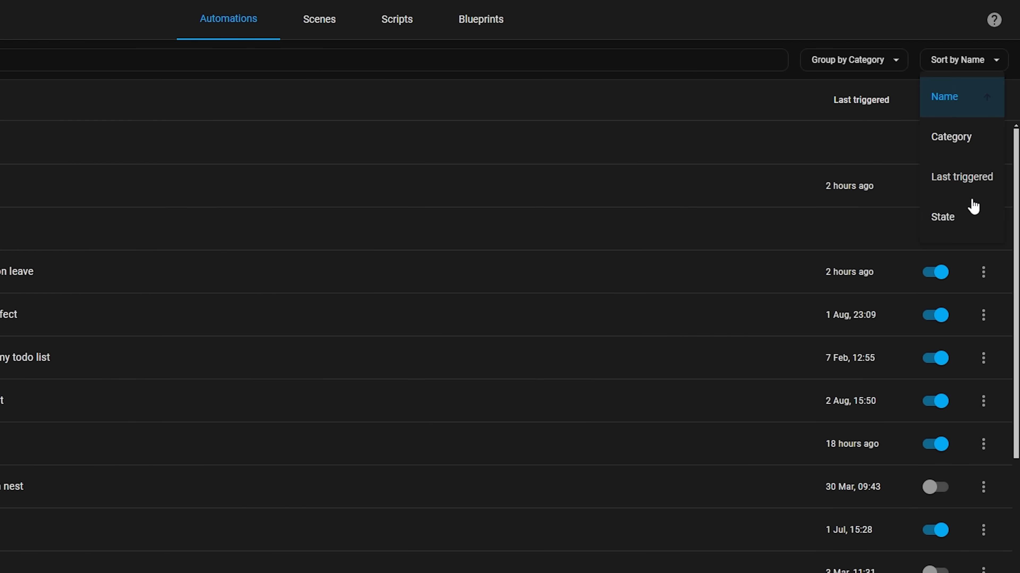
click(961, 177)
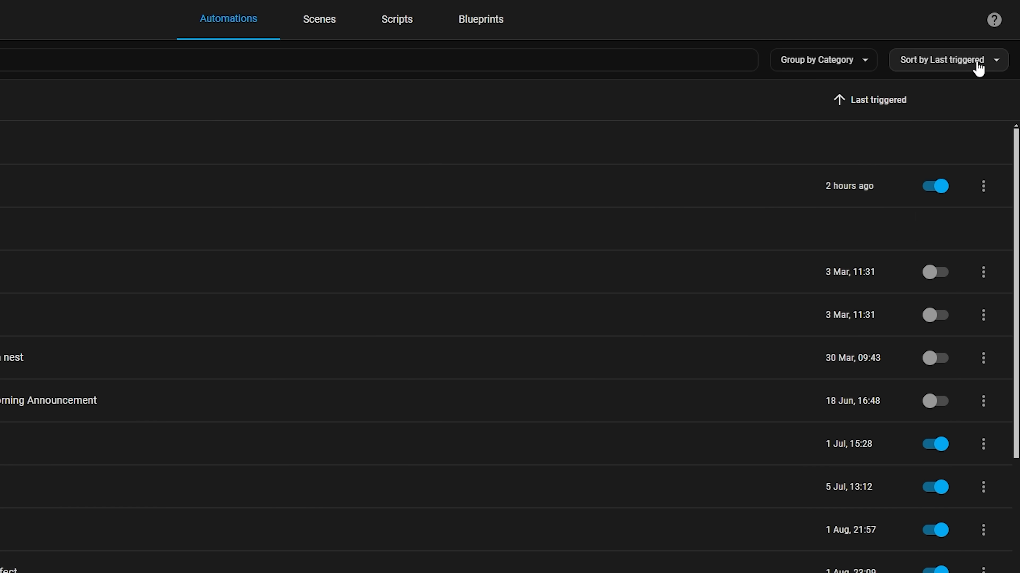
click(948, 59)
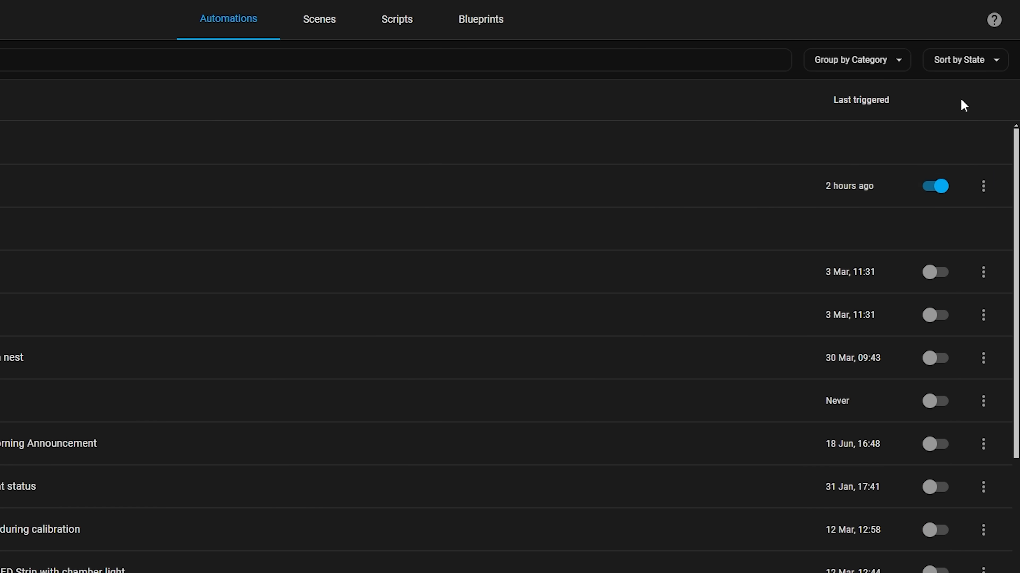
click(965, 59)
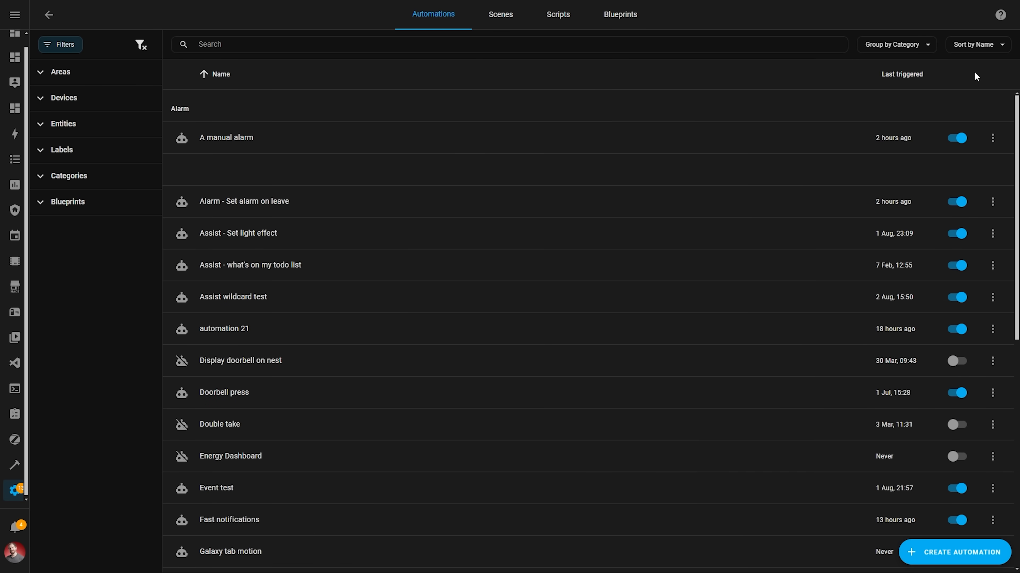
Filter the list to the Alarm category, then show all automations again
click(68, 176)
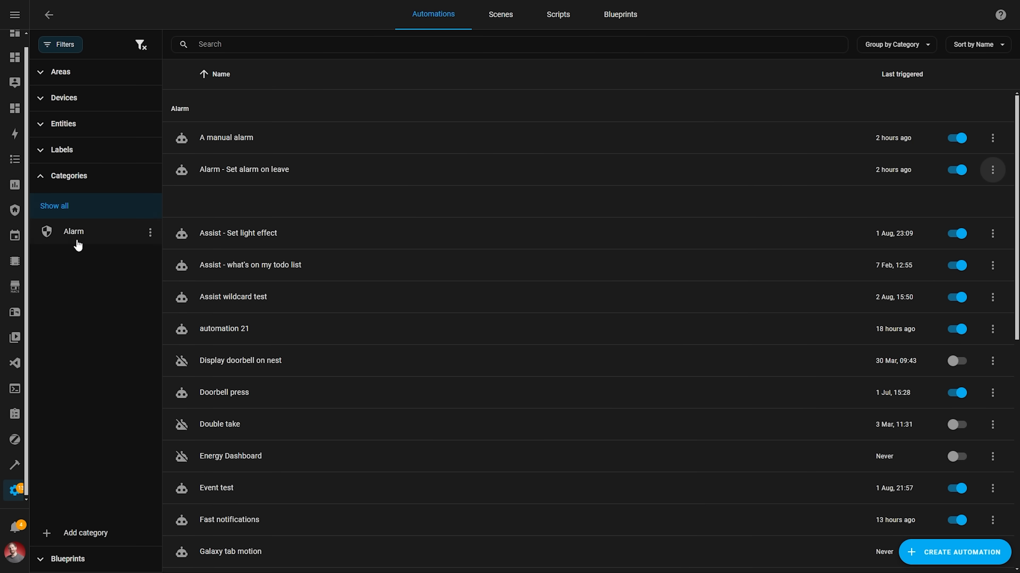
click(73, 231)
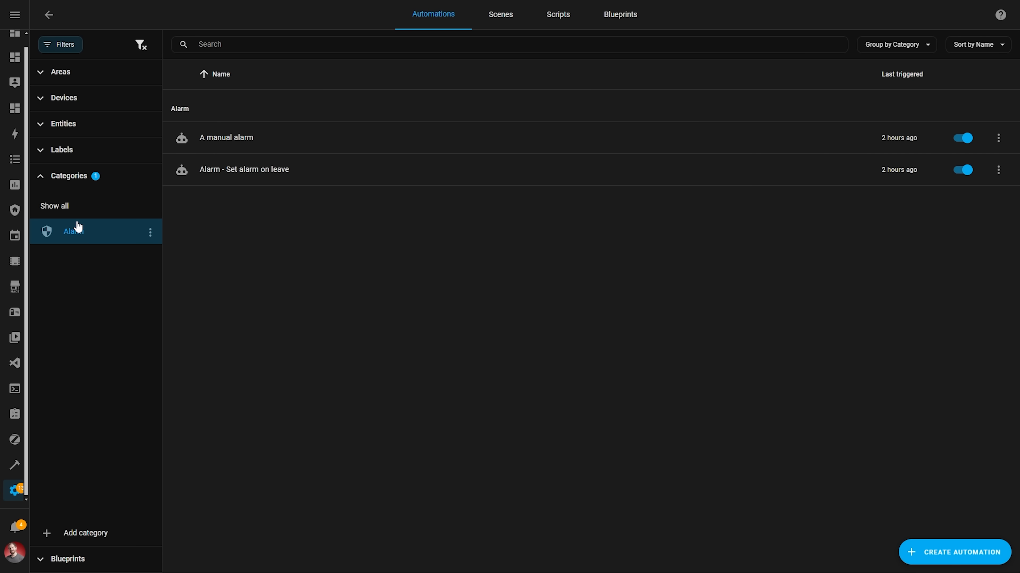
click(54, 206)
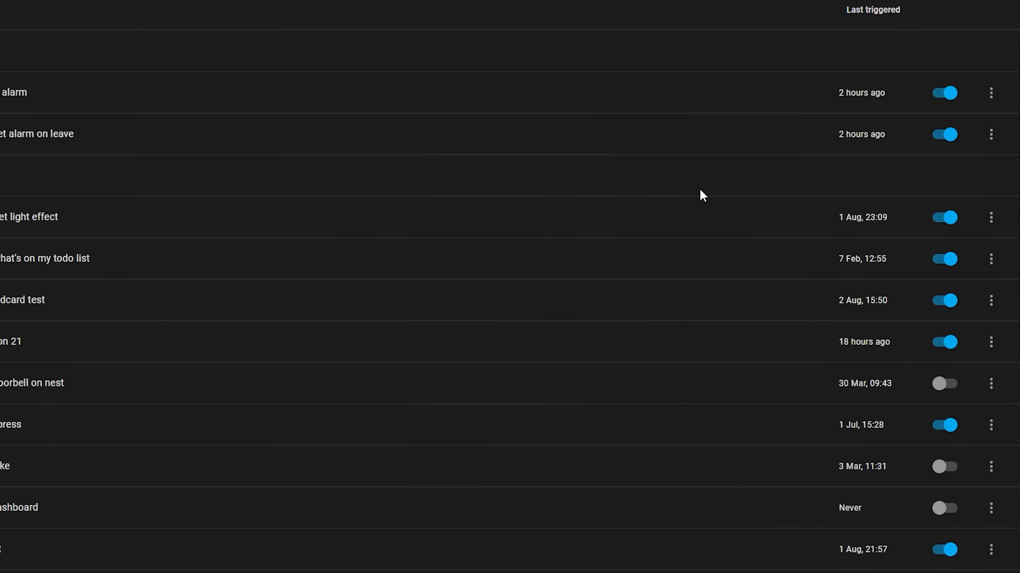
Open Assist - Set light effect's entity settings and tag it with the Lights label
click(991, 218)
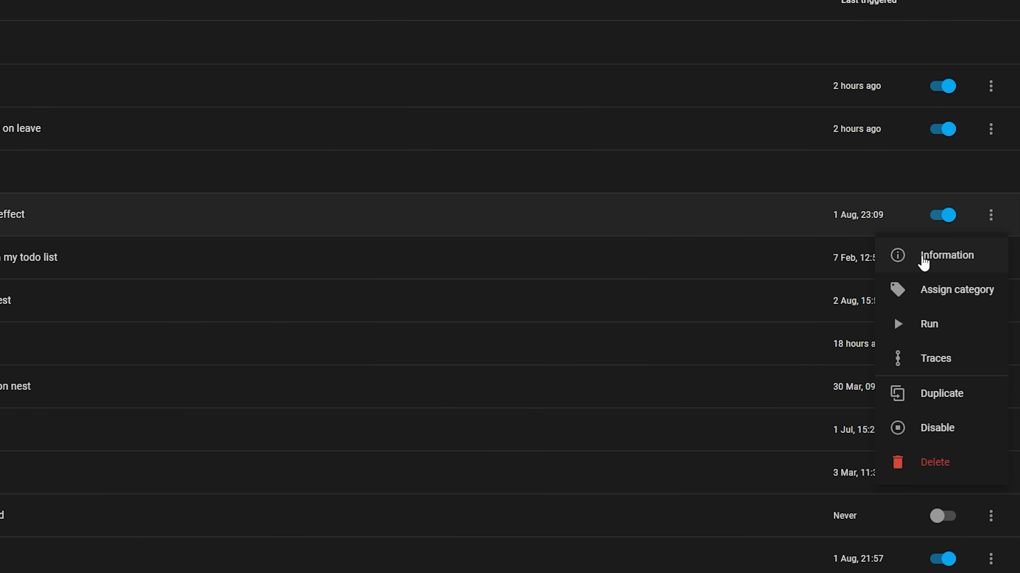
click(946, 255)
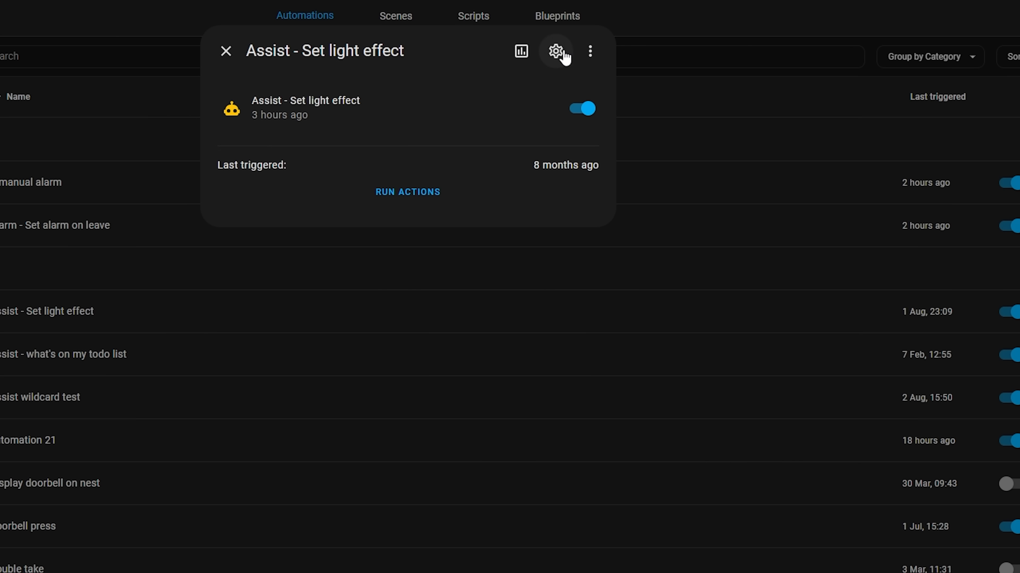
click(556, 51)
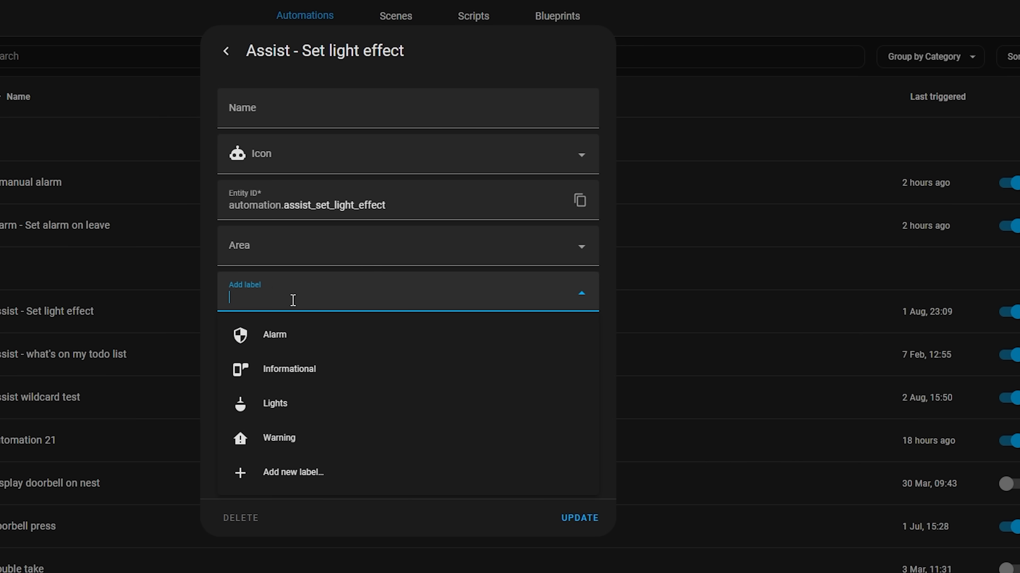
mouse_move(294, 438)
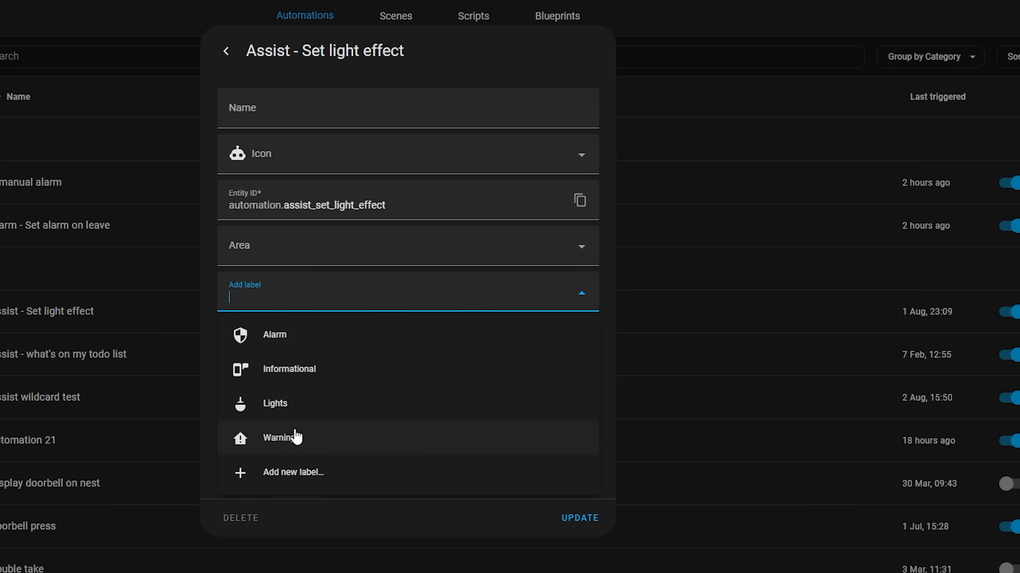
click(275, 403)
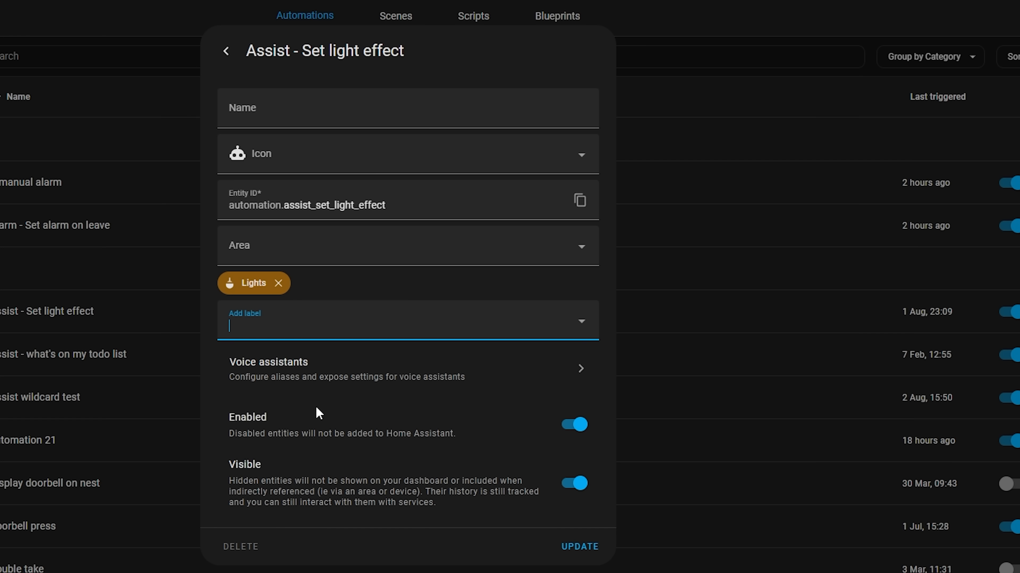
click(403, 320)
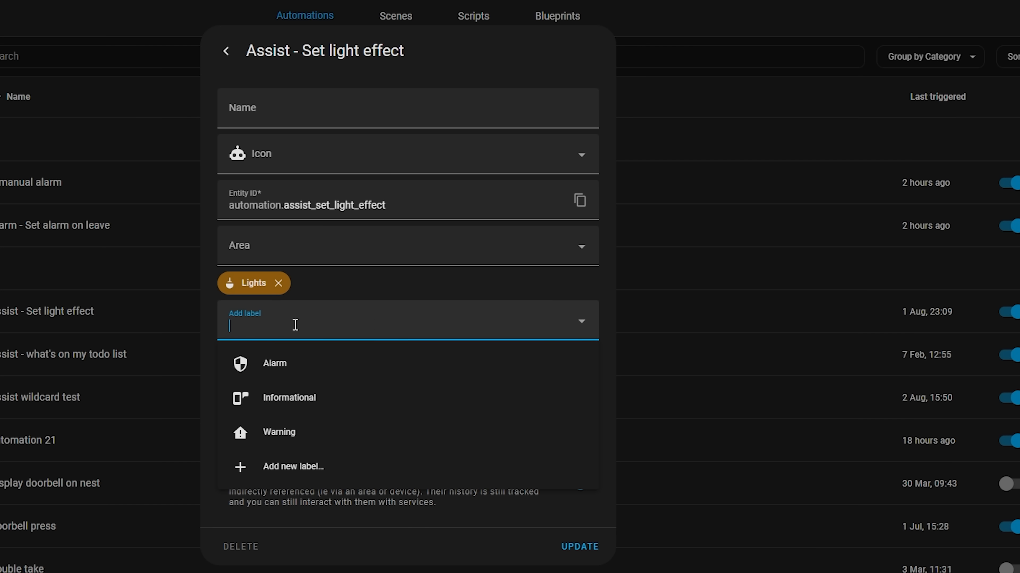
Create a new purple Assist label with the account-voice icon for the automation
text(Assist)
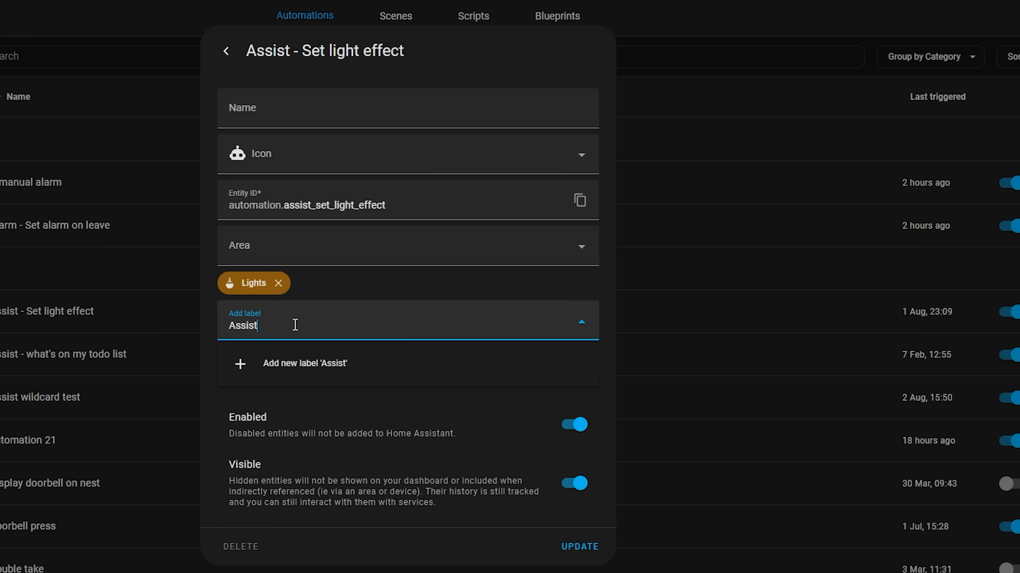
click(304, 363)
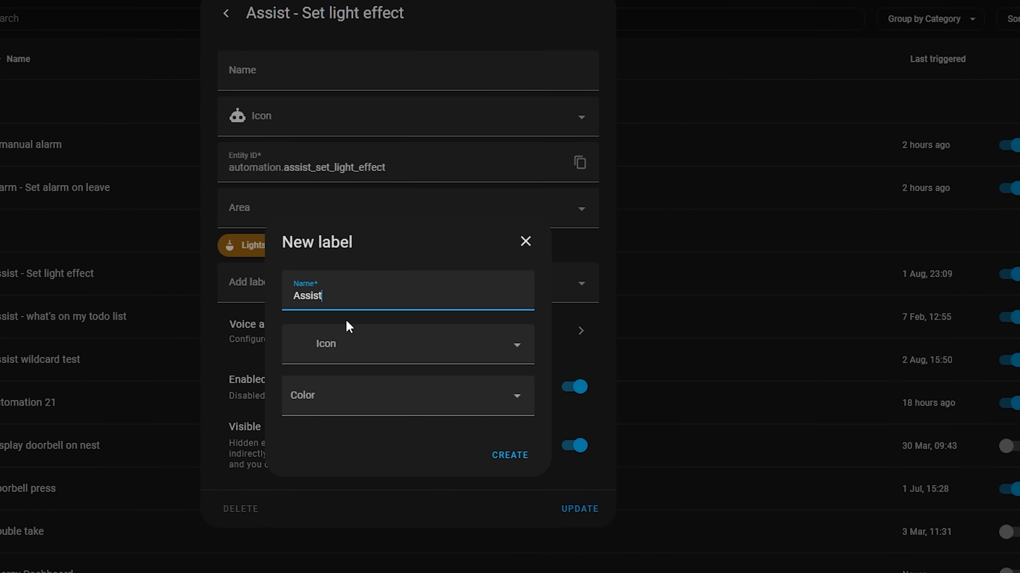
click(403, 344)
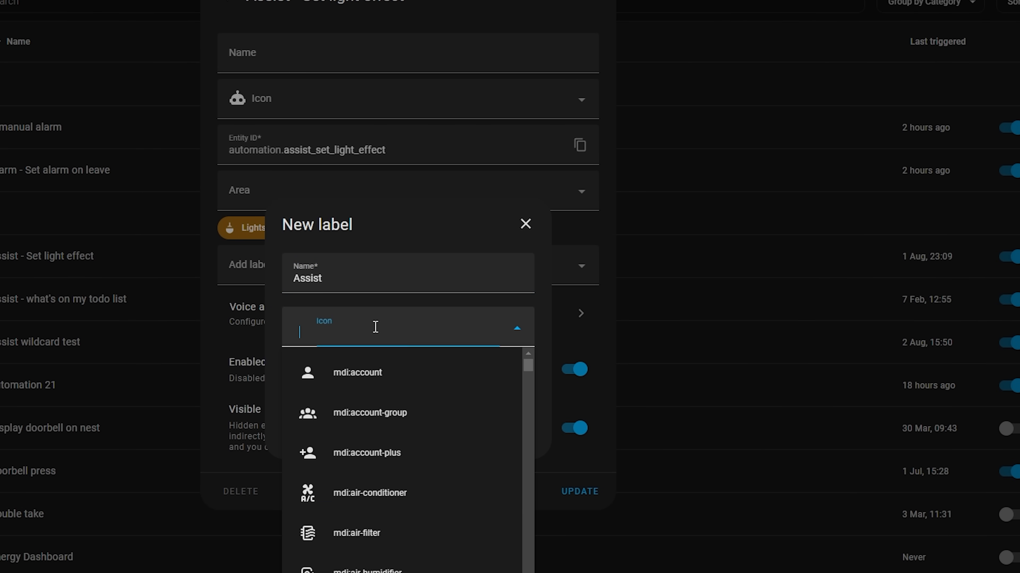
text(voice)
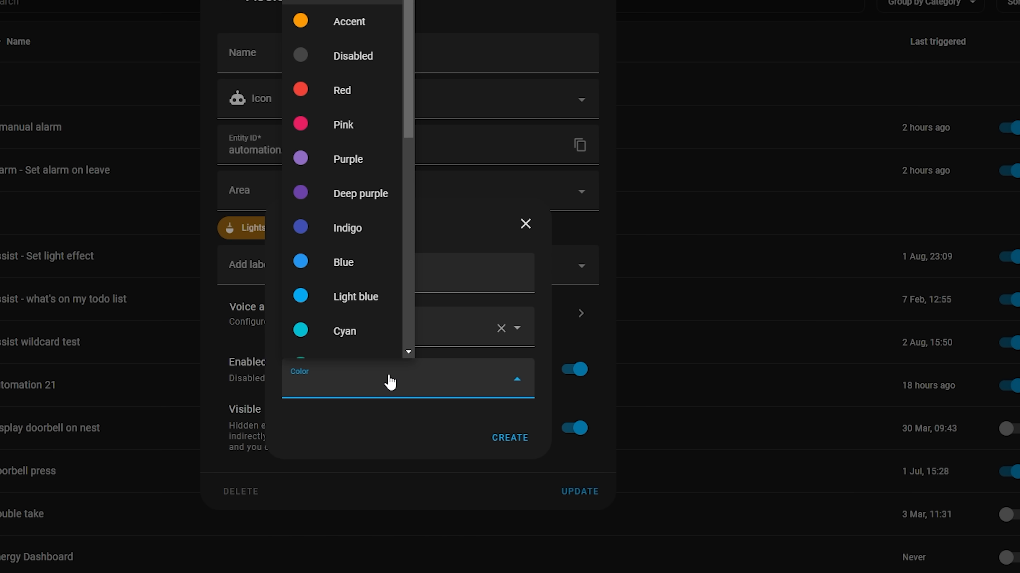
click(348, 159)
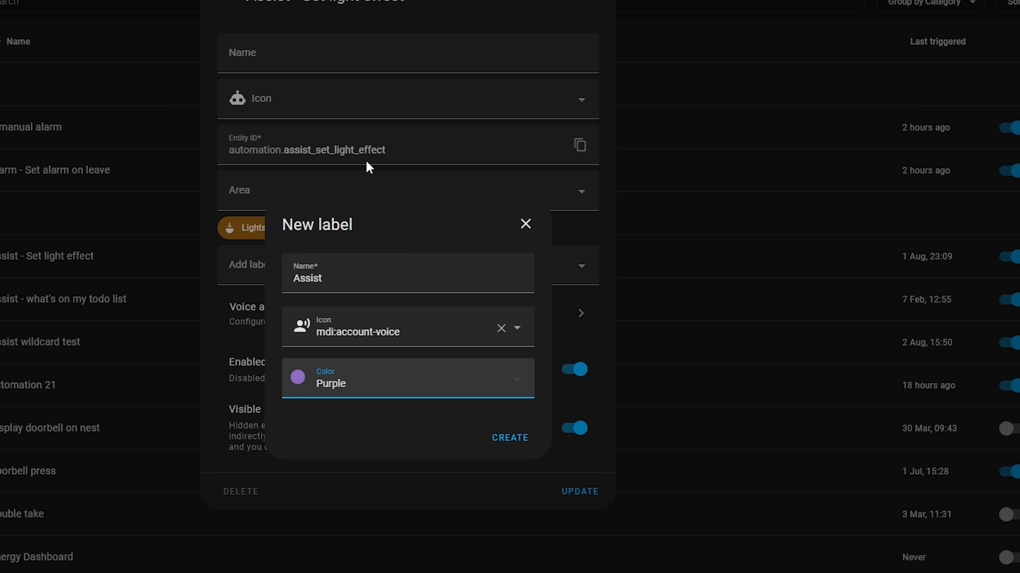
click(510, 438)
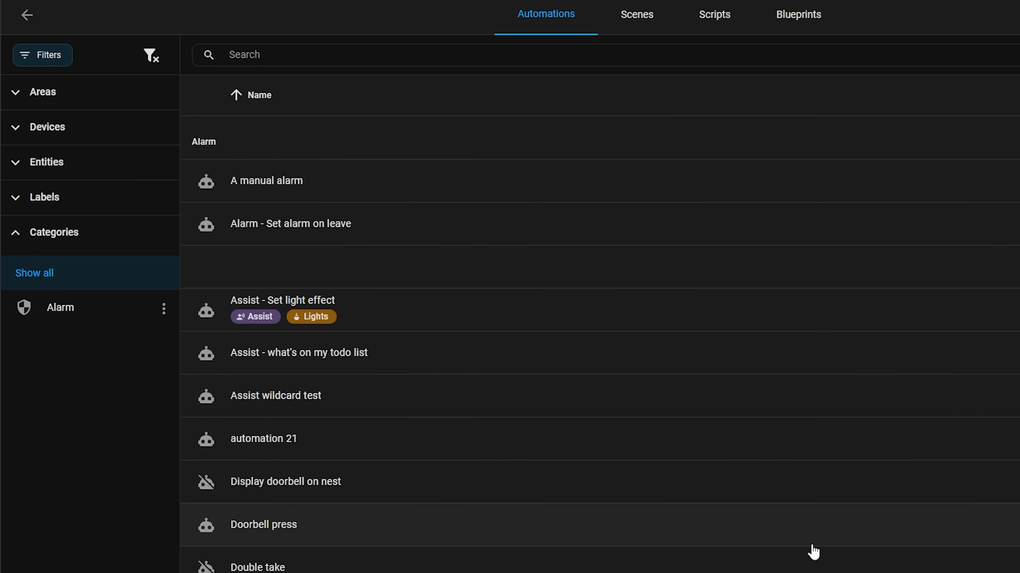
mouse_move(355, 314)
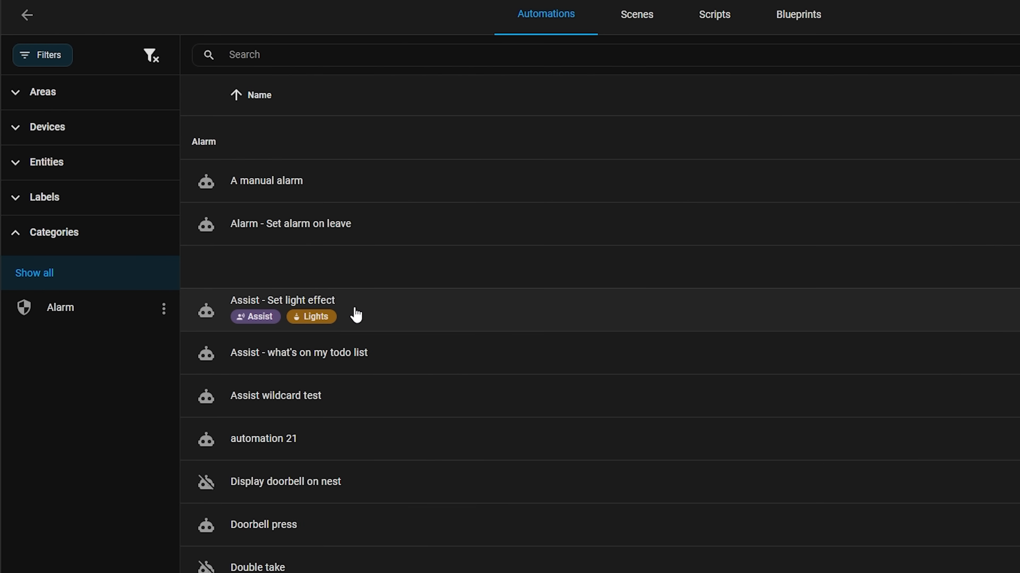
Filter the automations list by the Assist label and open an automation editor
click(44, 197)
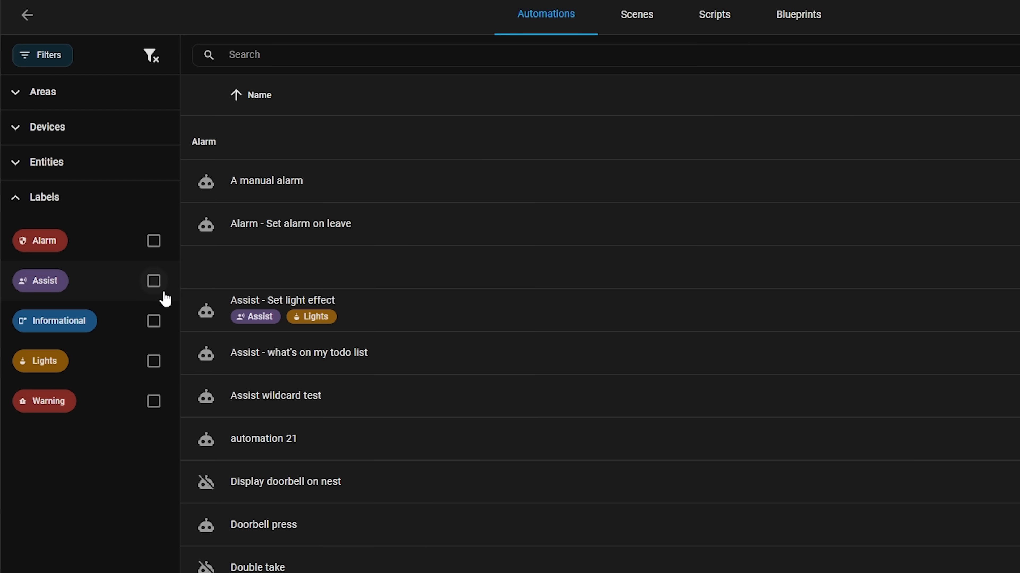
click(154, 281)
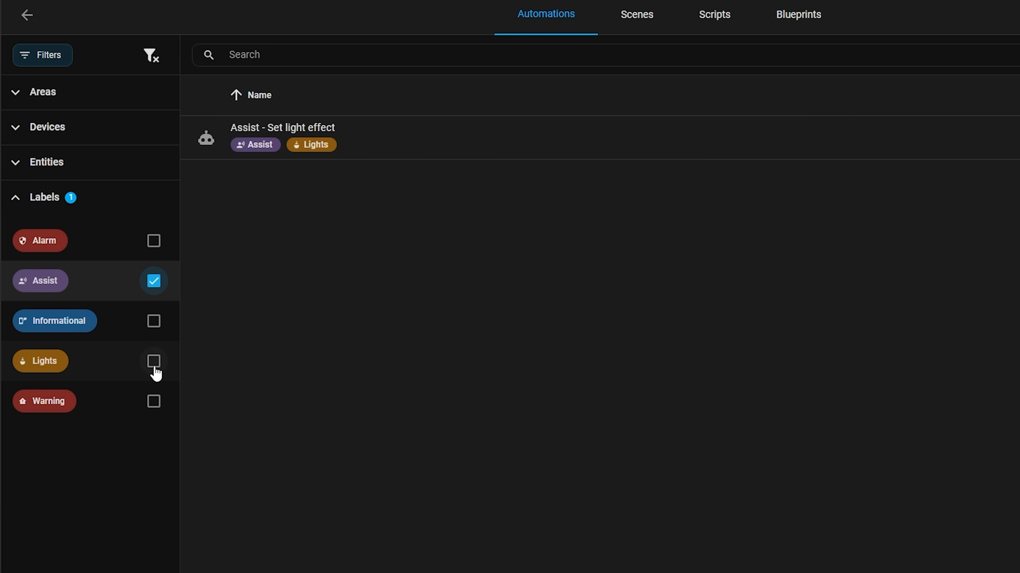
click(154, 362)
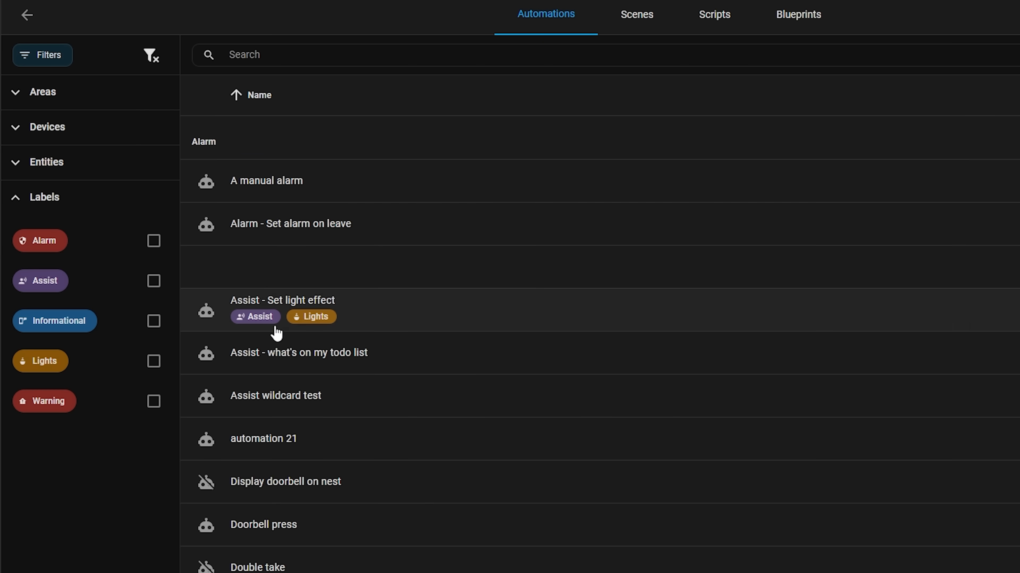
click(153, 281)
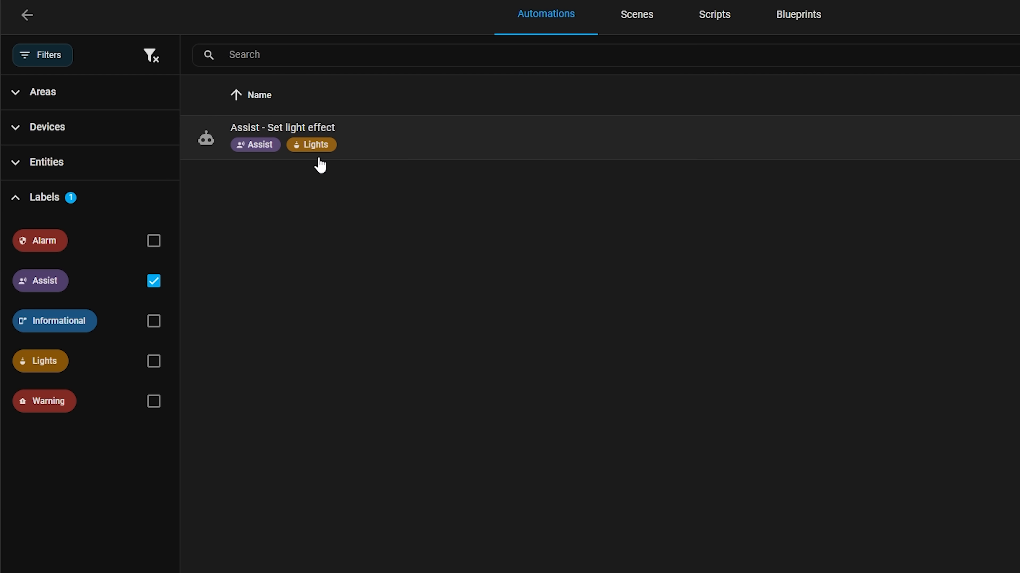
click(282, 127)
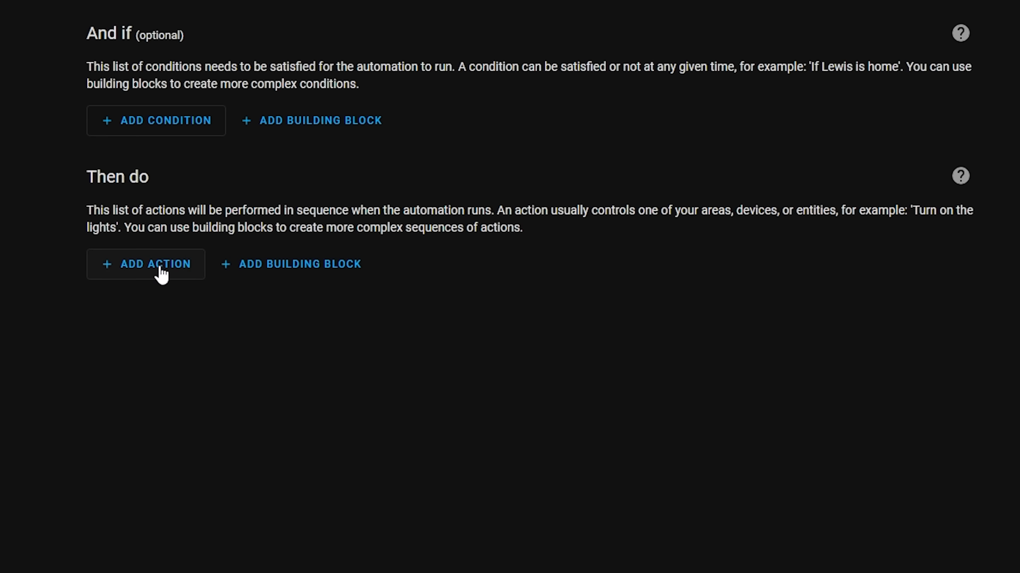
Add a Light: Toggle action targeted by label, then open Ceiling Lights' entity settings
click(145, 264)
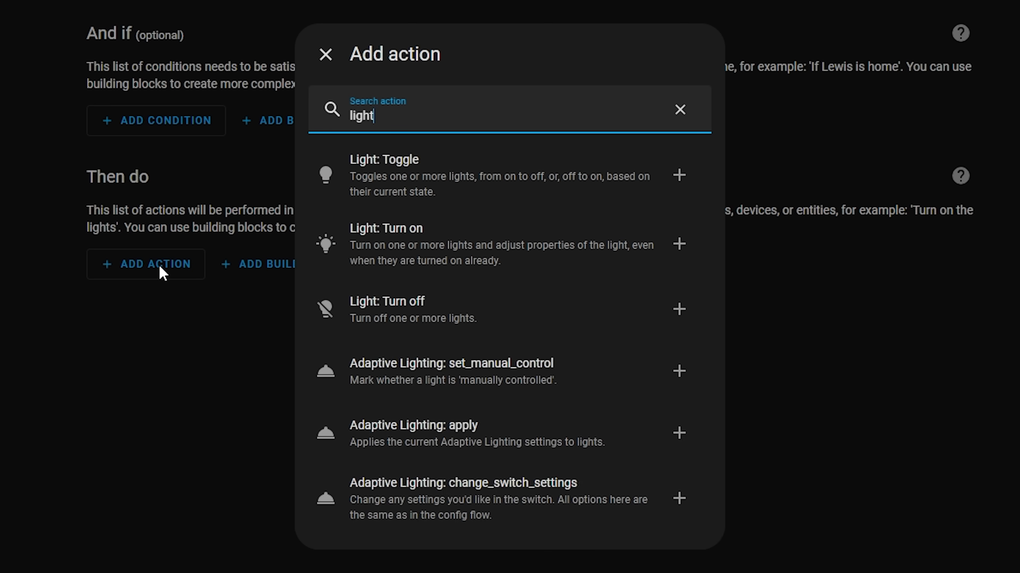
click(384, 159)
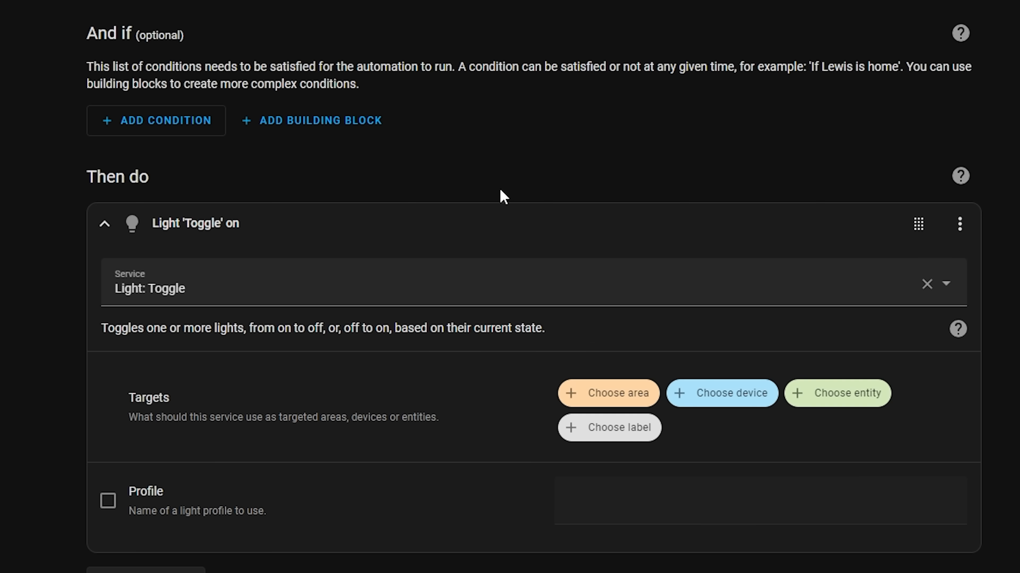
mouse_move(608, 438)
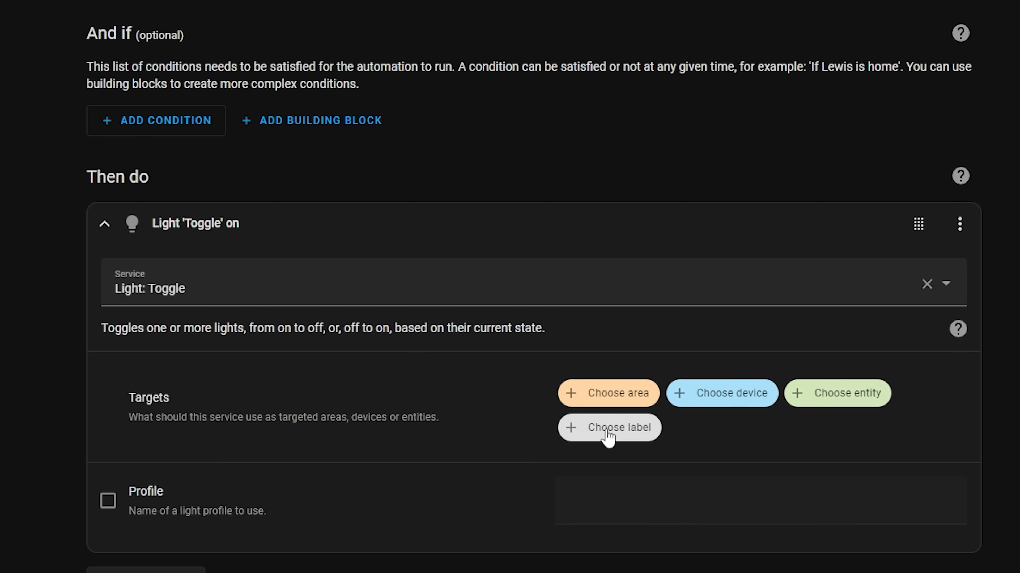
click(608, 428)
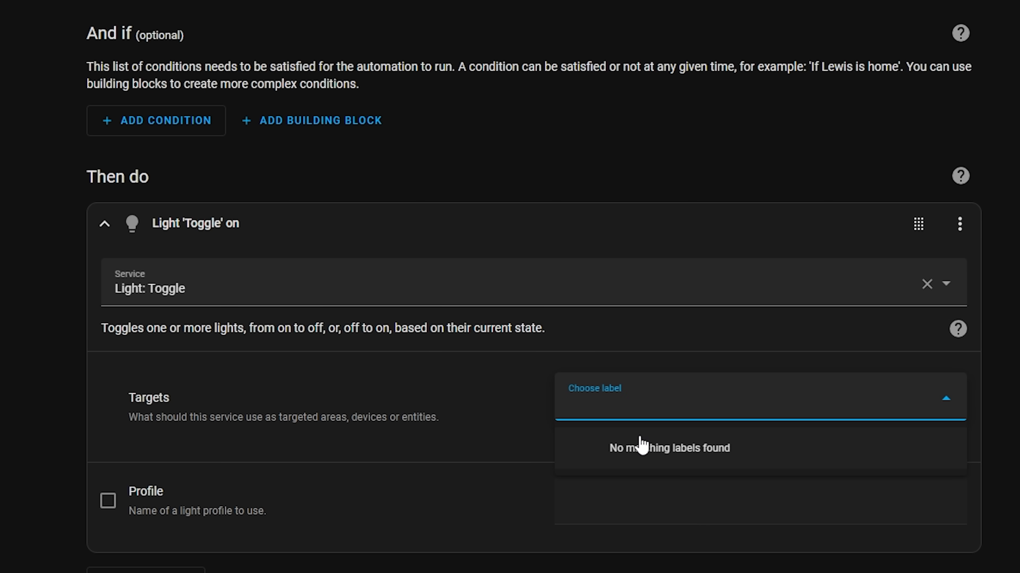
mouse_move(705, 463)
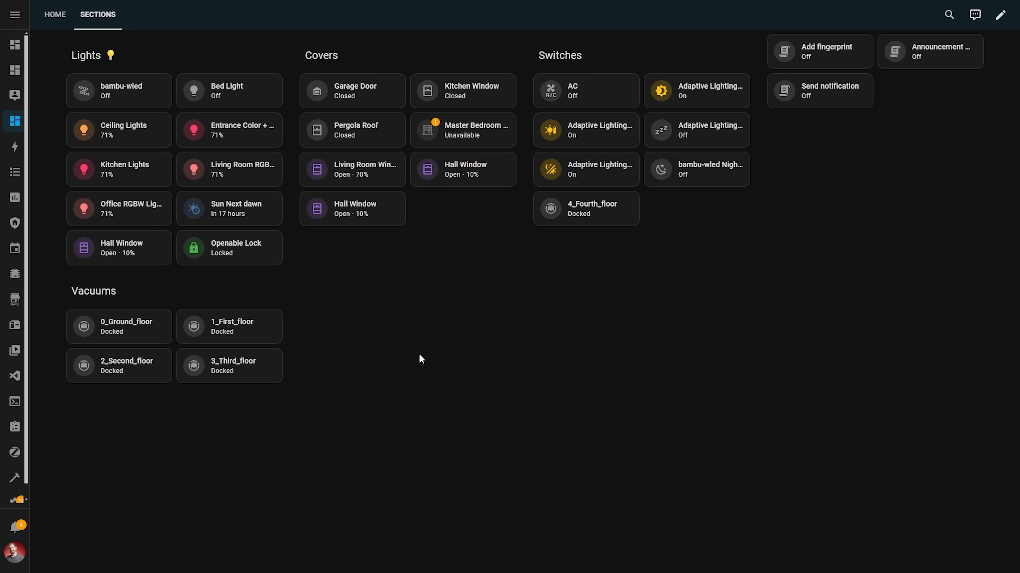
click(119, 130)
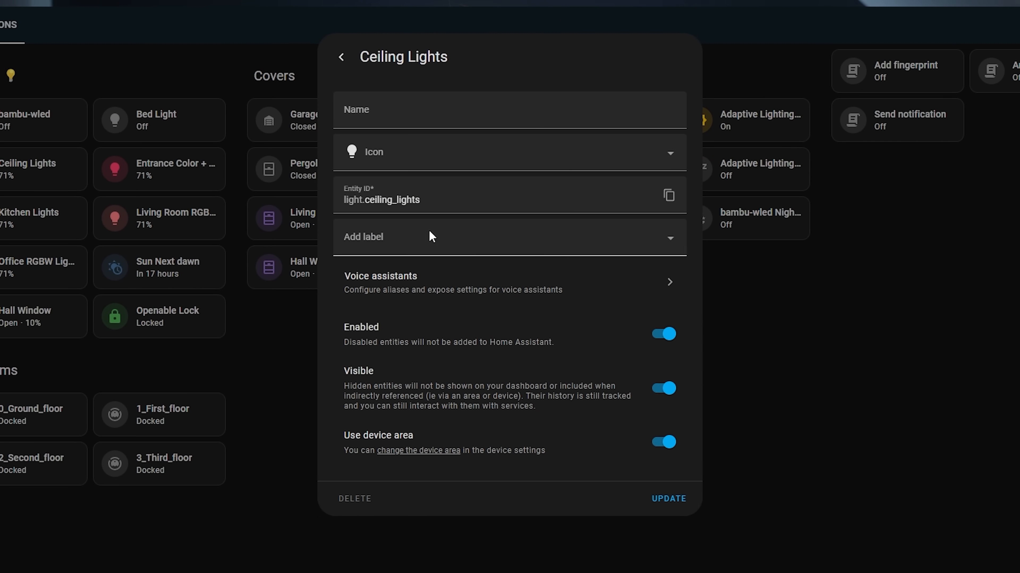
Create a lime RGB label with the light-recessed icon for Ceiling Lights
text(RGB)
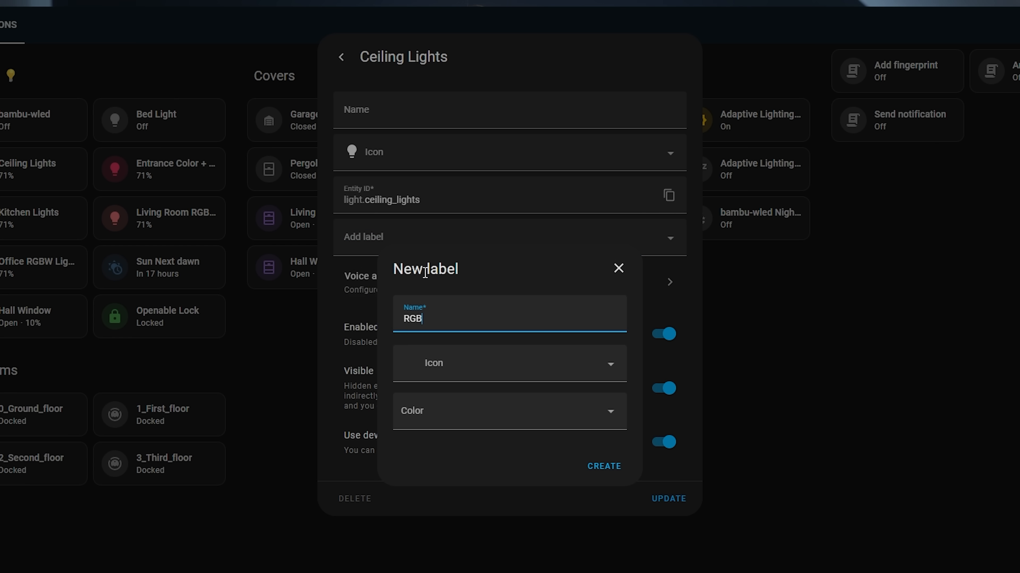
click(510, 362)
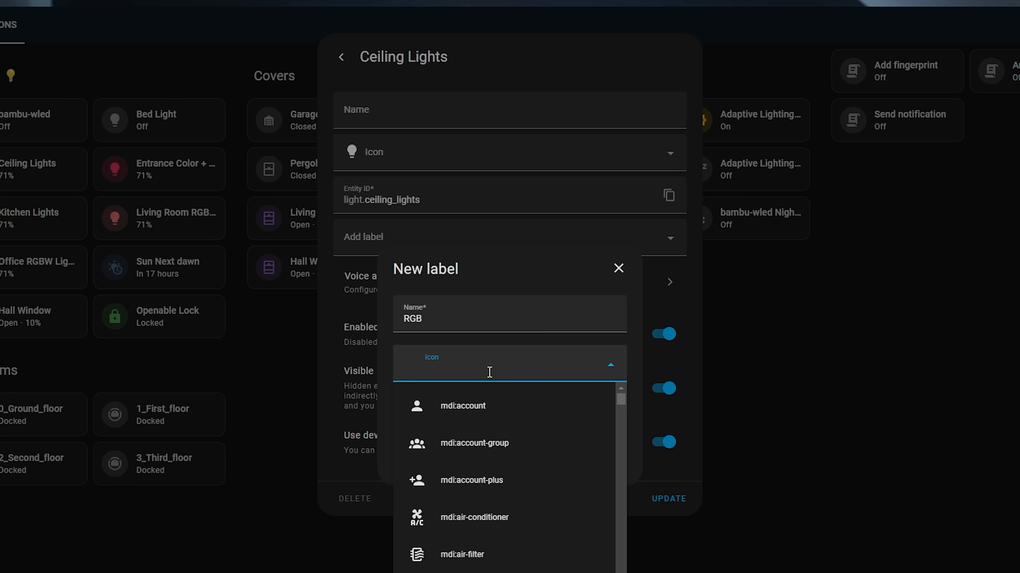
text(light)
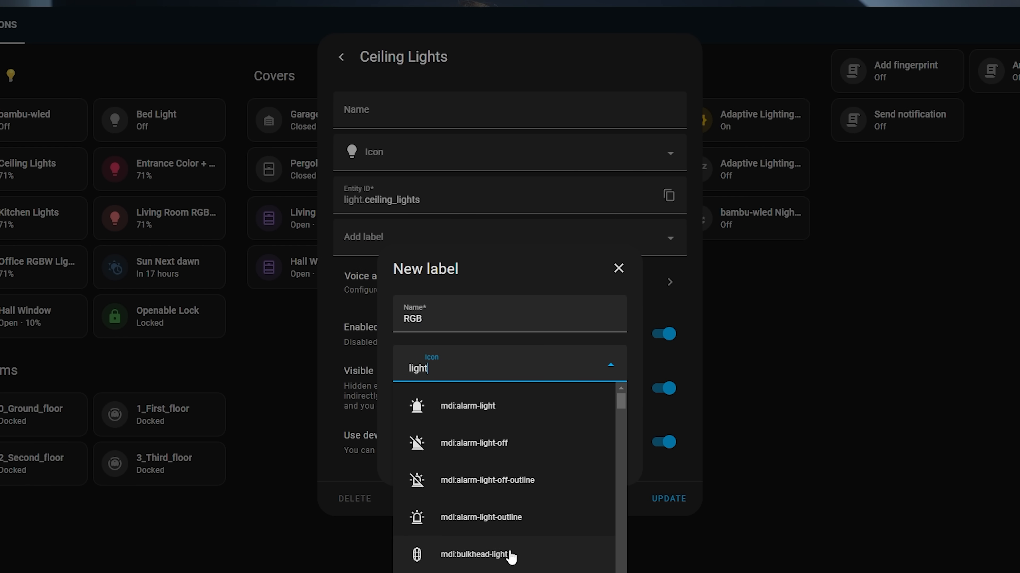
scroll(down, 3)
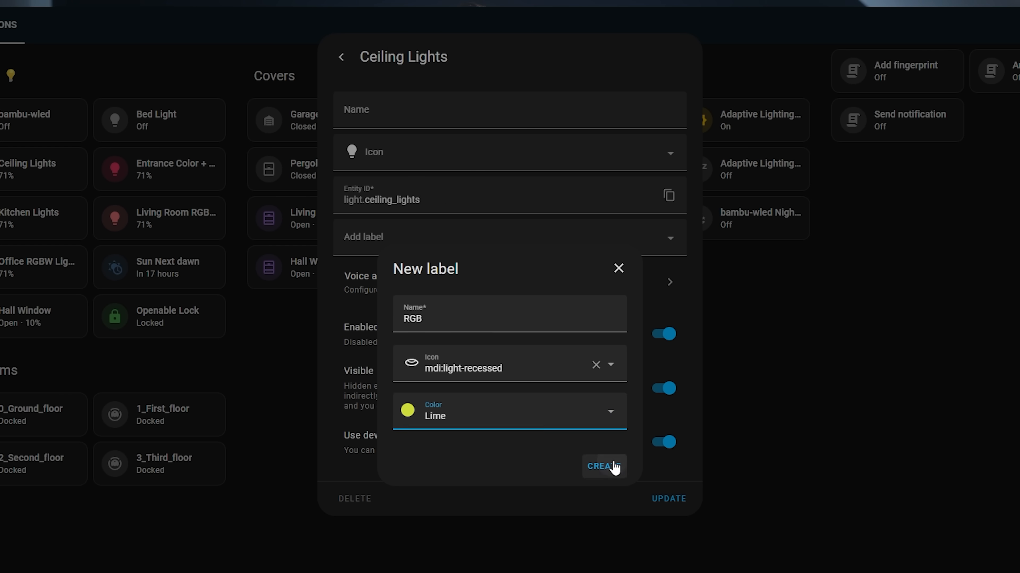
click(603, 467)
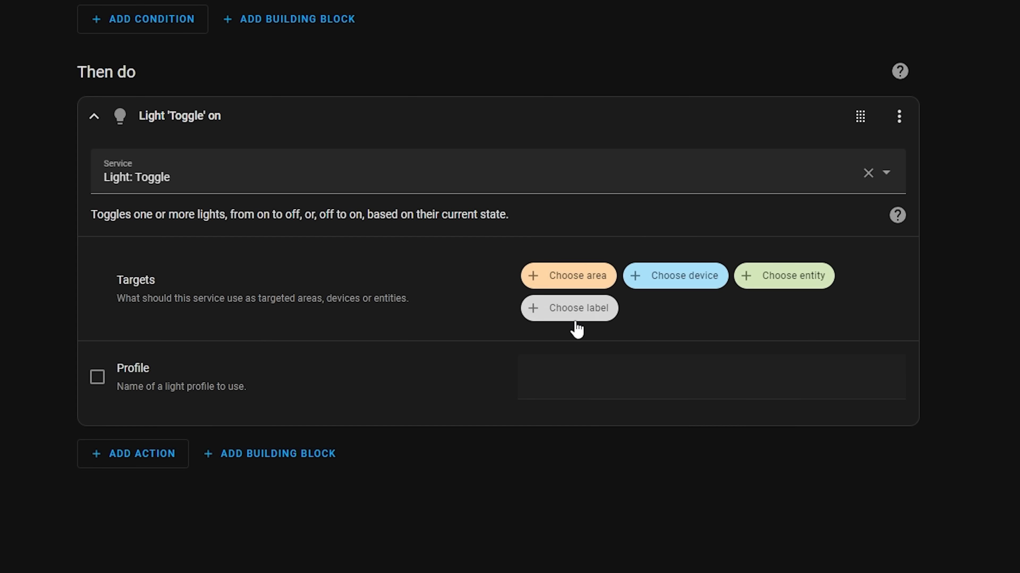
Target the Light: Toggle action at the RGB label, revealing colour options
click(568, 308)
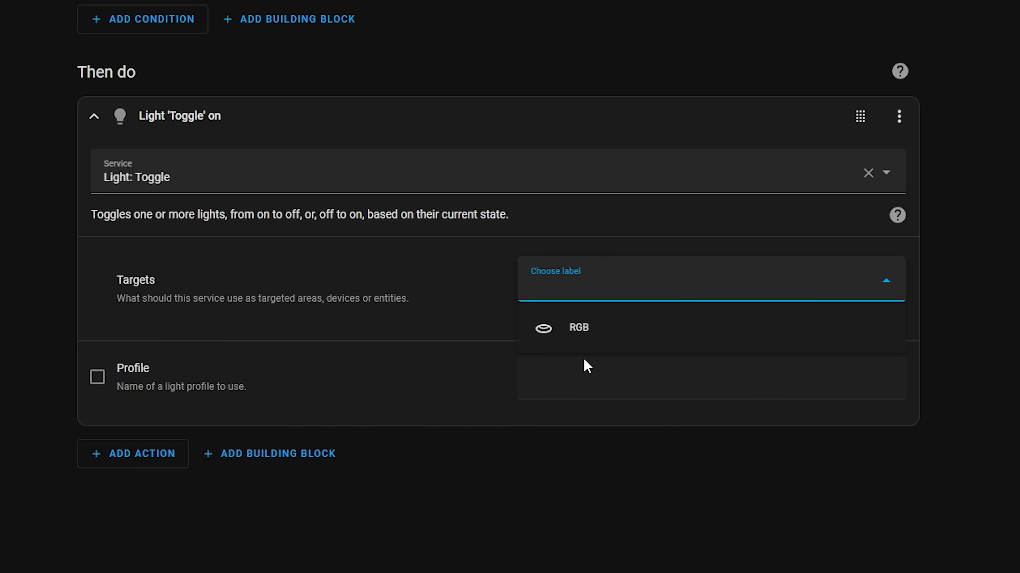
click(577, 327)
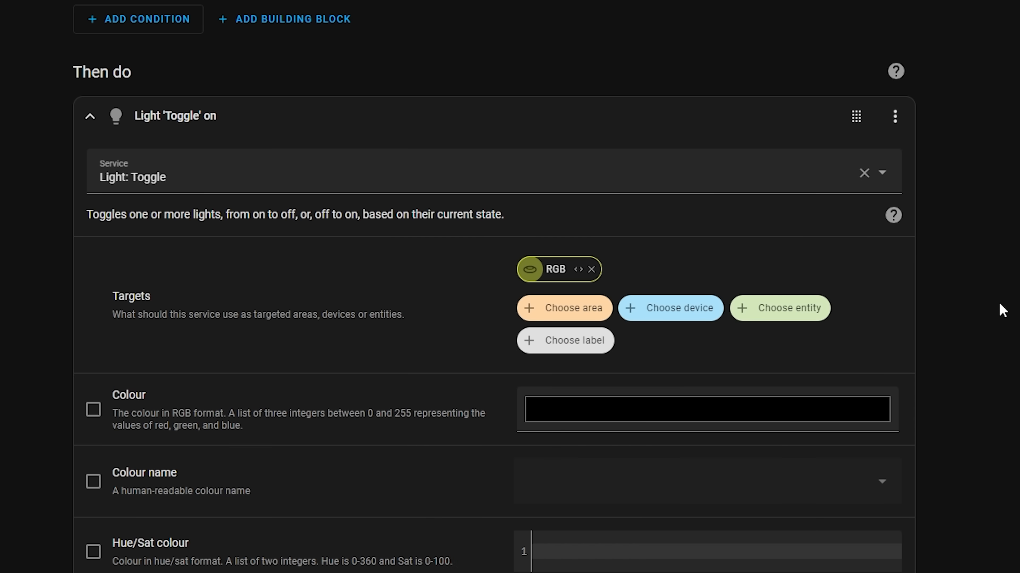
scroll(down, 3)
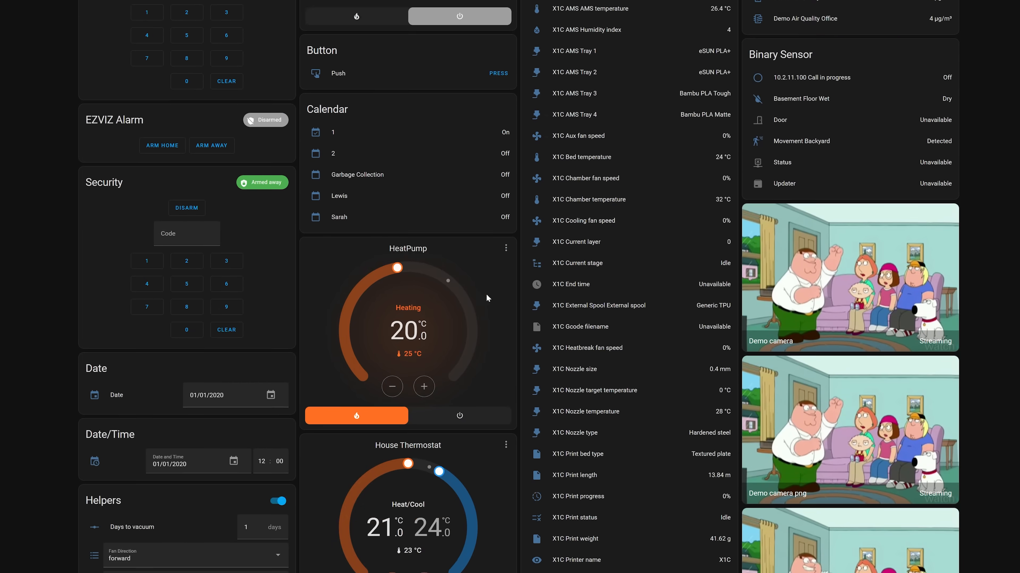
Scroll down the demo dashboard and open the Settings overview
scroll(down, 3)
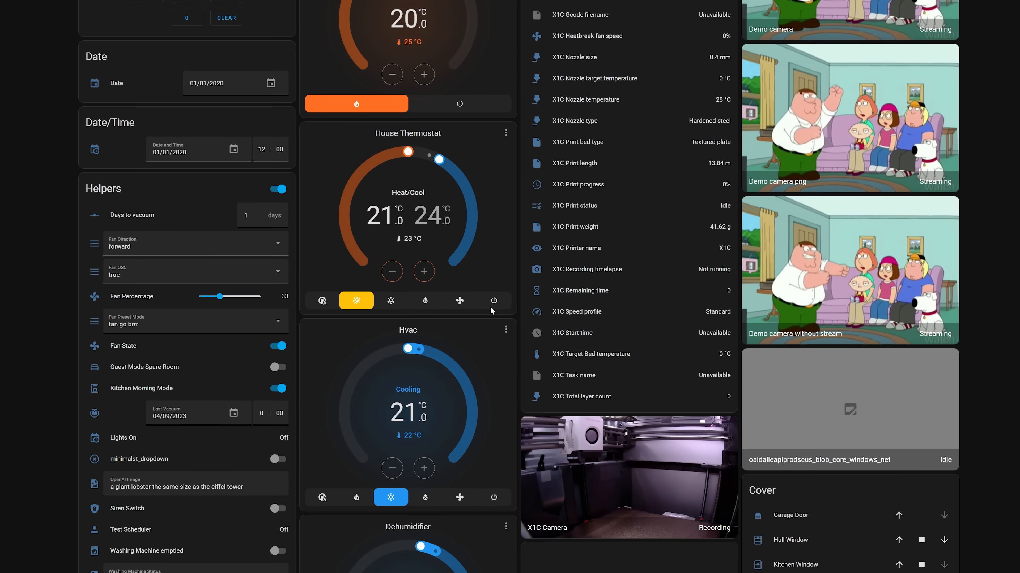
scroll(down, 3)
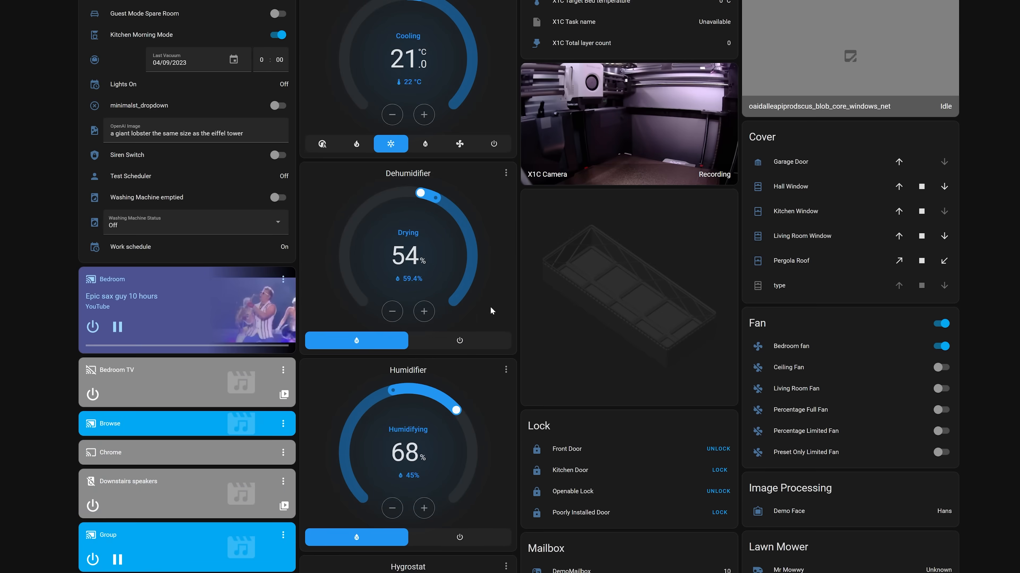
click(97, 15)
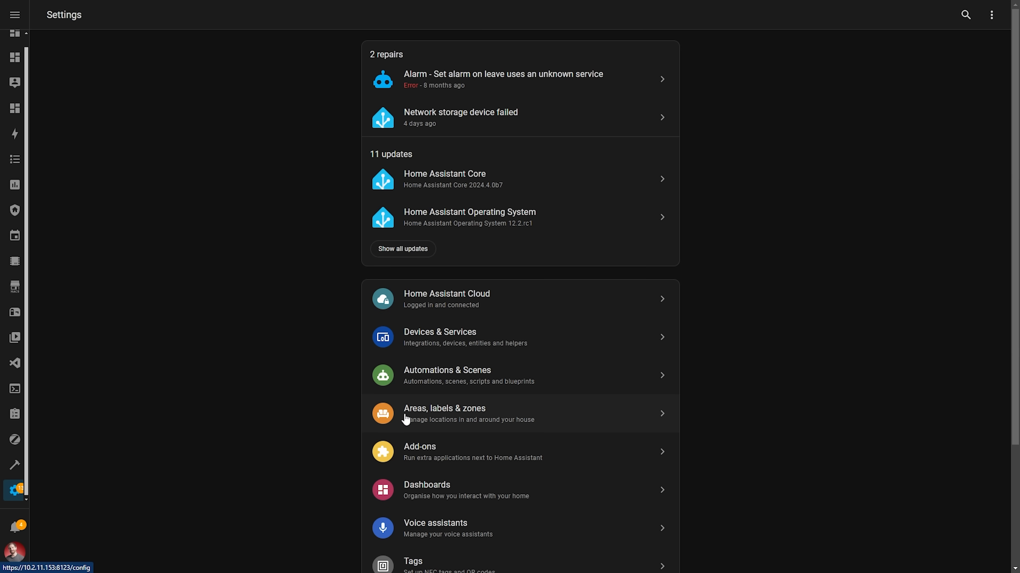
Add a floor named Ground Floor at level 0 with the mdi:home-floor-g icon
click(444, 414)
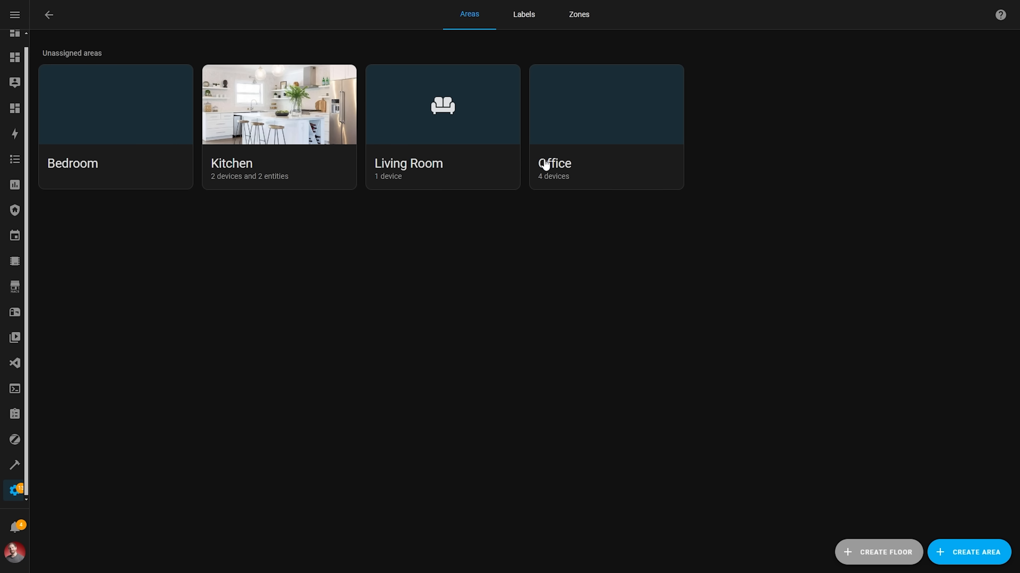
mouse_move(870, 554)
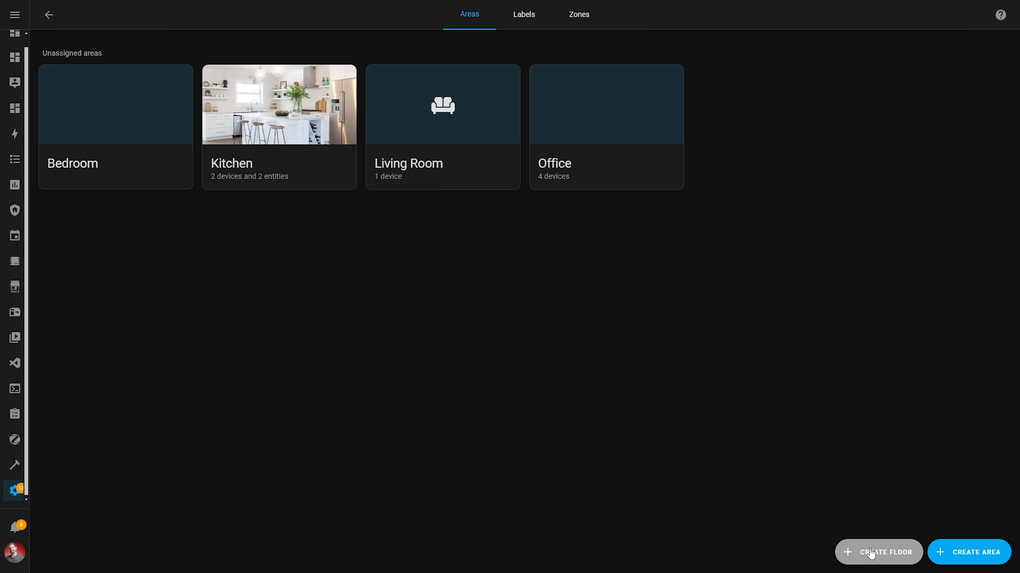
click(877, 552)
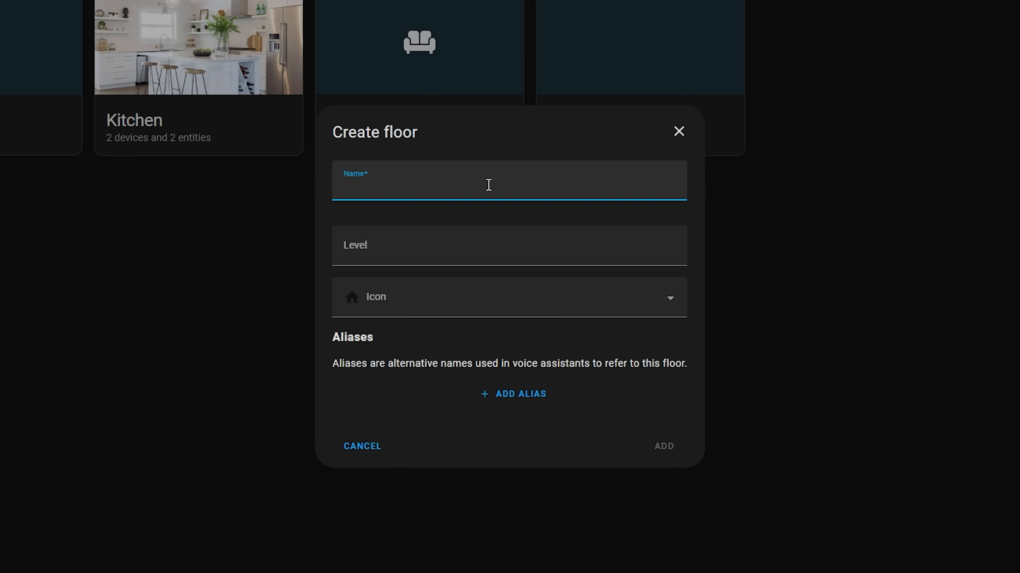
text(Ground Floor)
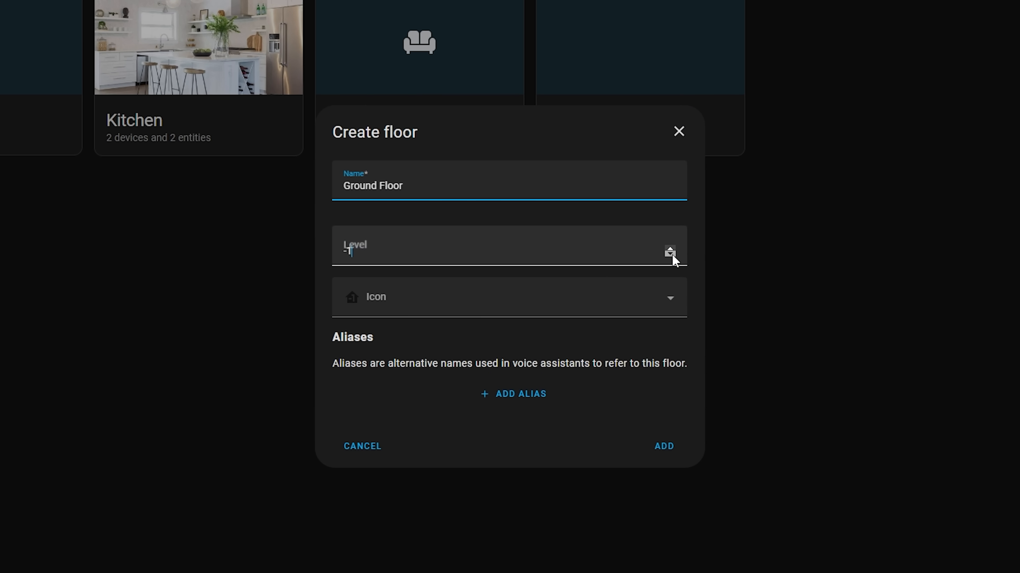
click(670, 248)
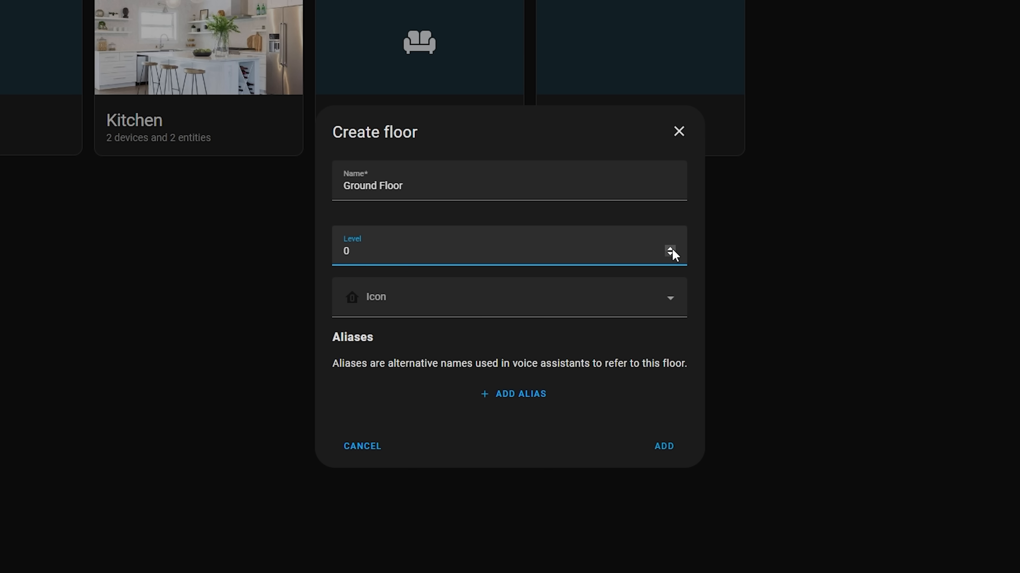
text(g)
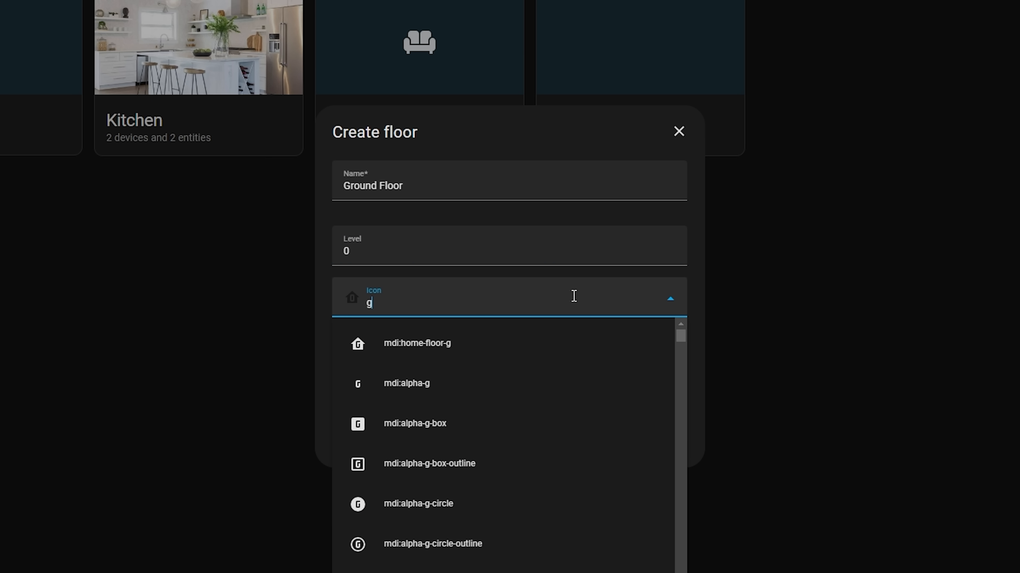
click(417, 343)
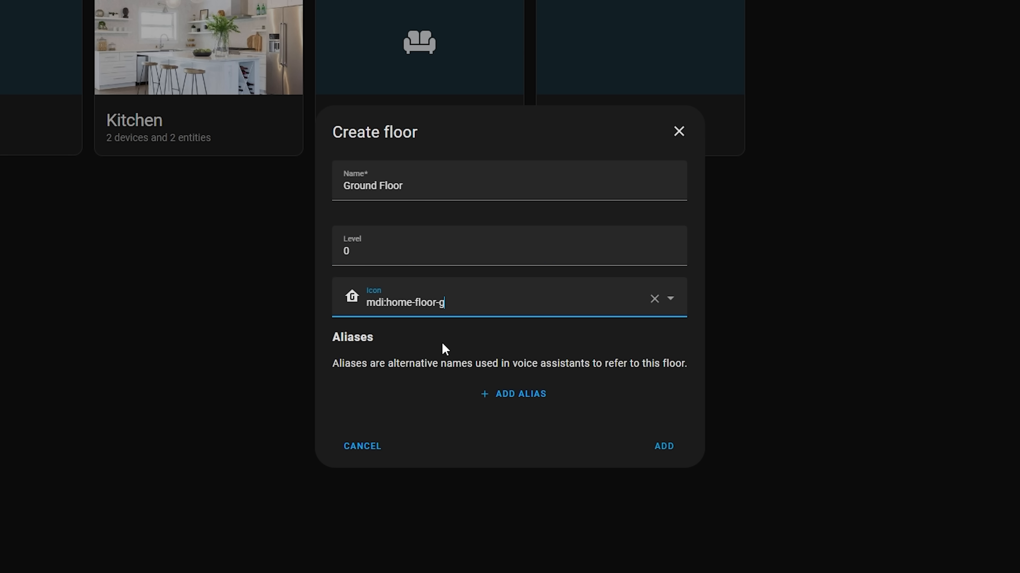
click(662, 446)
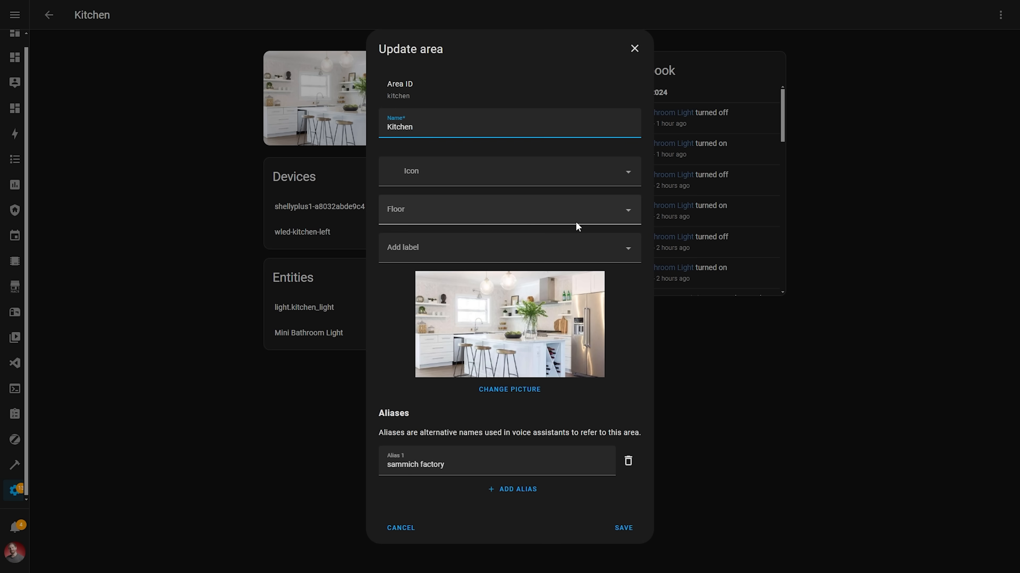
Show the Floor choices in the Kitchen area's Update area dialog
click(509, 209)
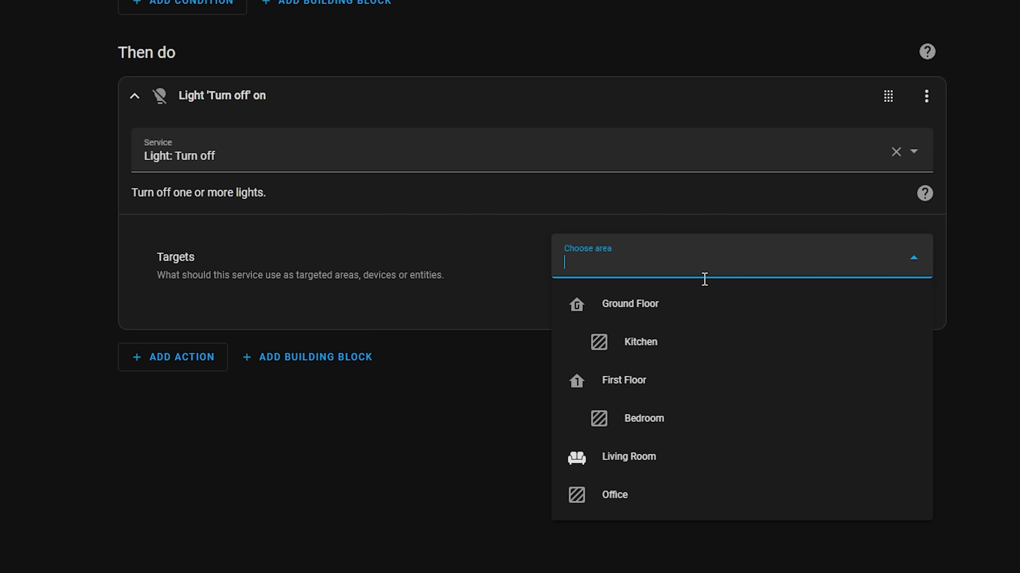
Target Kitchen and Living Room, then replace them with the whole Ground Floor for the Light: Turn off action
click(640, 342)
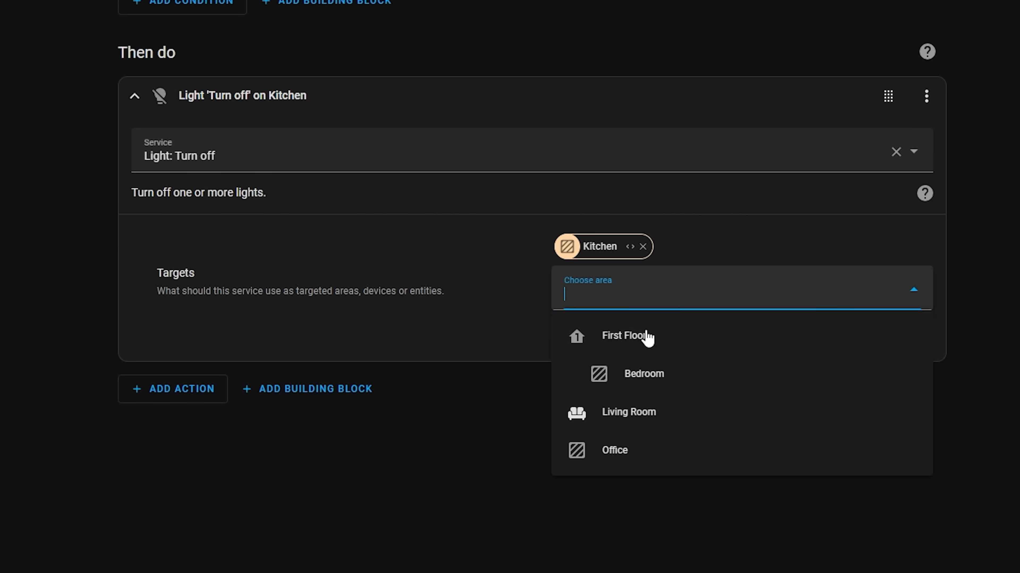
click(629, 412)
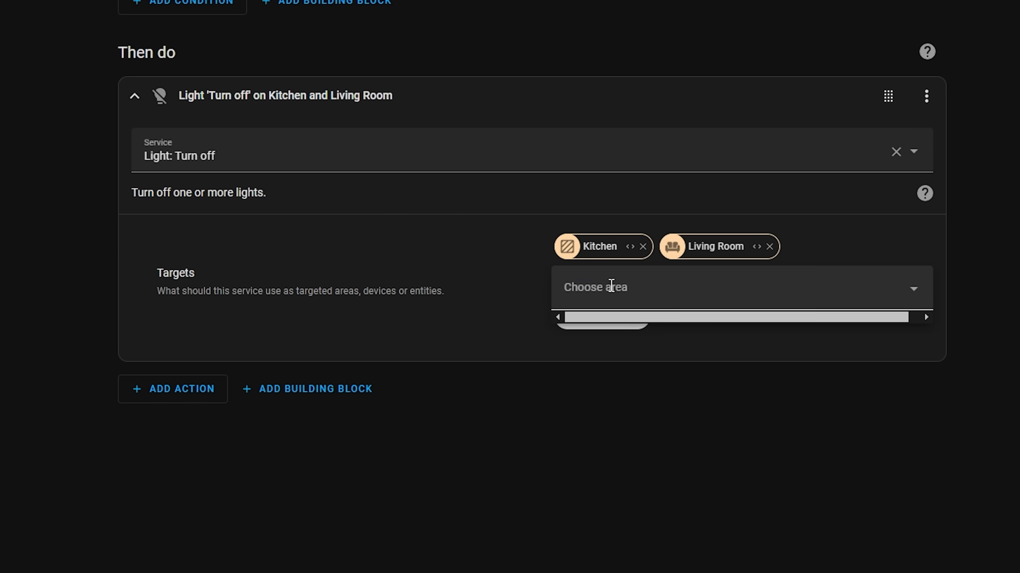
click(595, 286)
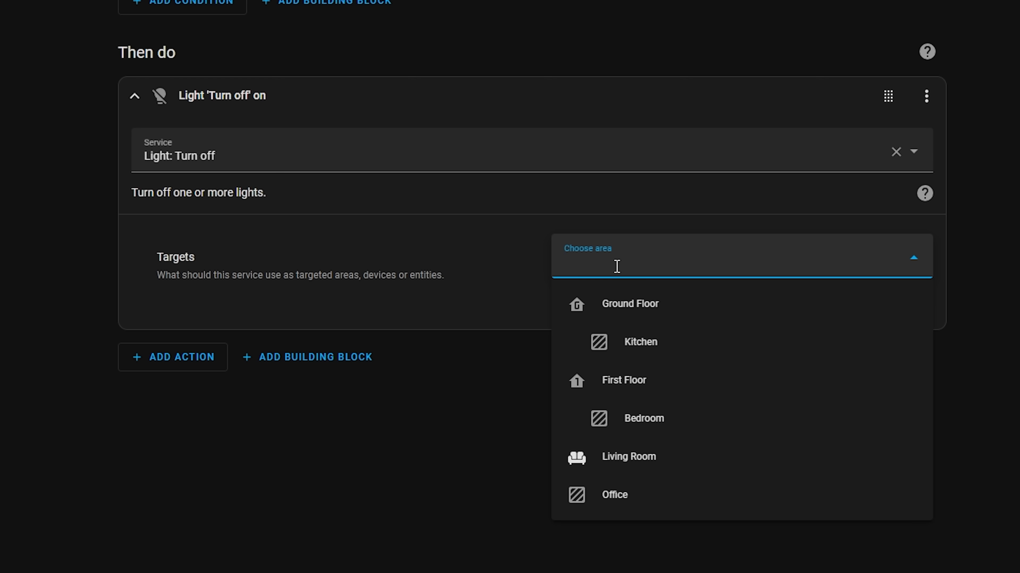
click(628, 304)
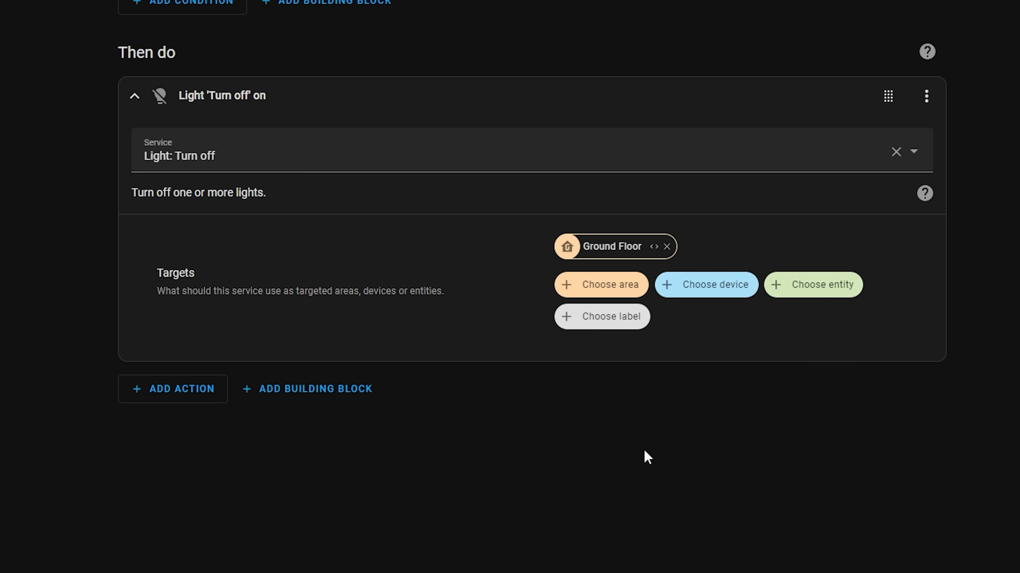
click(49, 15)
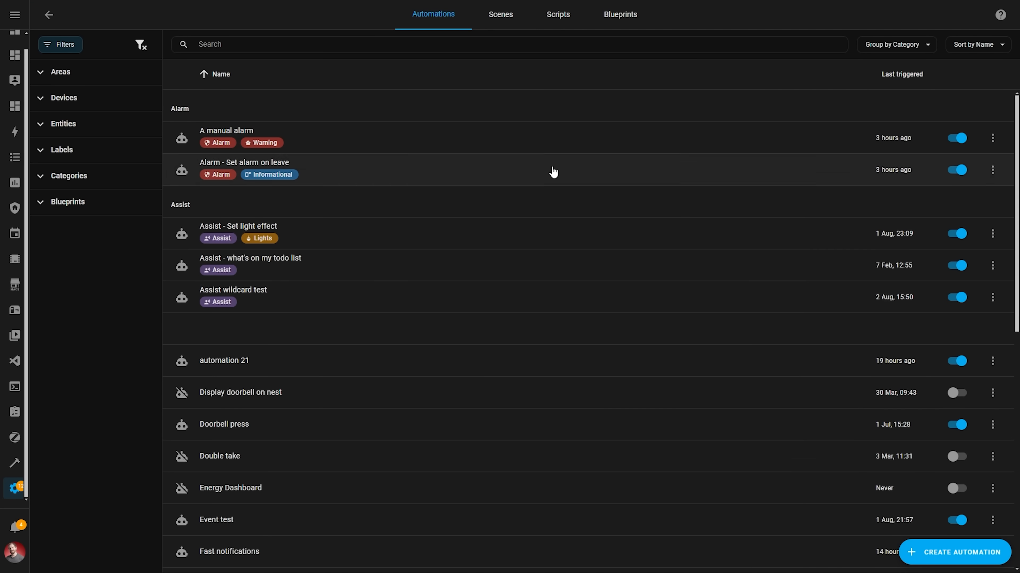
Filter the automations list by the Ground Floor and First Floor areas
click(60, 72)
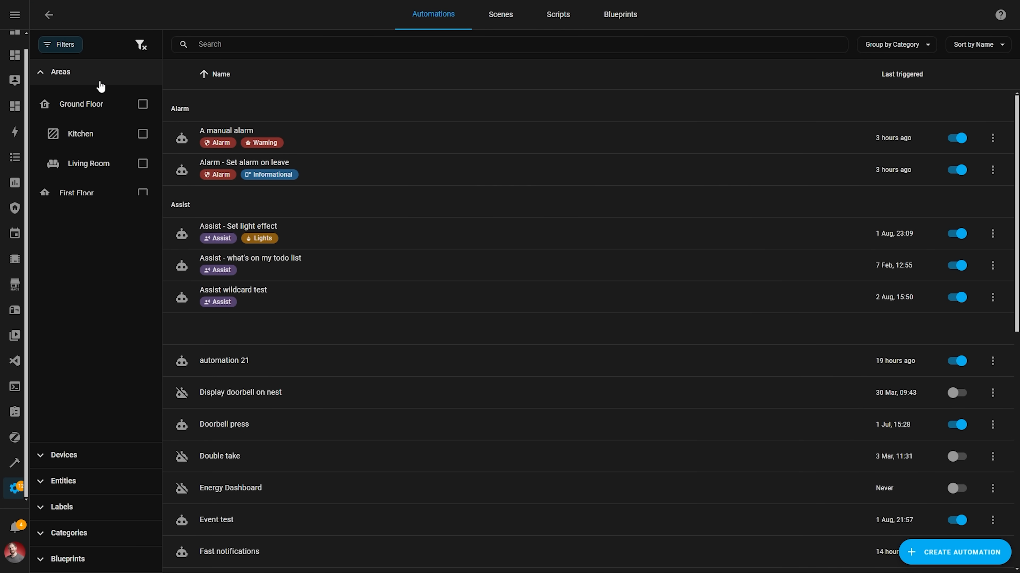
click(142, 104)
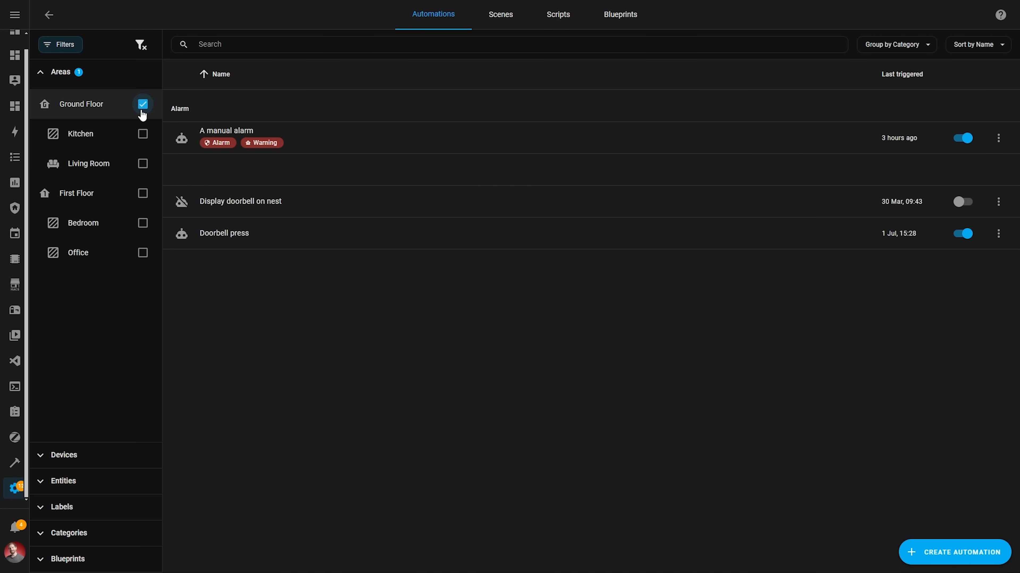
click(142, 193)
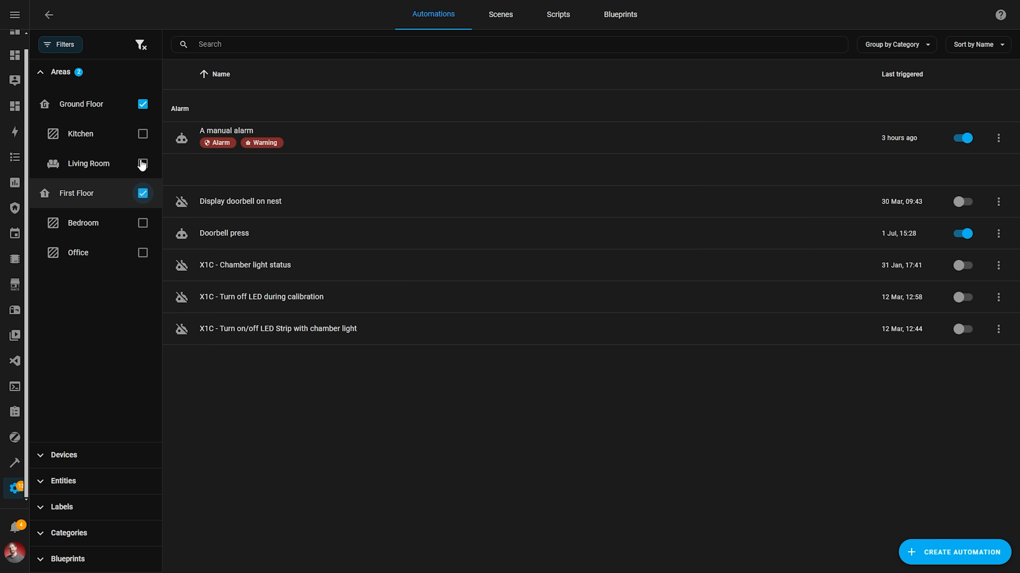
click(142, 104)
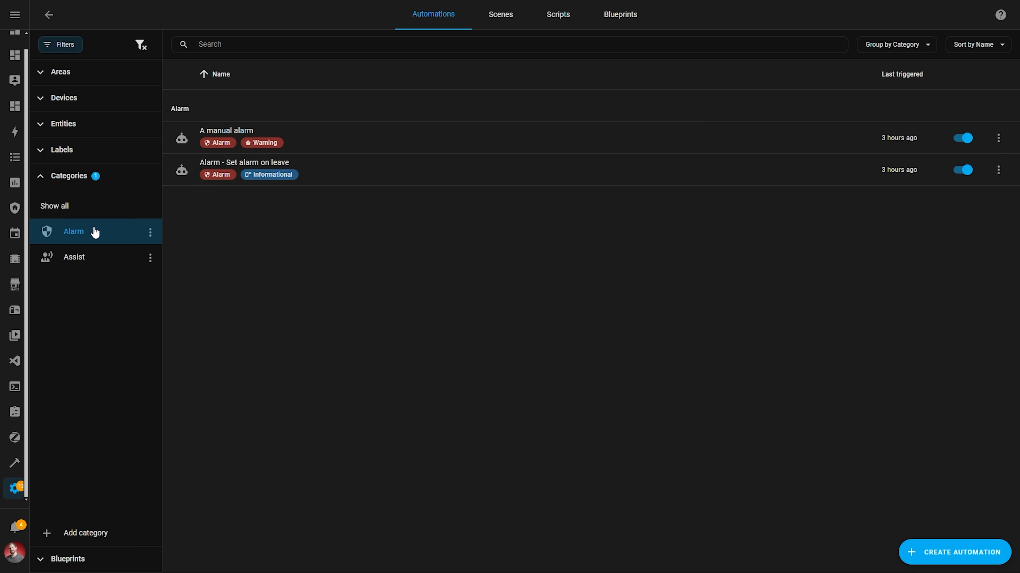
Filter automations by the Assist category and then by the Alarm label
click(74, 257)
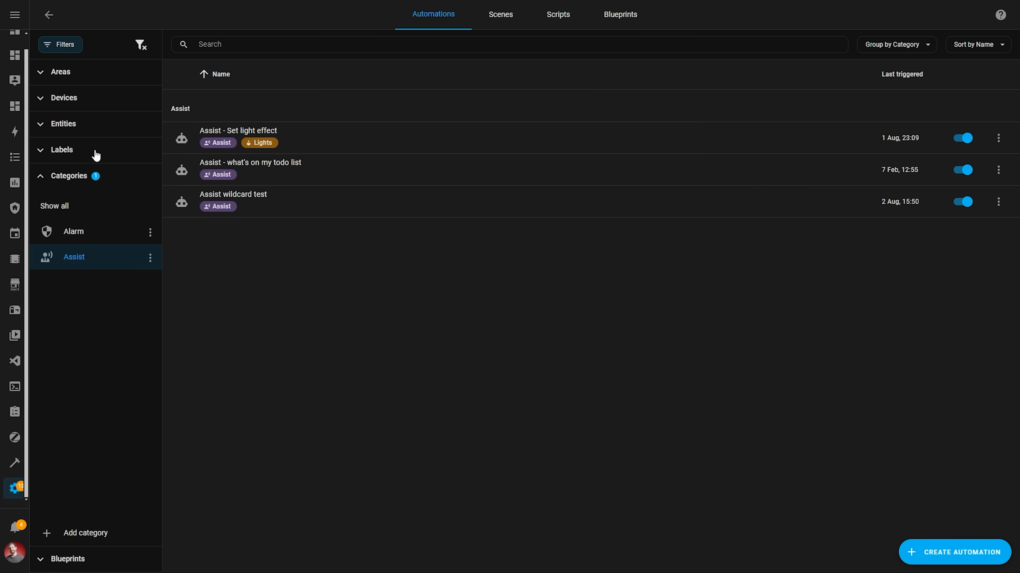
click(142, 182)
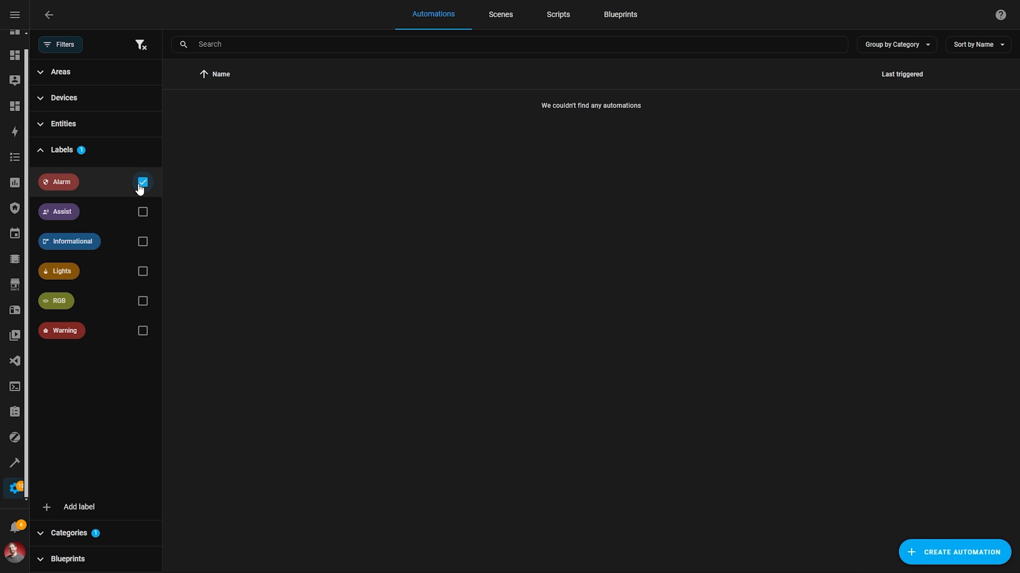
click(143, 211)
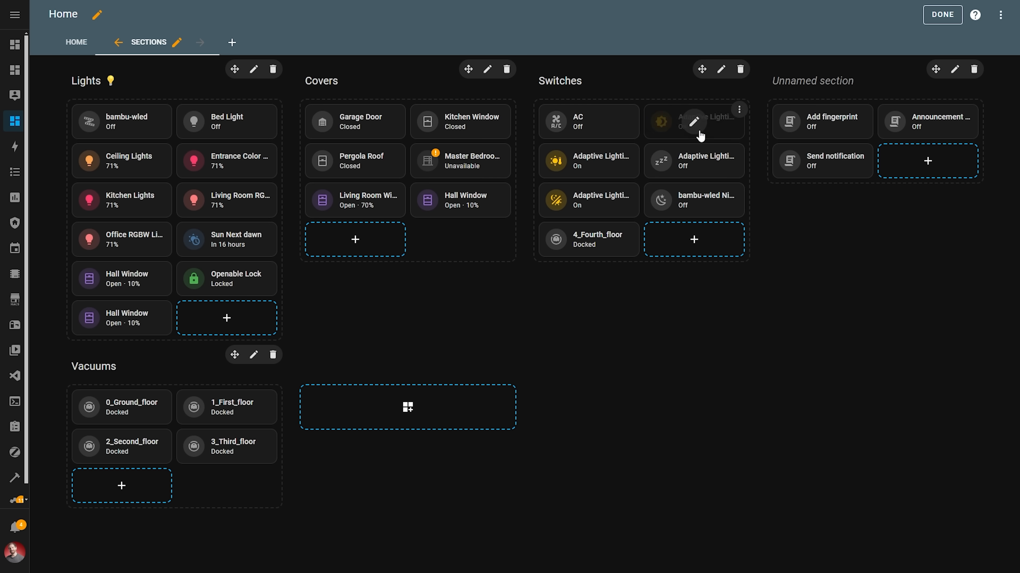
Limit the Sections view to a single column and save the view configuration
click(176, 43)
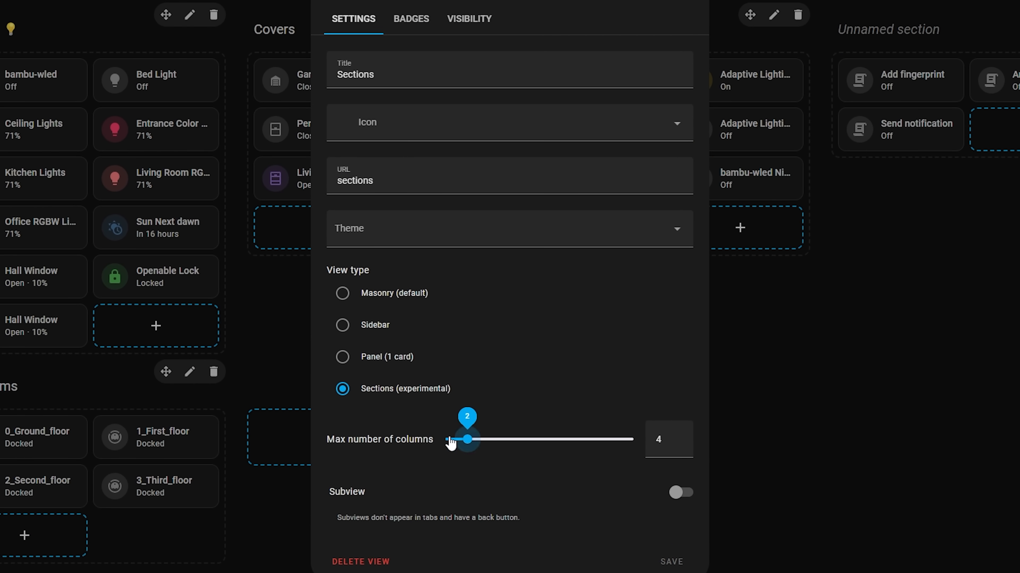
drag(468, 439, 446, 439)
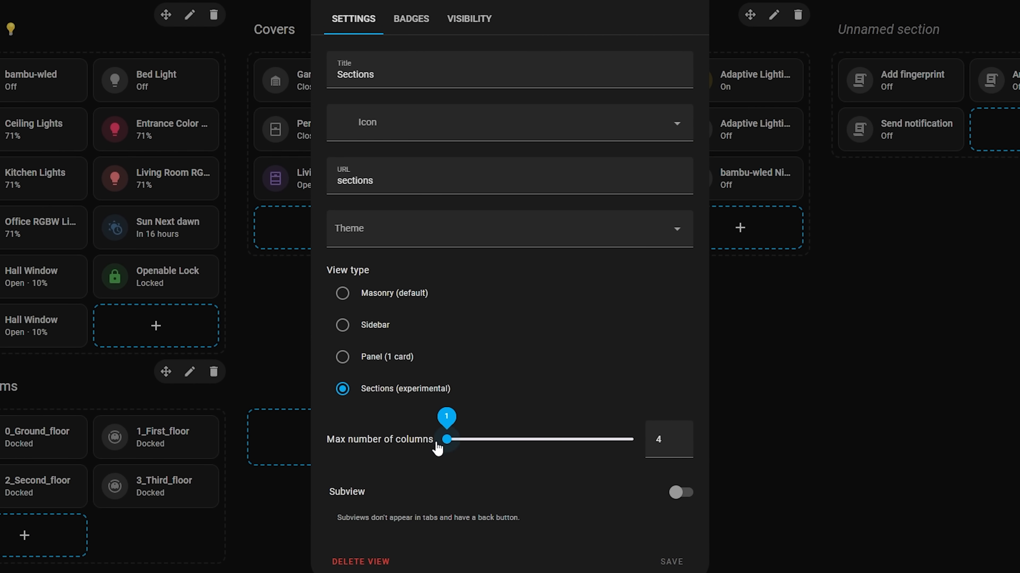
click(670, 562)
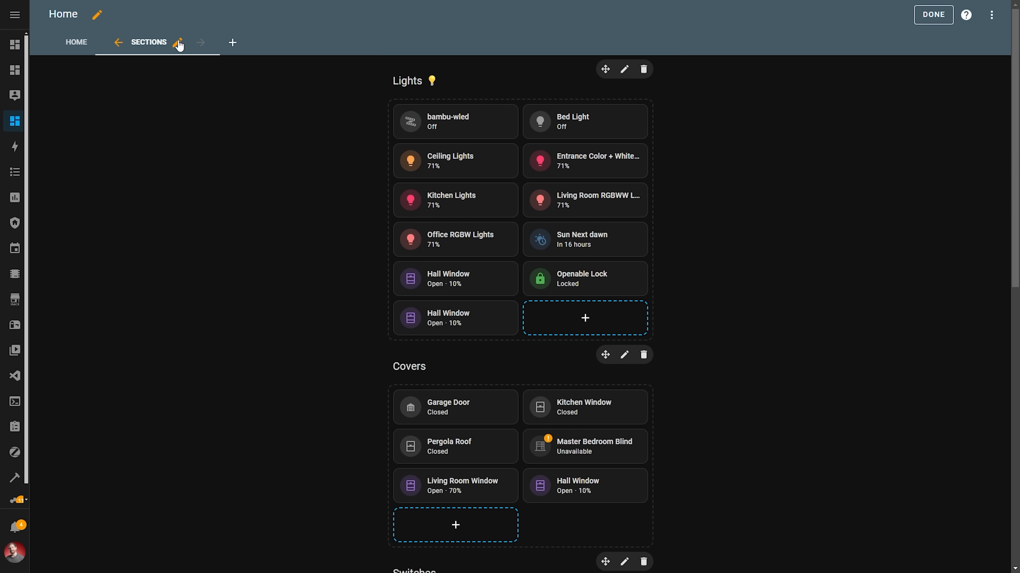
Set the Sections view's max number of columns to 2, save, and finish editing the dashboard
click(176, 42)
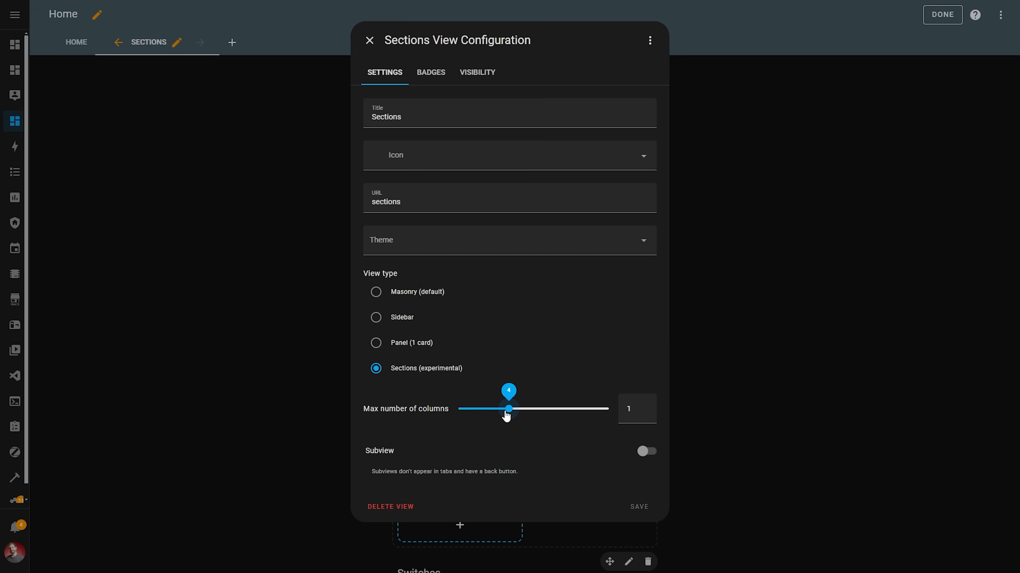
drag(507, 409, 475, 409)
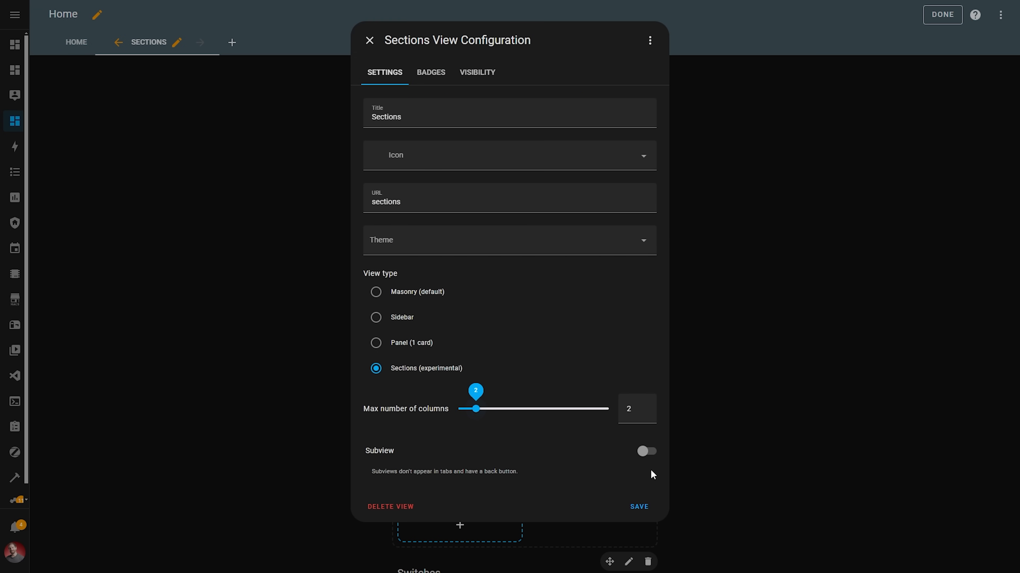
click(369, 40)
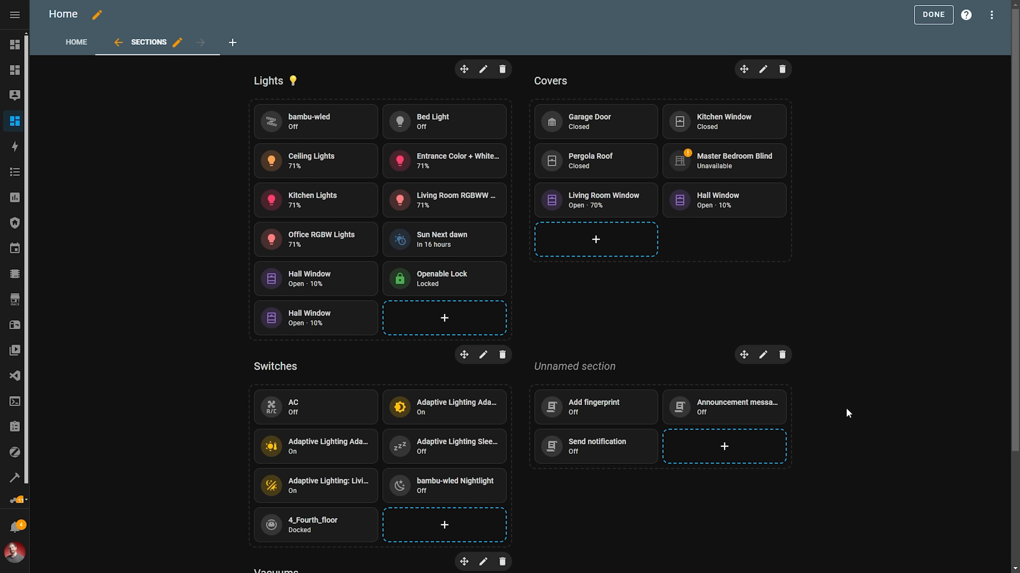
click(932, 15)
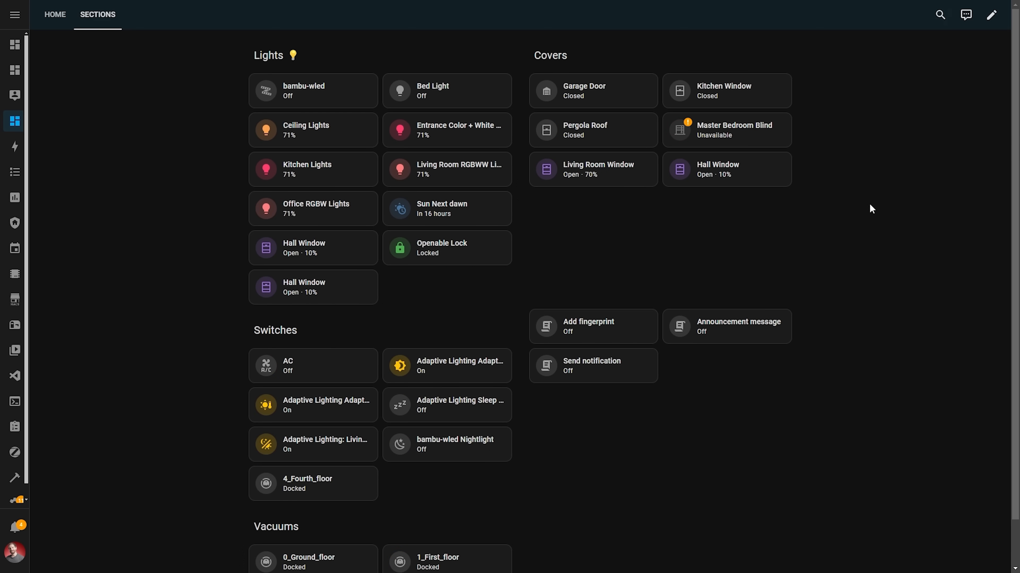
click(14, 489)
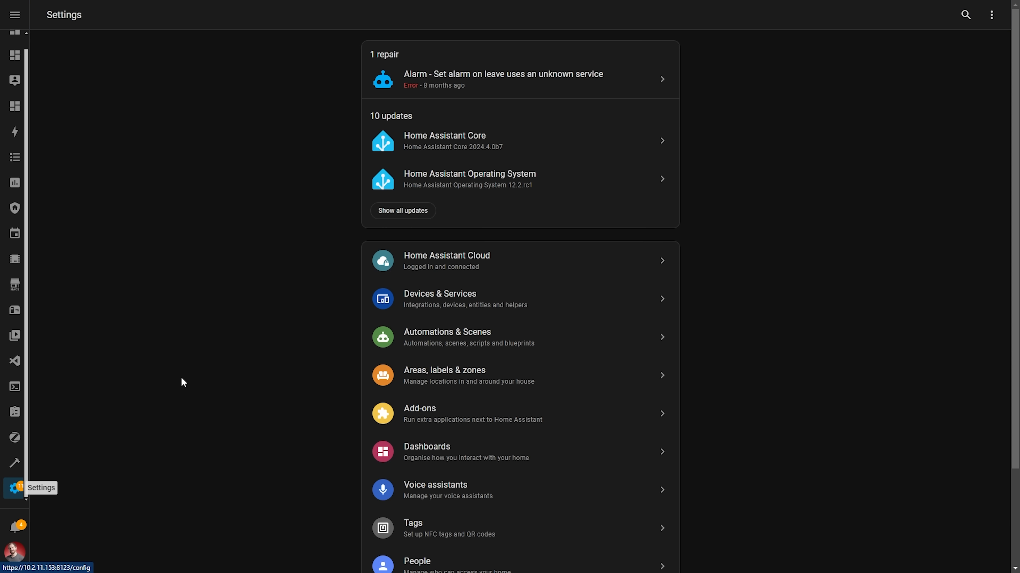
click(426, 451)
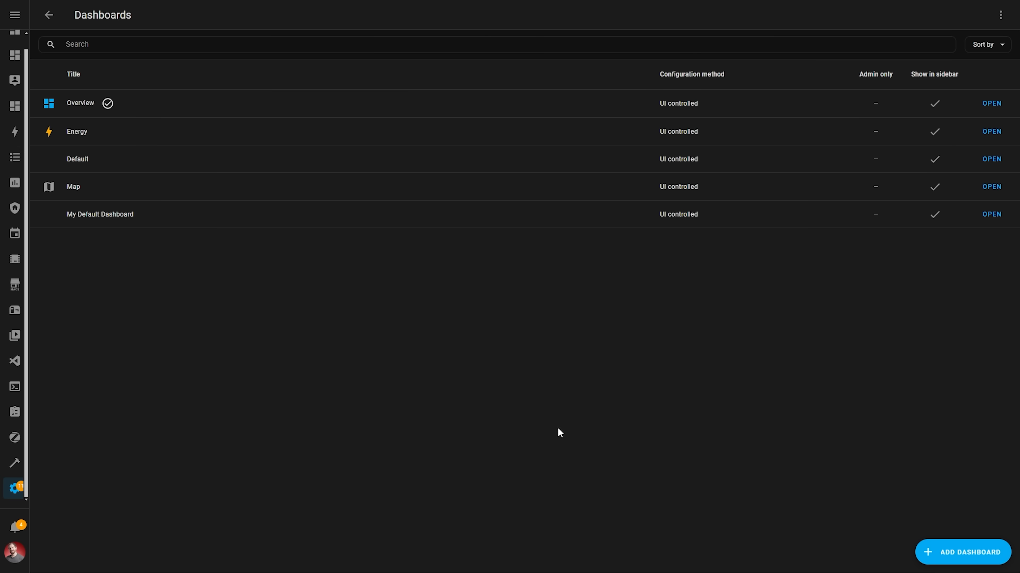
click(962, 552)
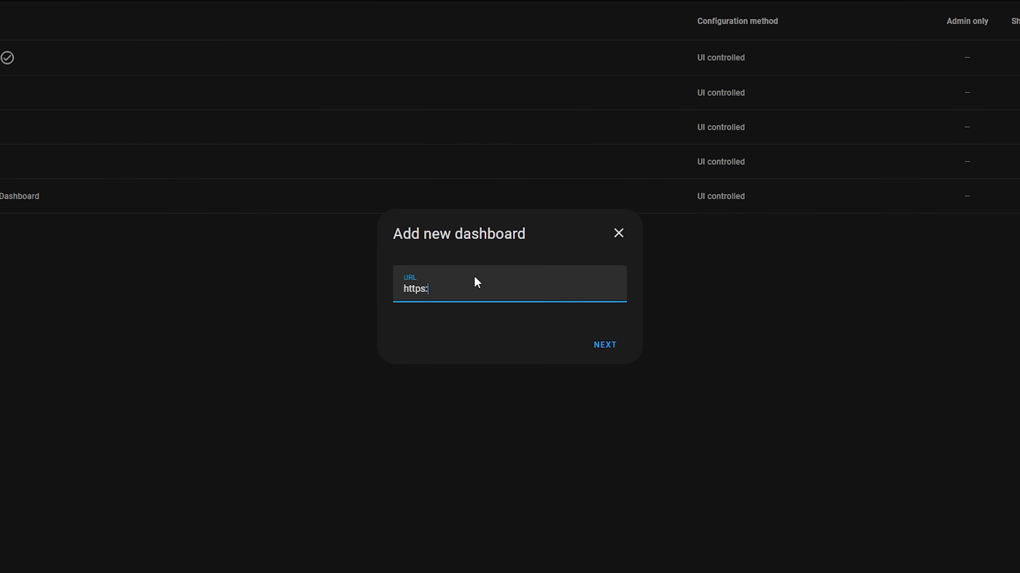
text(//analytics)
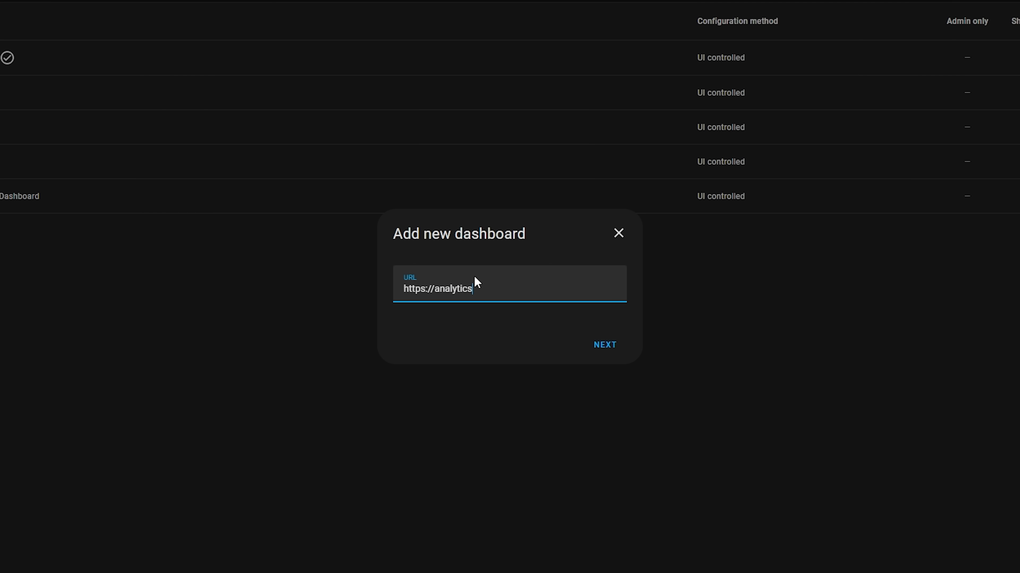
text(.home-assist)
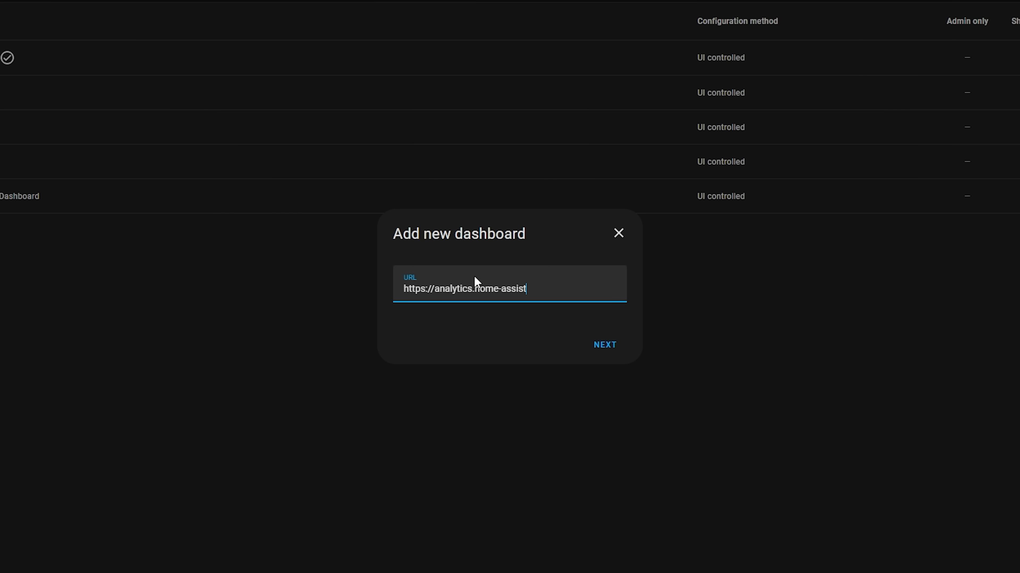
text(ant.io)
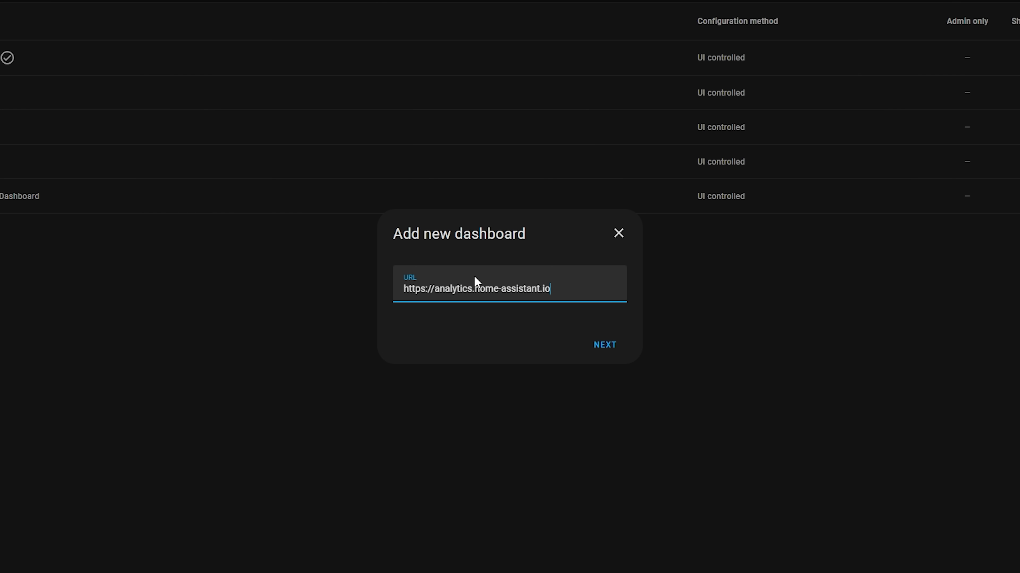
click(603, 344)
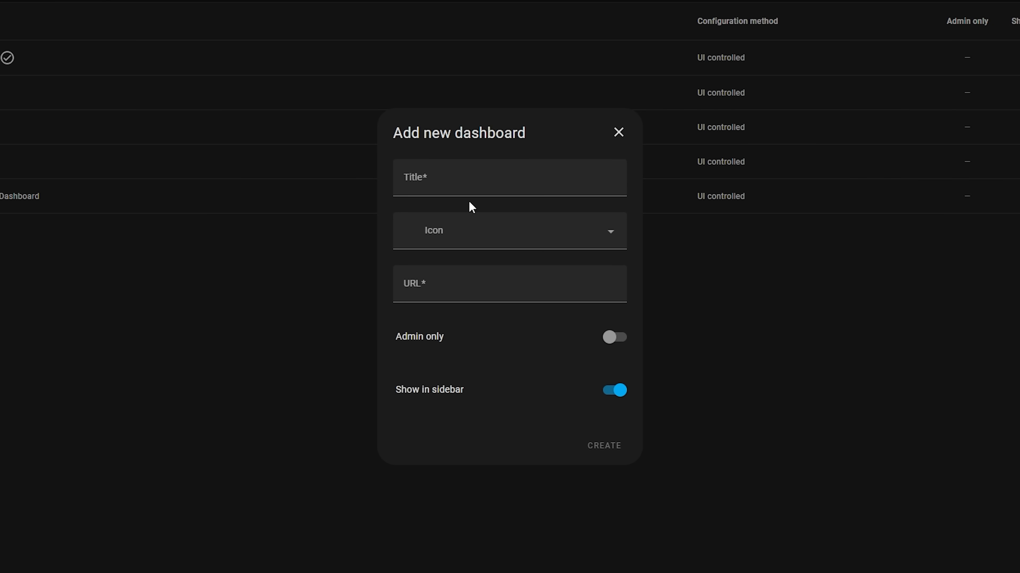
Title the dashboard Analytics and give it the mdi:counter icon
text(Analytic)
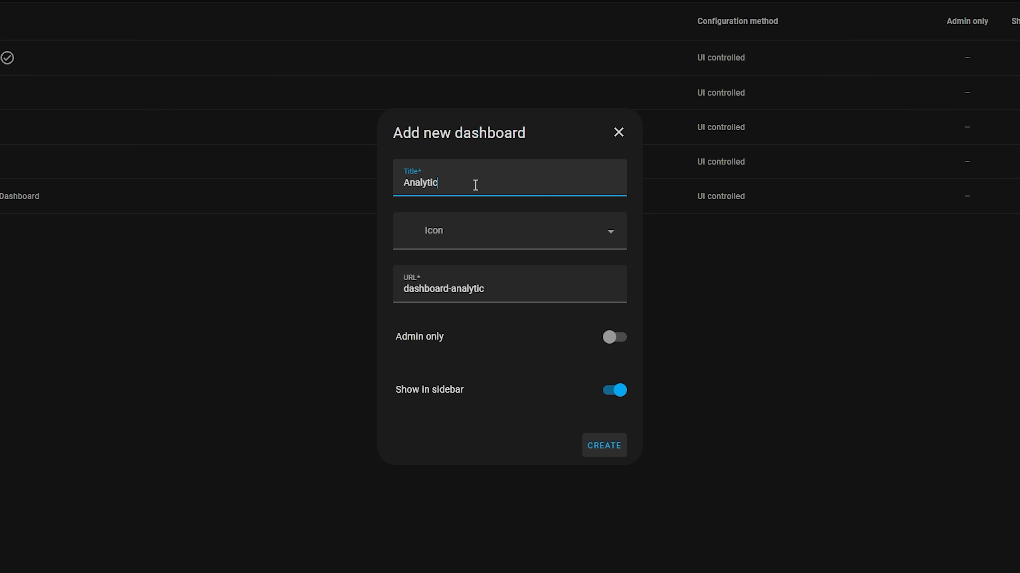
click(509, 230)
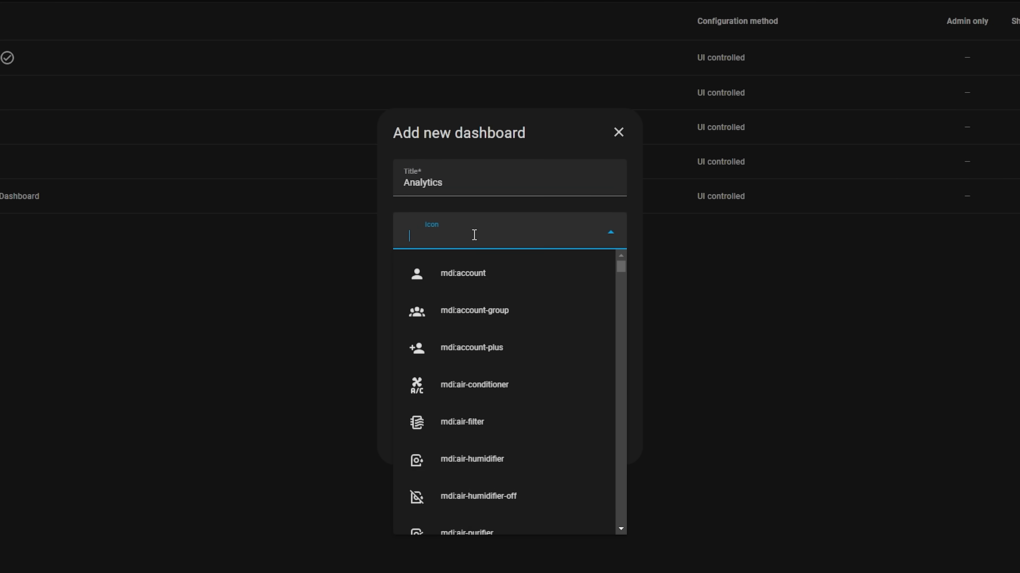
text(numbers)
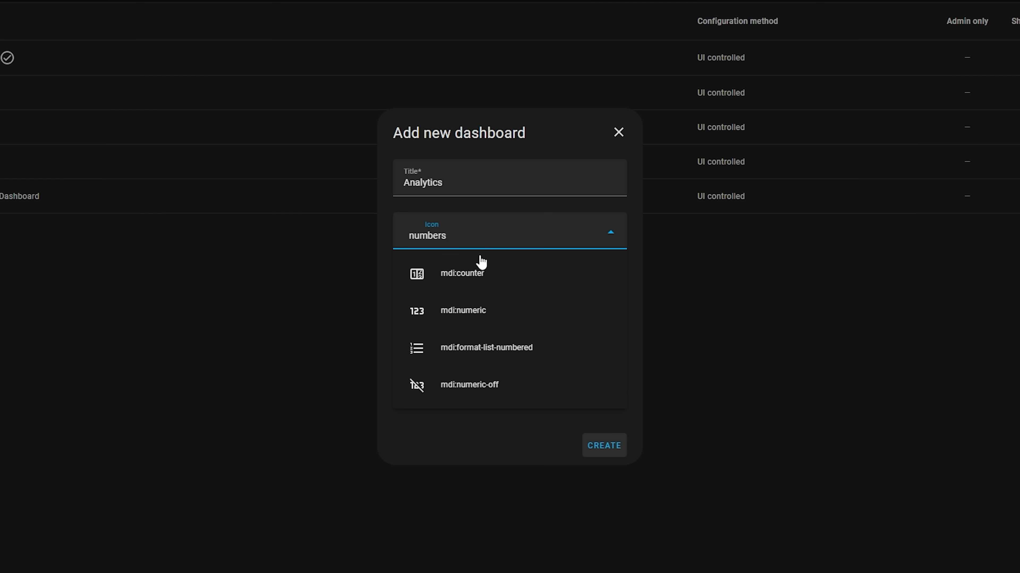
click(603, 446)
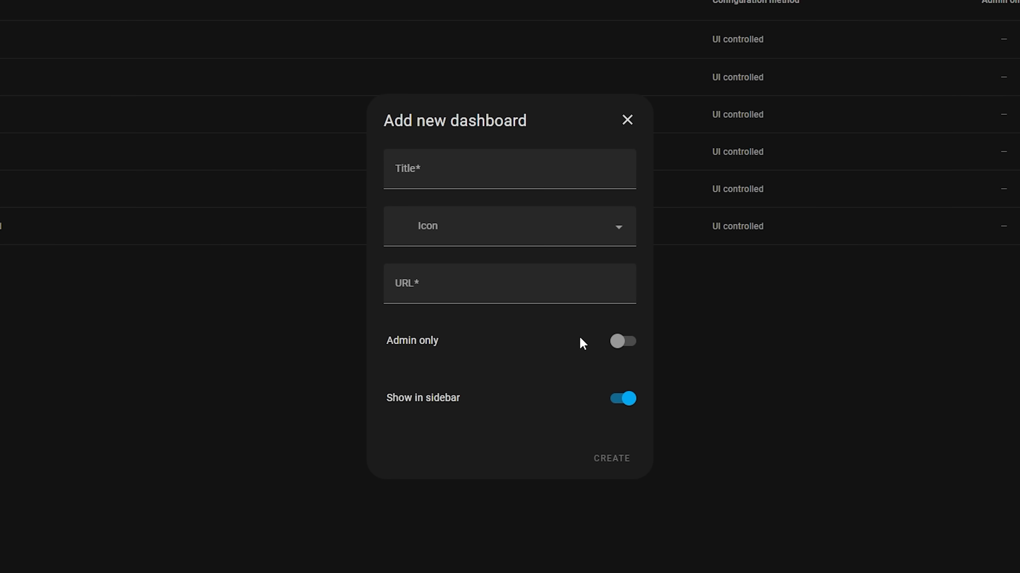
Create a dashboard titled Mapppp with the mdi:home-map-marker icon and view its settings
text(Ma)
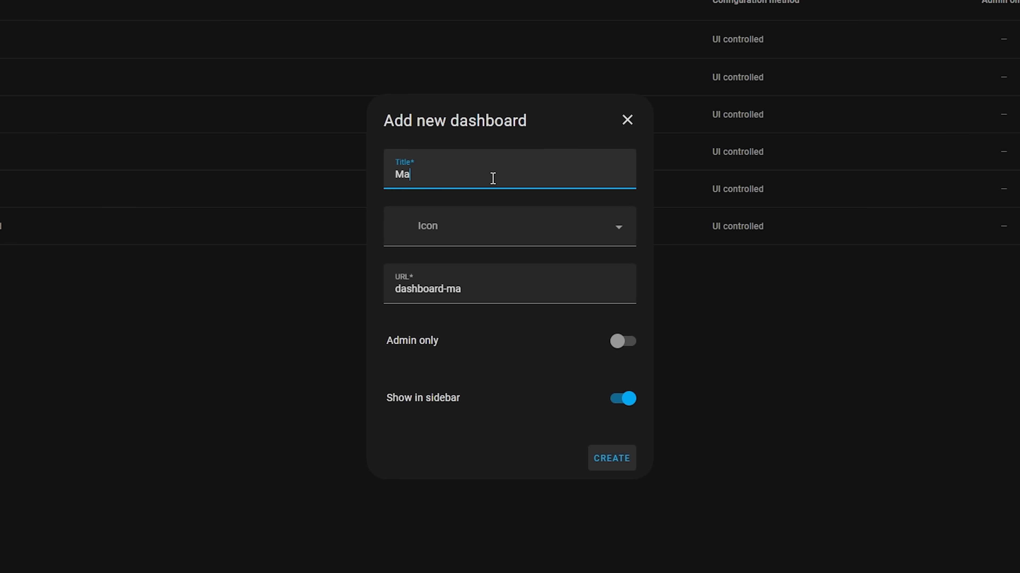
text(pppp)
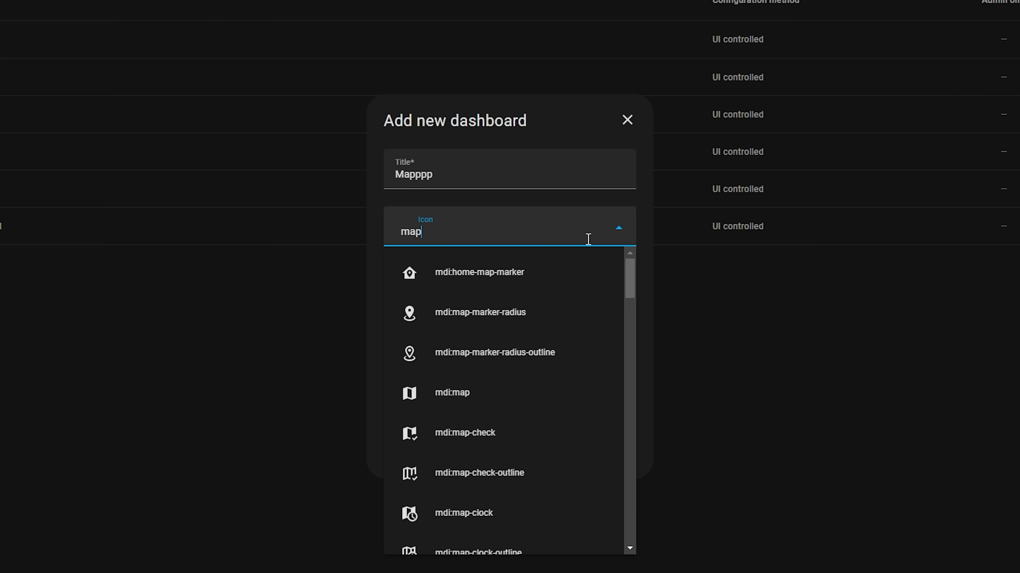
click(478, 272)
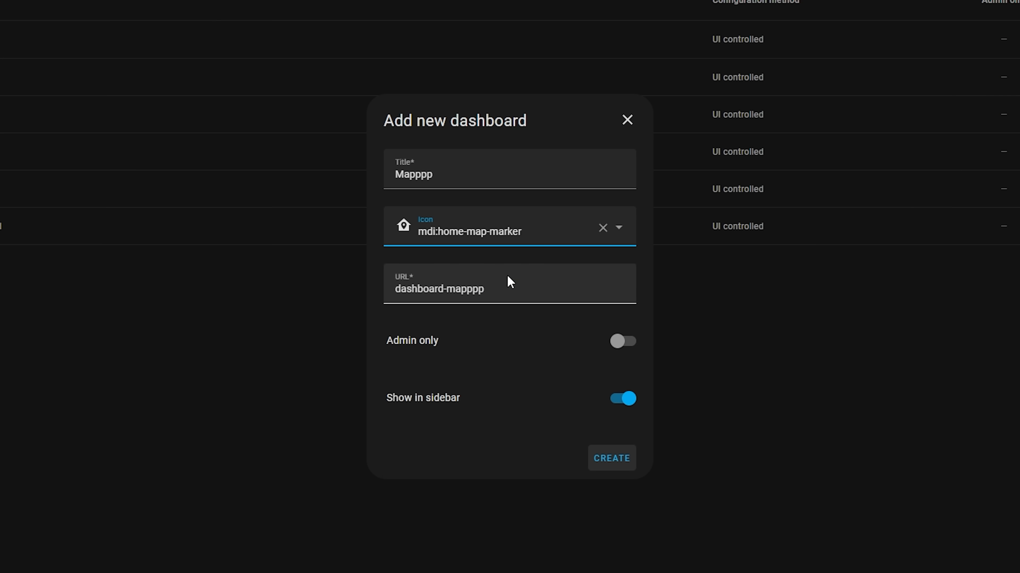
click(610, 458)
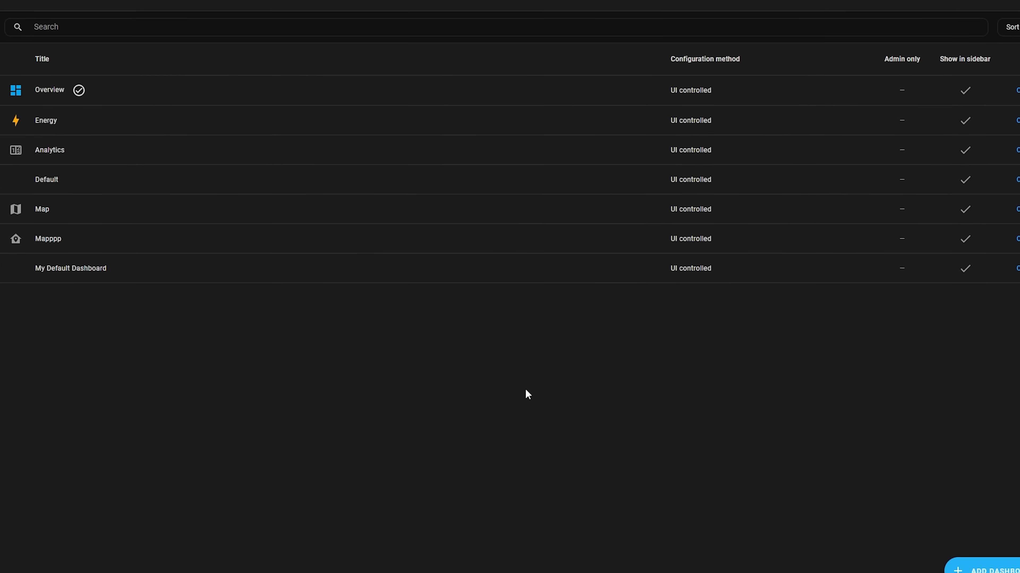
click(48, 239)
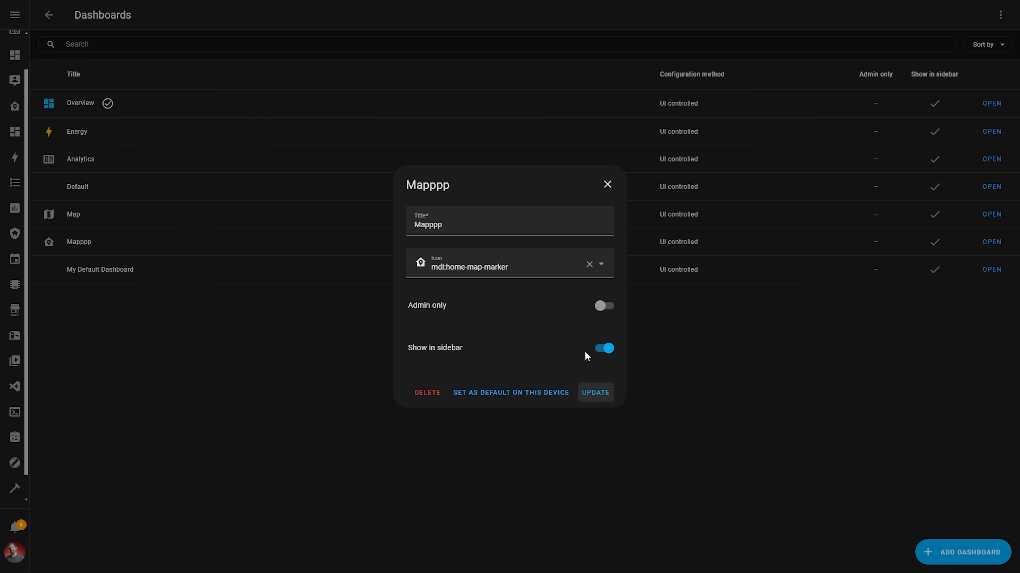
click(606, 185)
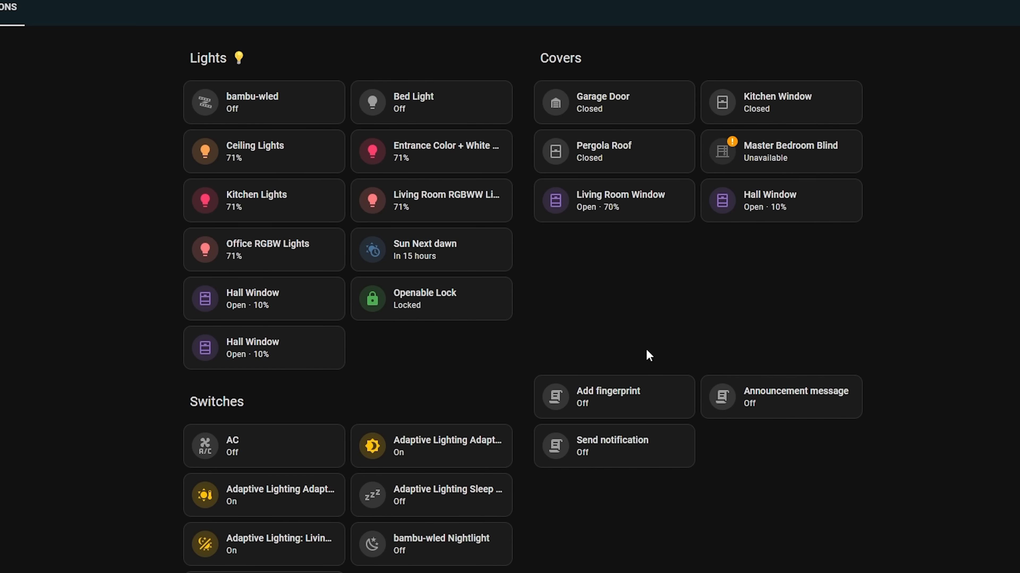
Request Open door on the Openable Lock and confirm the Really open? prompt
click(430, 298)
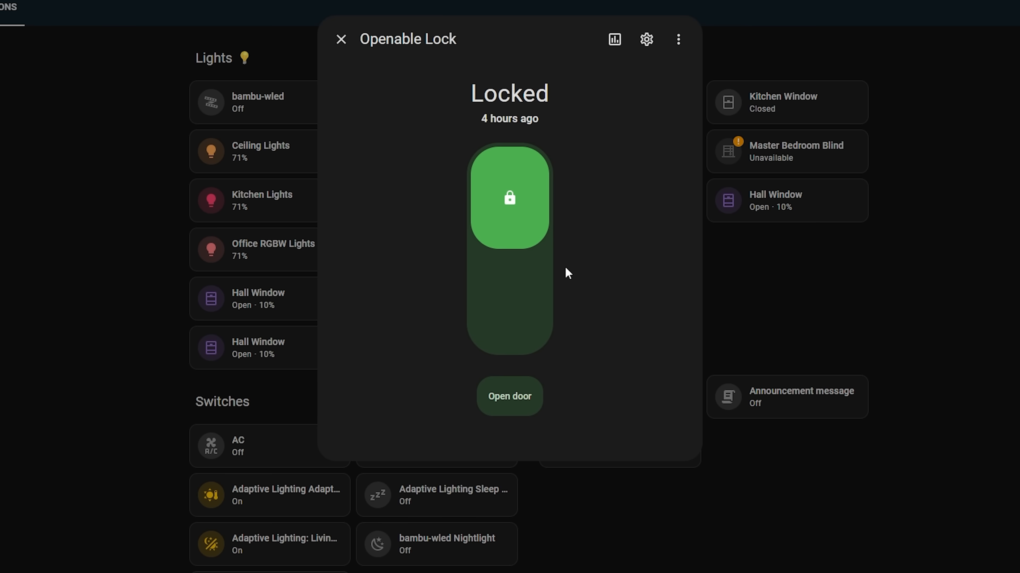
click(509, 397)
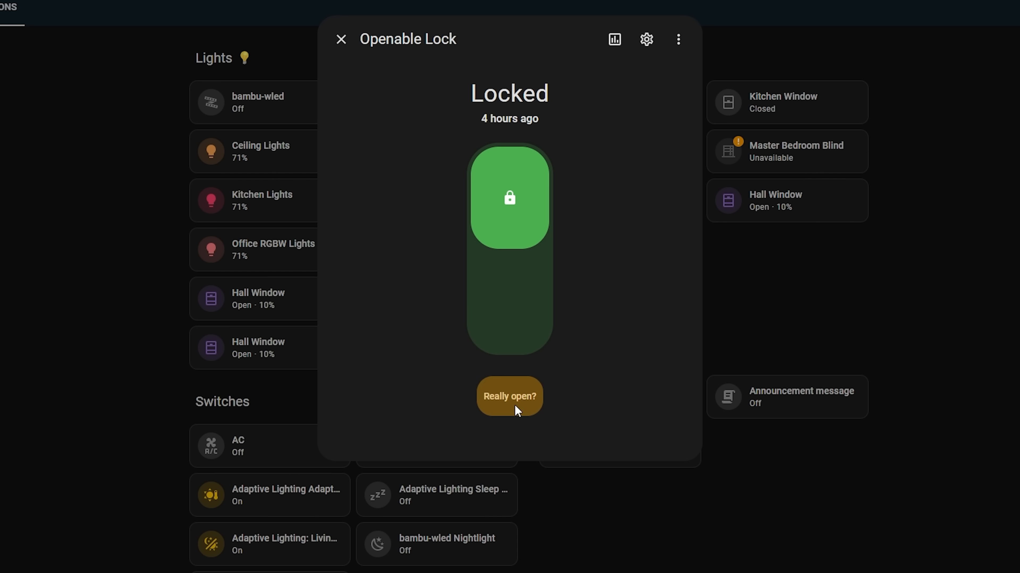
click(509, 397)
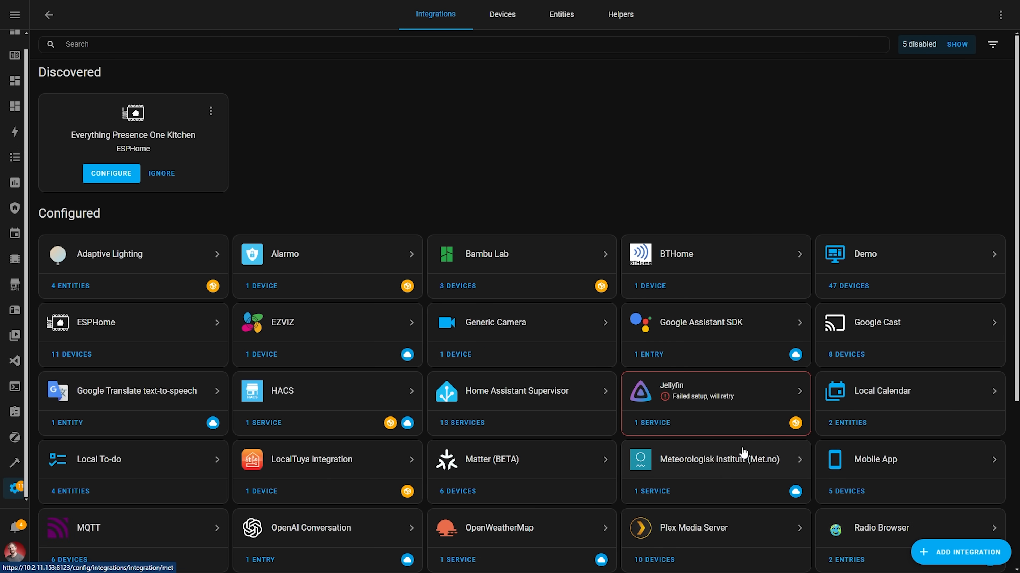
click(959, 553)
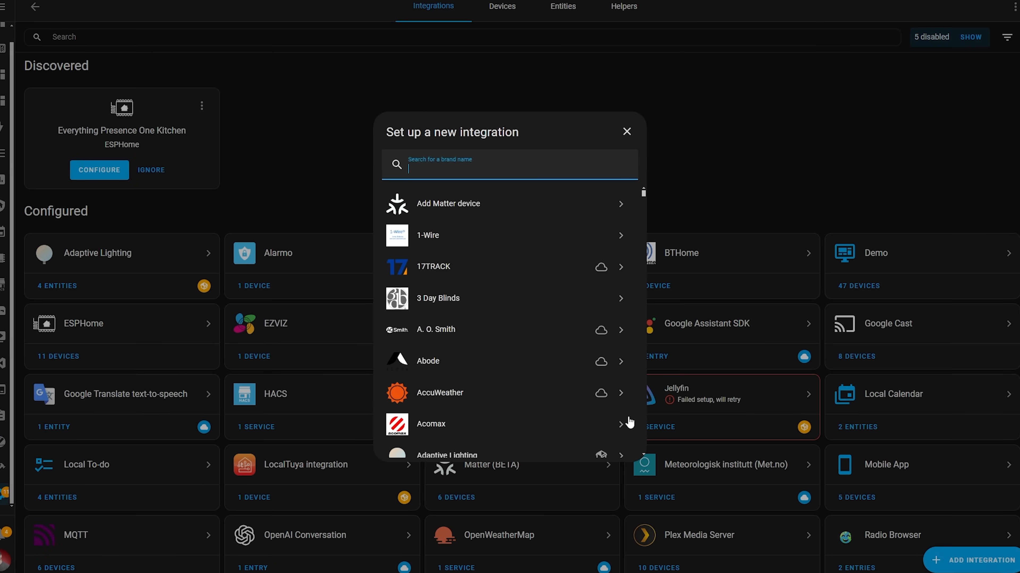
click(447, 203)
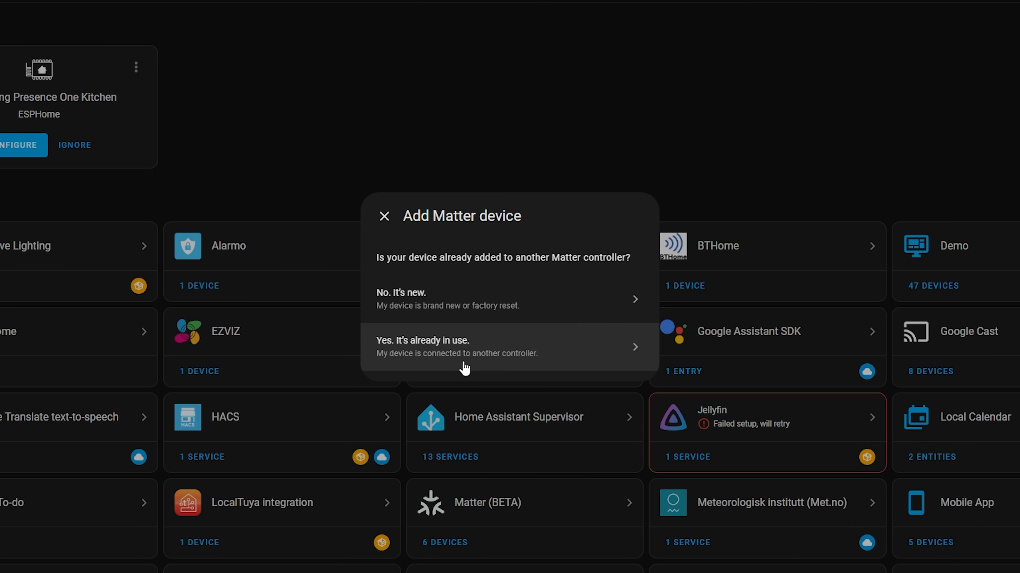
mouse_move(561, 351)
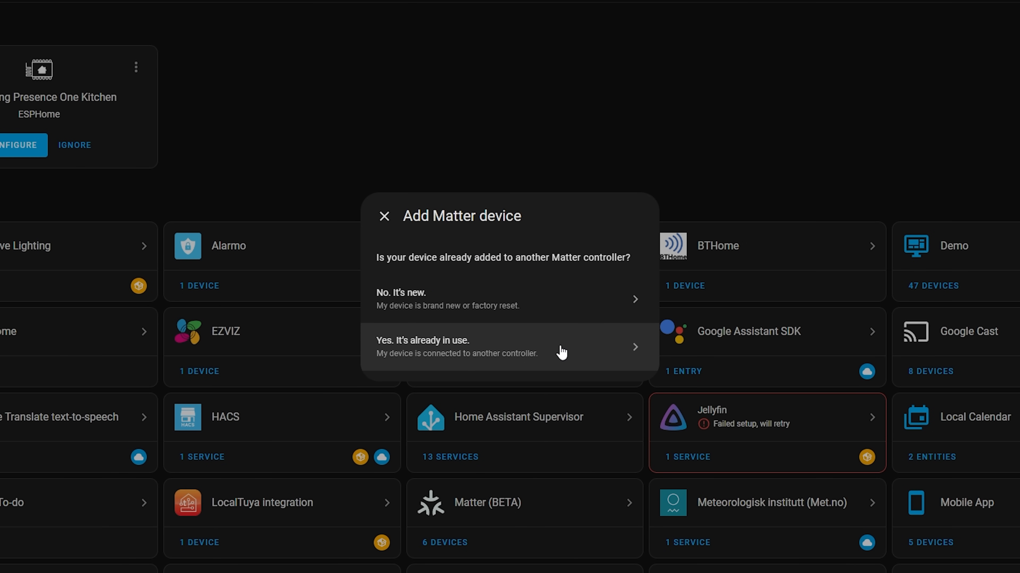
click(509, 347)
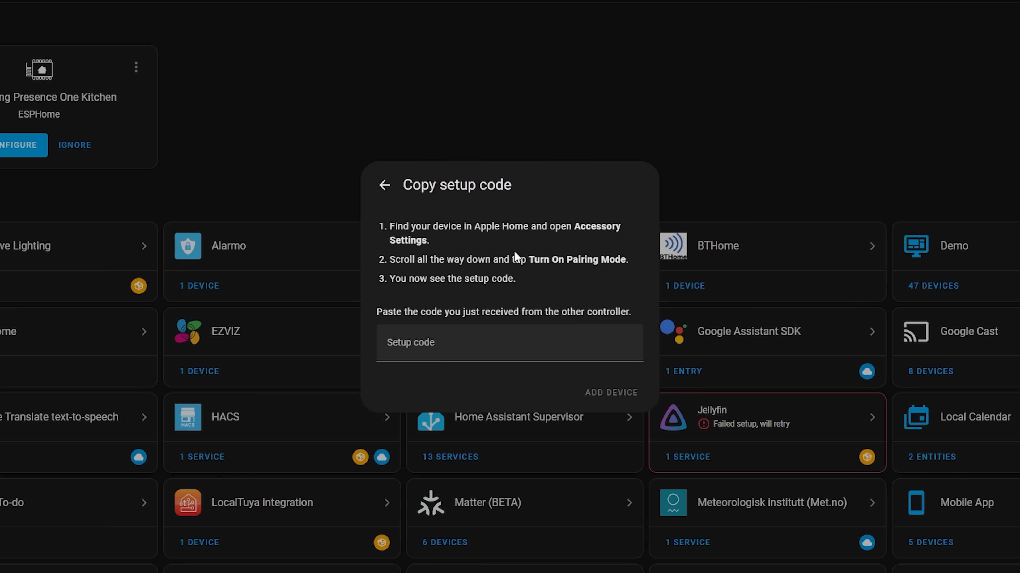
click(509, 342)
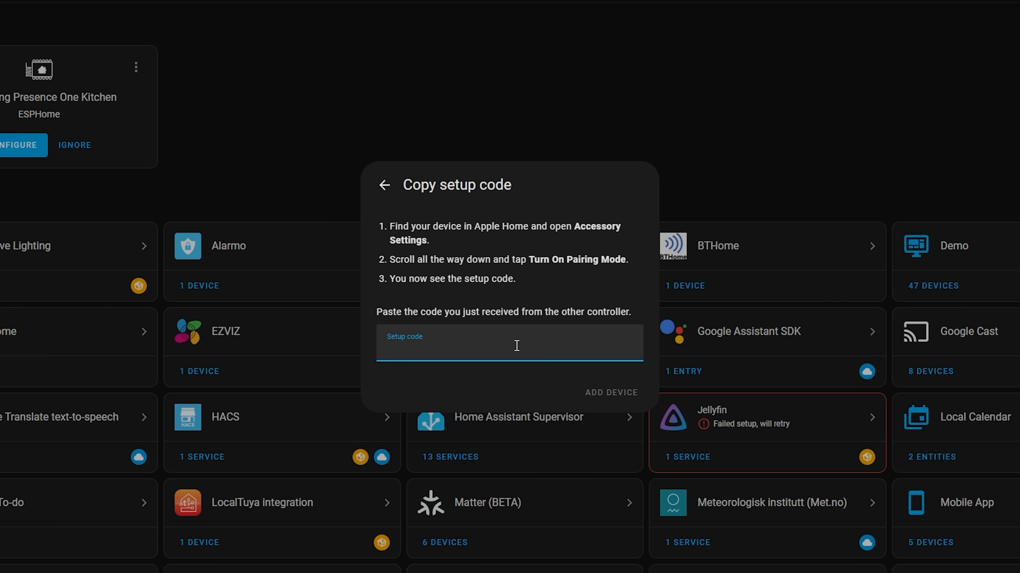
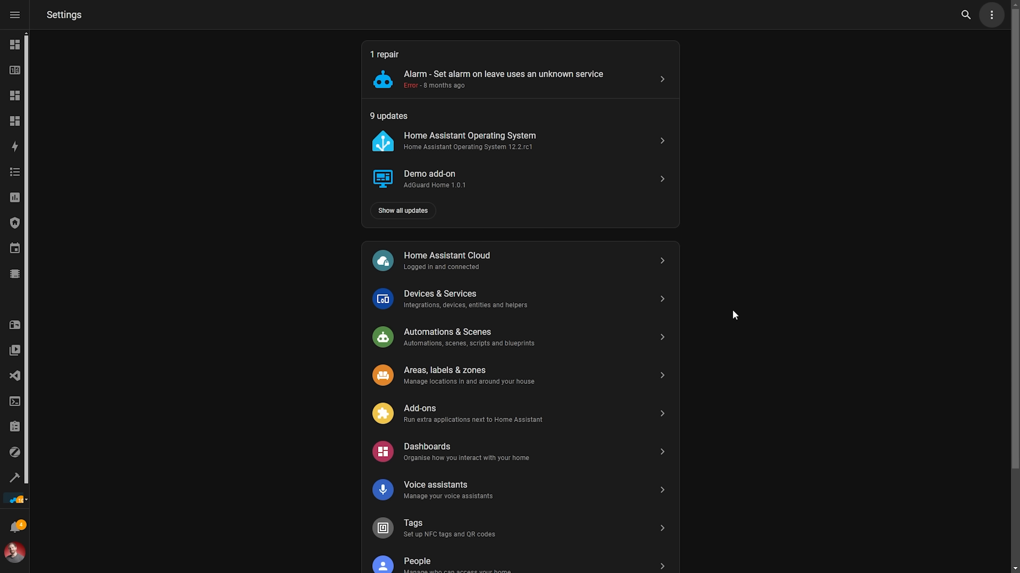
From Repairs, show the integration startup times list topped by Reolink at 6.06 s and scroll through it
scroll(down, 3)
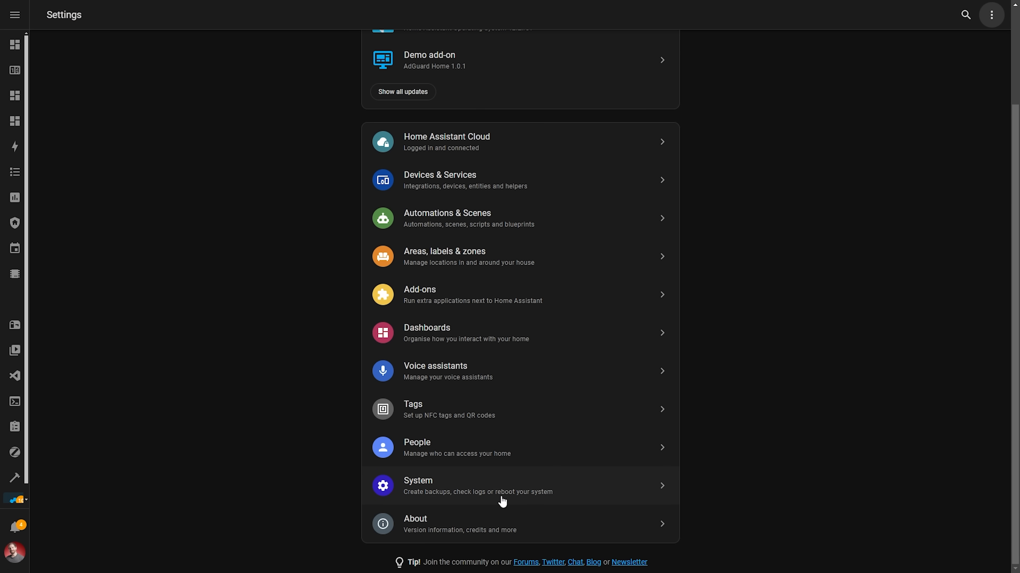
click(521, 486)
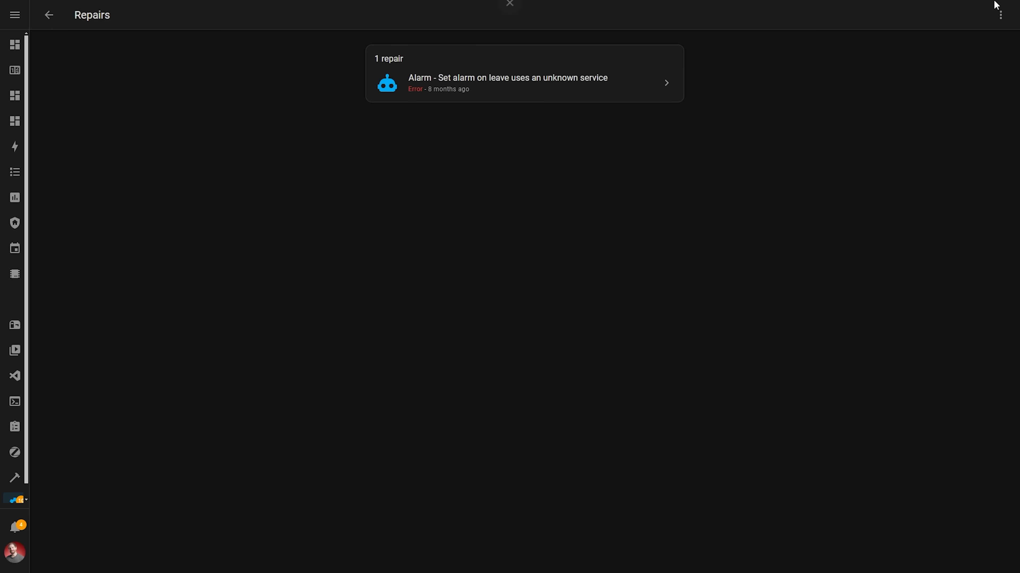
click(1000, 14)
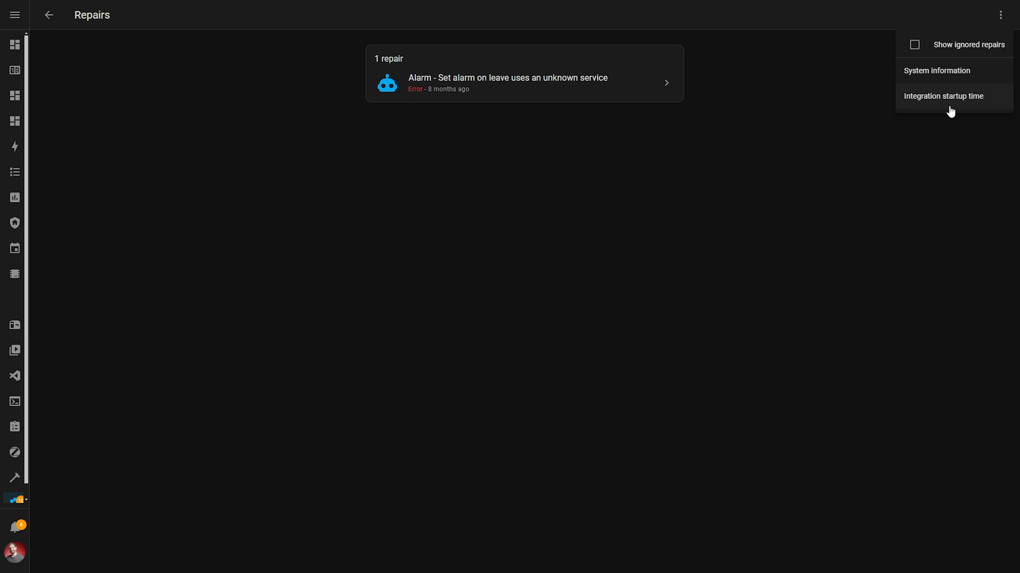
click(943, 96)
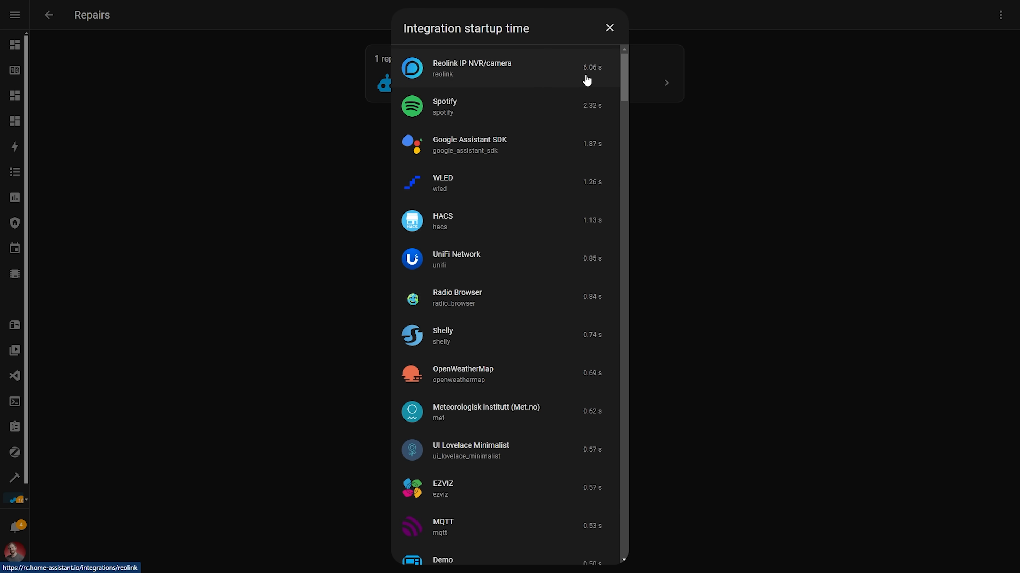
mouse_move(564, 266)
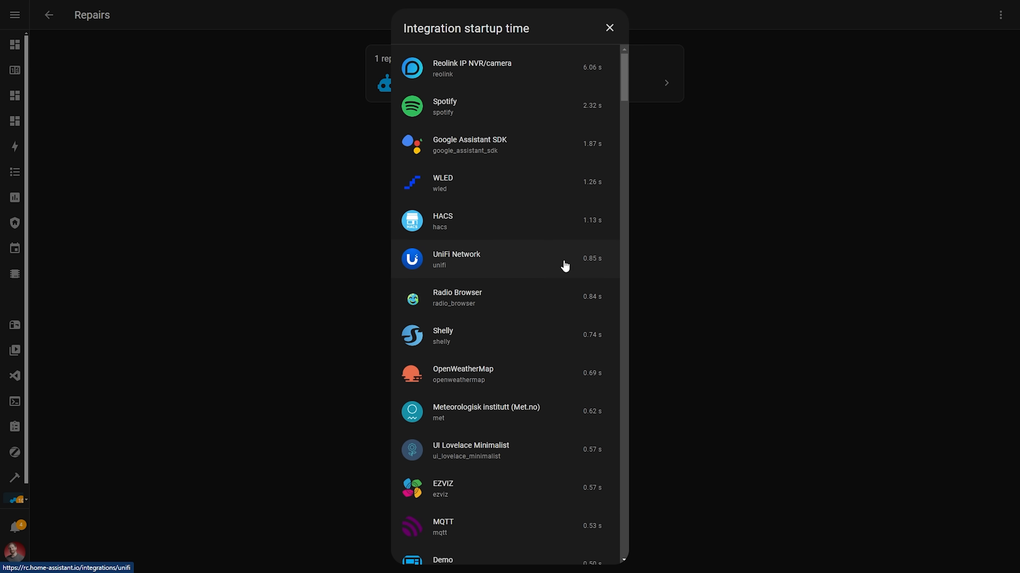
scroll(down, 3)
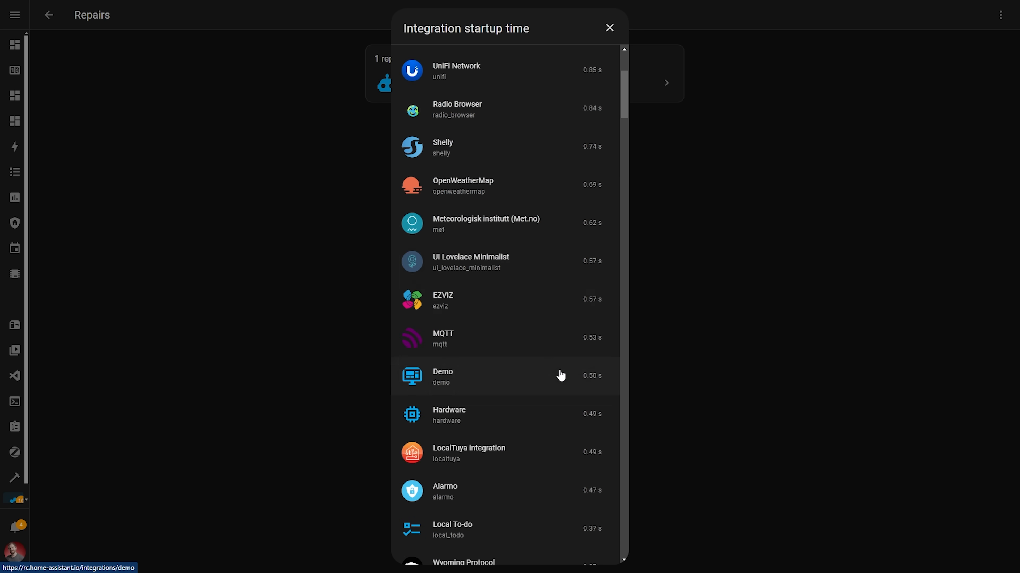
scroll(down, 3)
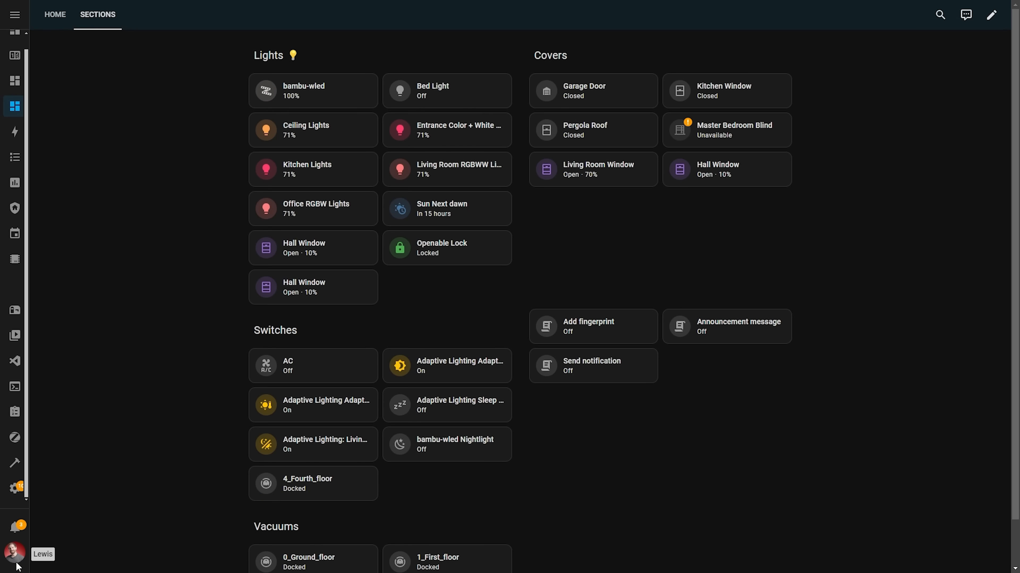
View the user profile's Security tab with password, multi-factor authentication and refresh tokens
click(15, 551)
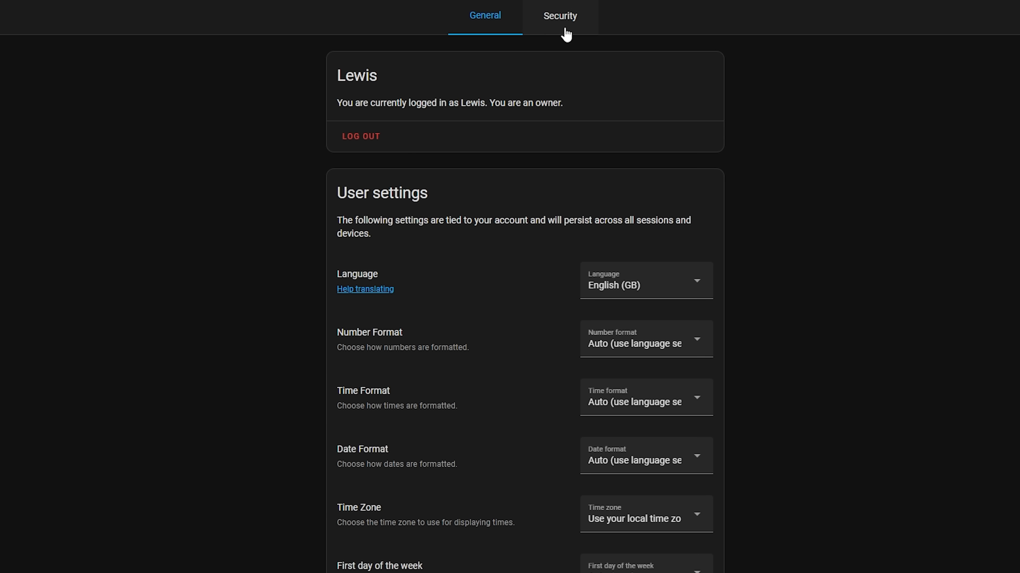
click(559, 16)
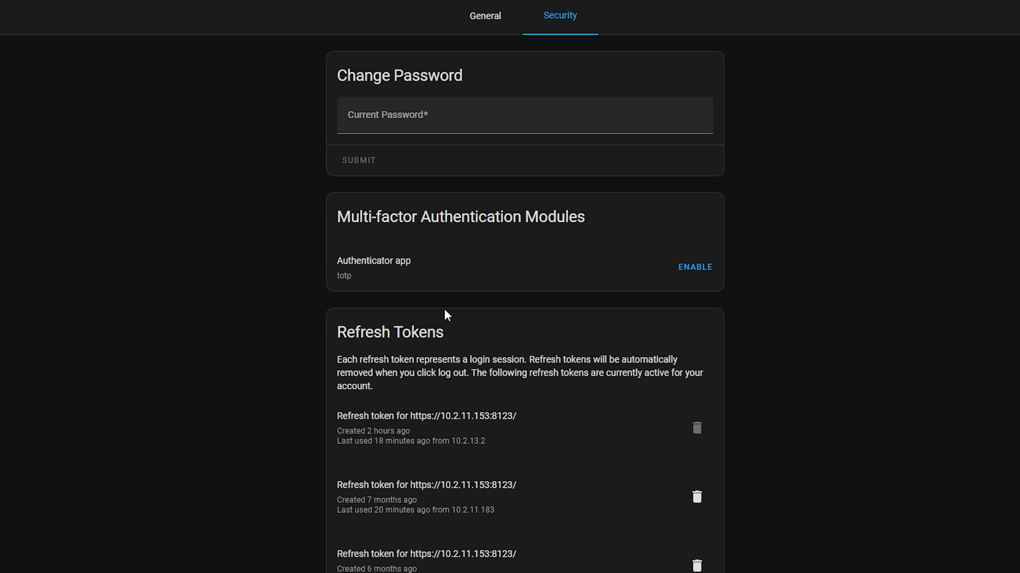
mouse_move(565, 368)
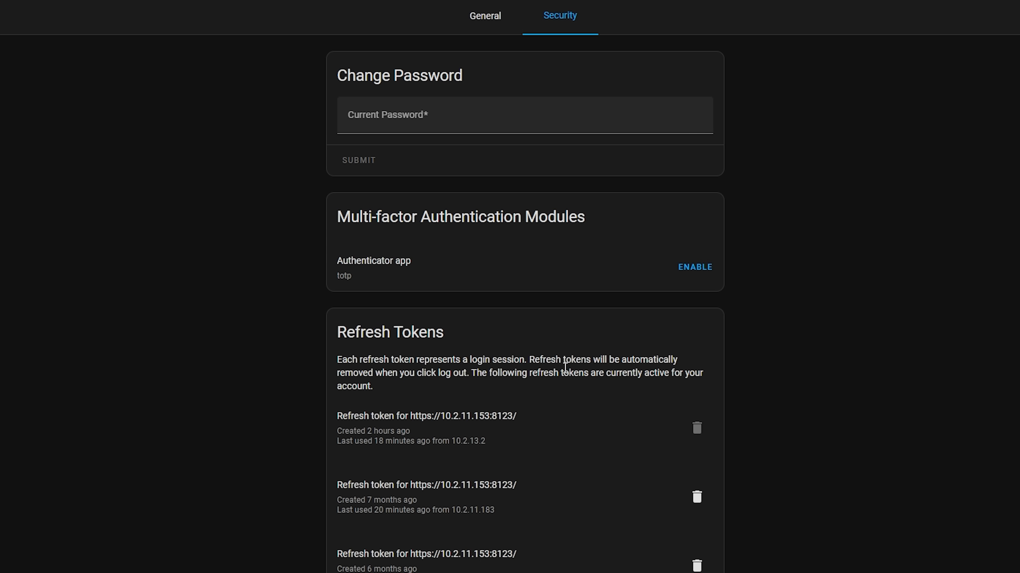
scroll(down, 3)
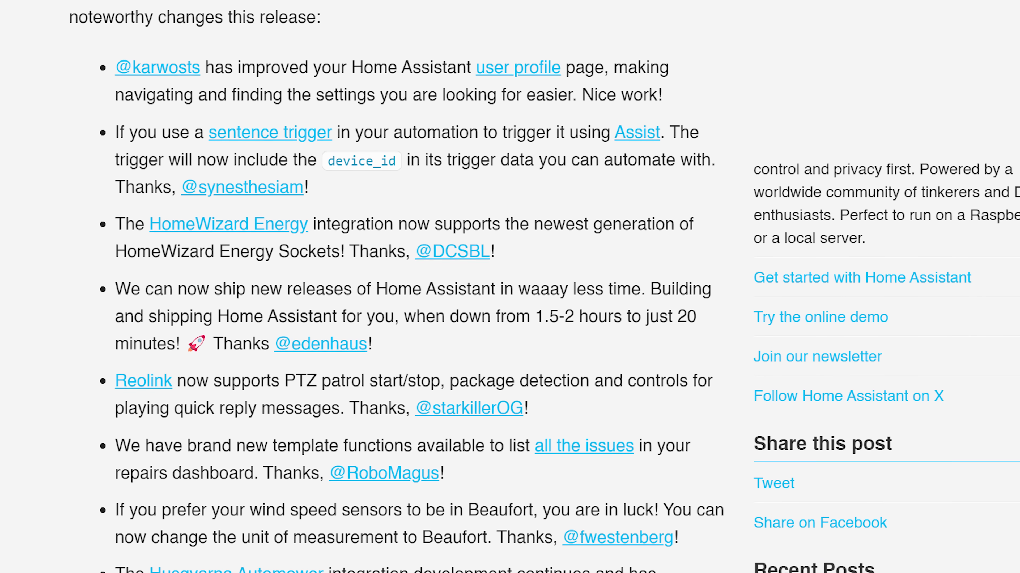
Scroll the release notes down to New integrations listing Fyta, Motionblinds Bluetooth and Ollama
scroll(down, 3)
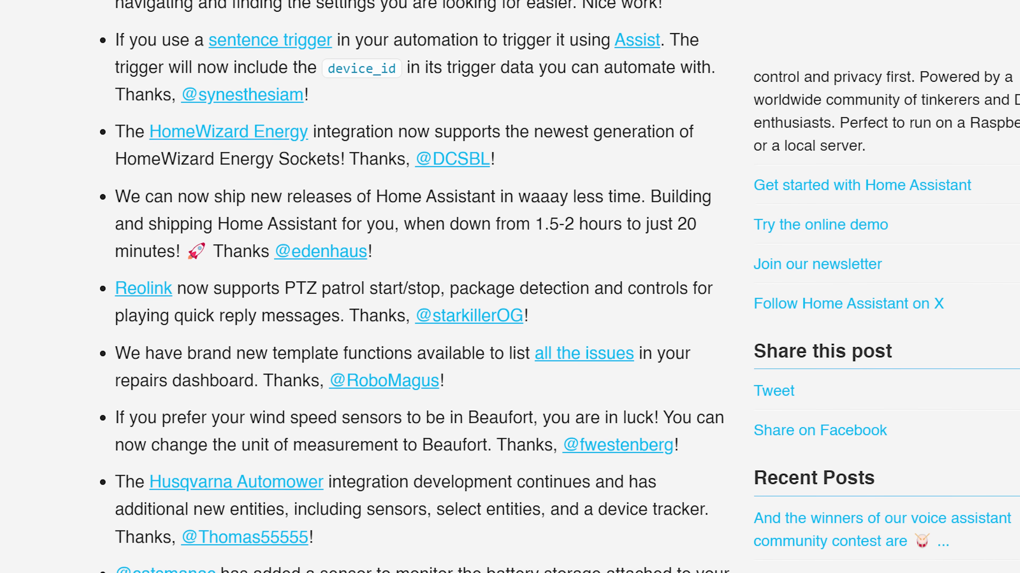
scroll(down, 3)
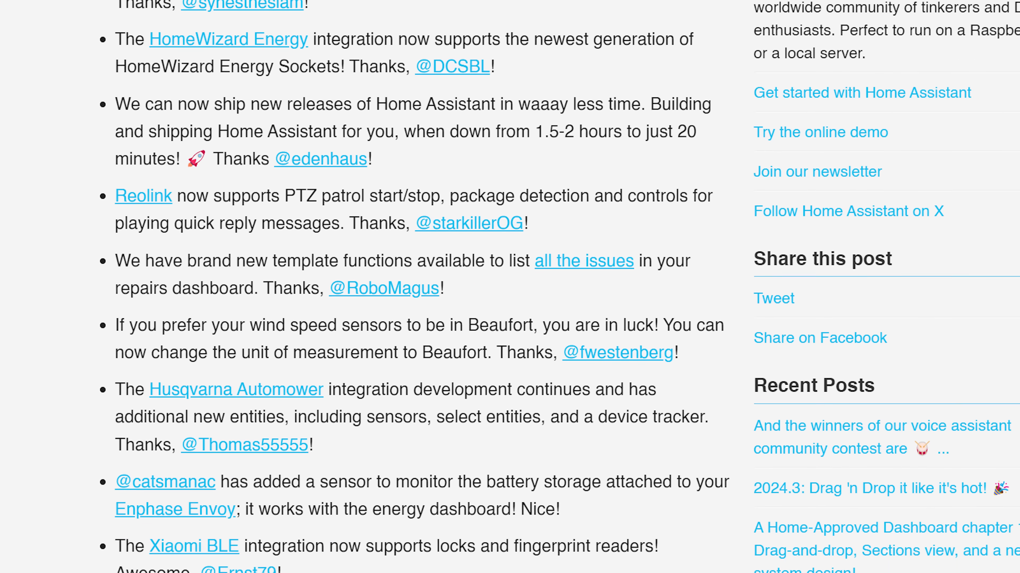
scroll(down, 3)
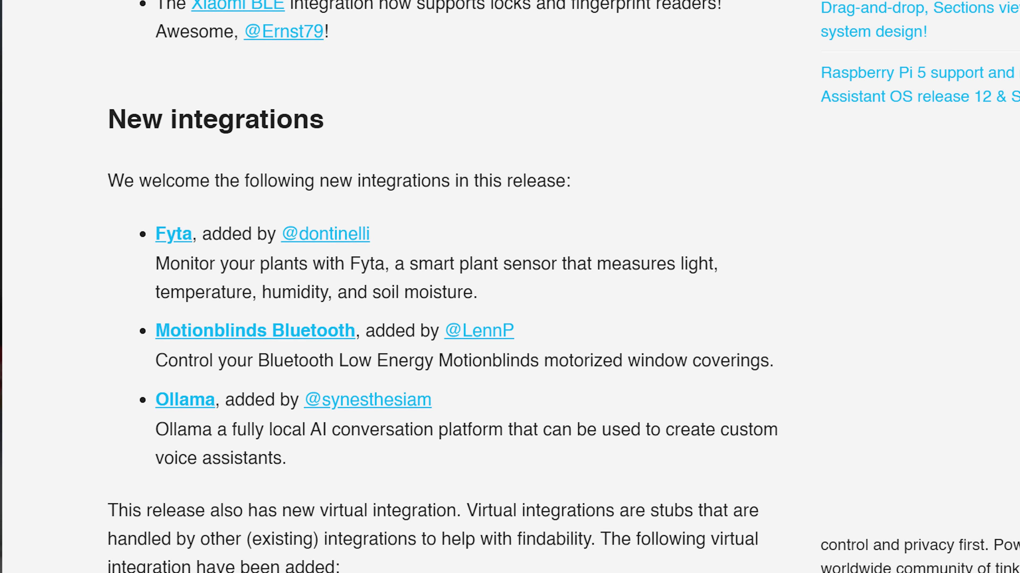
scroll(down, 3)
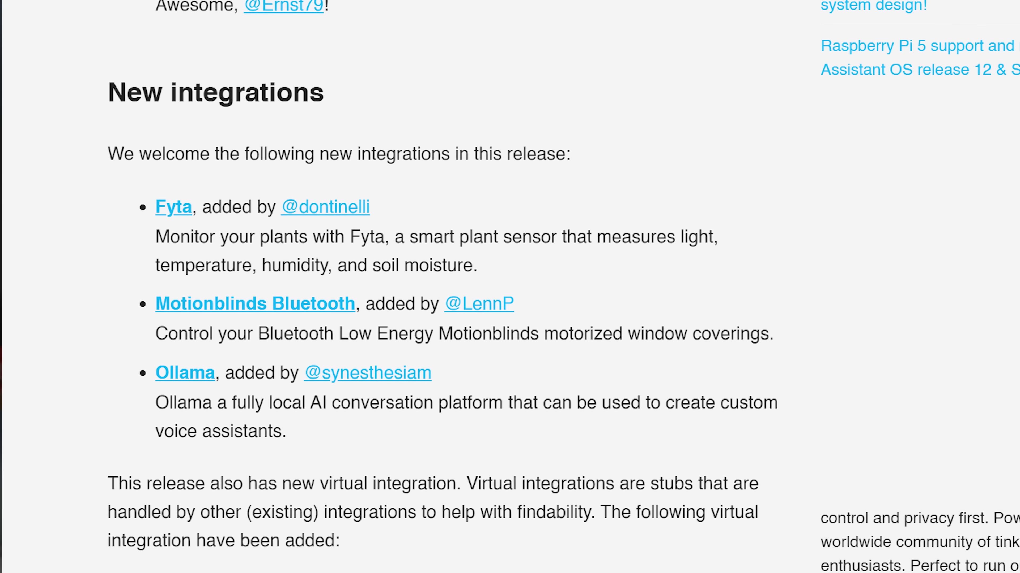
scroll(down, 3)
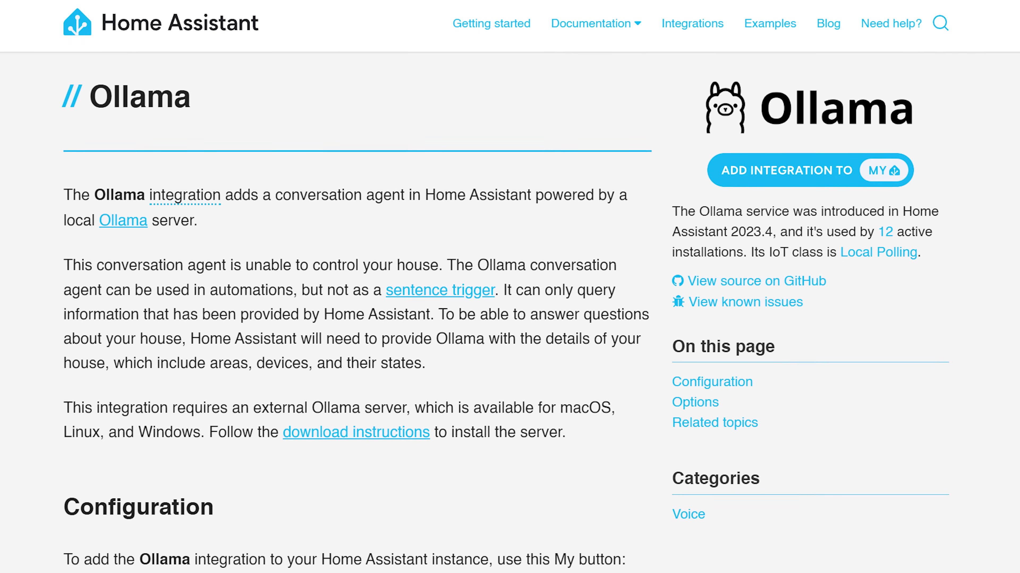
Scroll further to the Ollama entry in the New integrations list
scroll(down, 3)
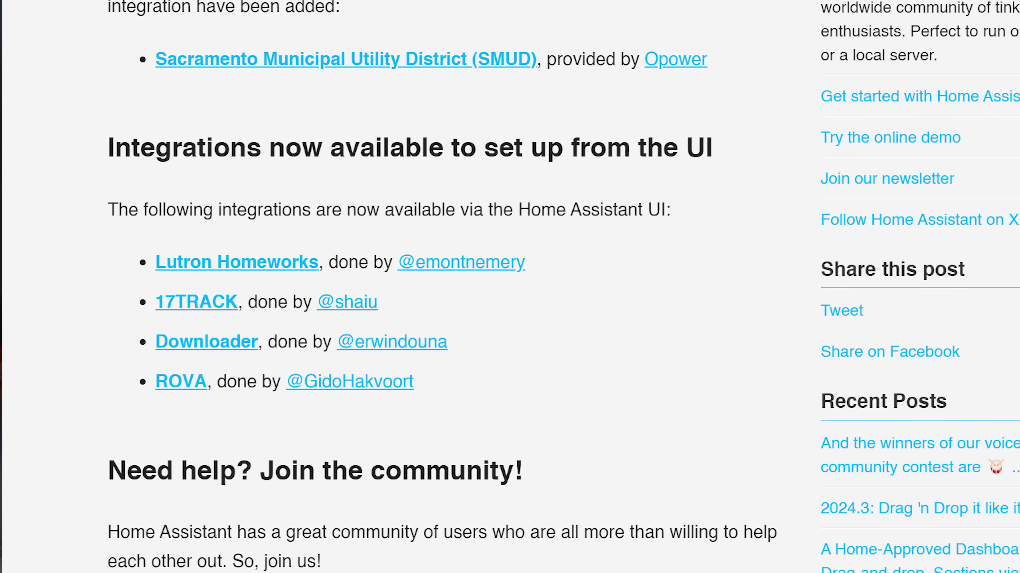
Scroll past integrations now set up from the UI to the Dexcom, ecobee and MQTT list
scroll(down, 3)
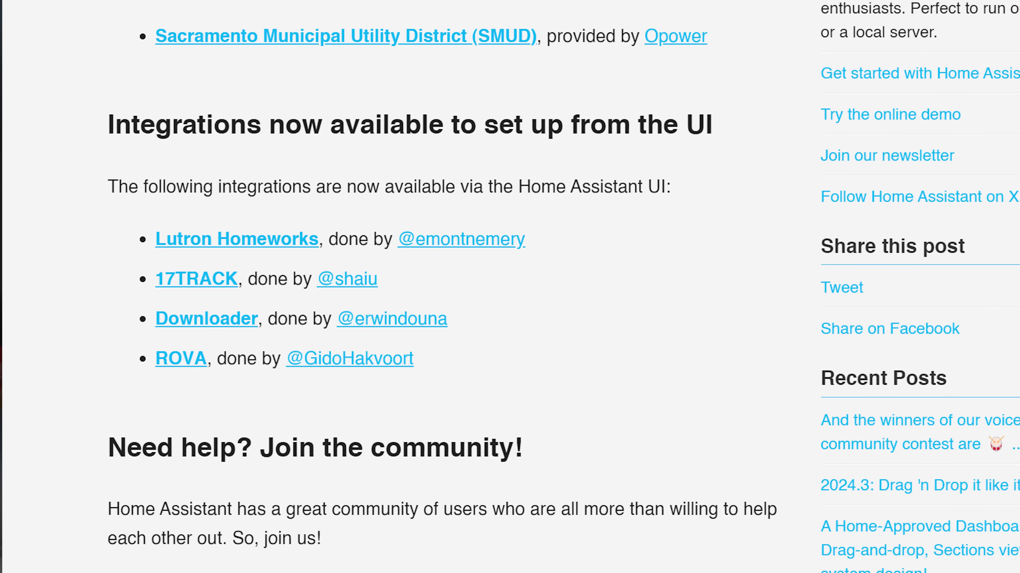
scroll(down, 3)
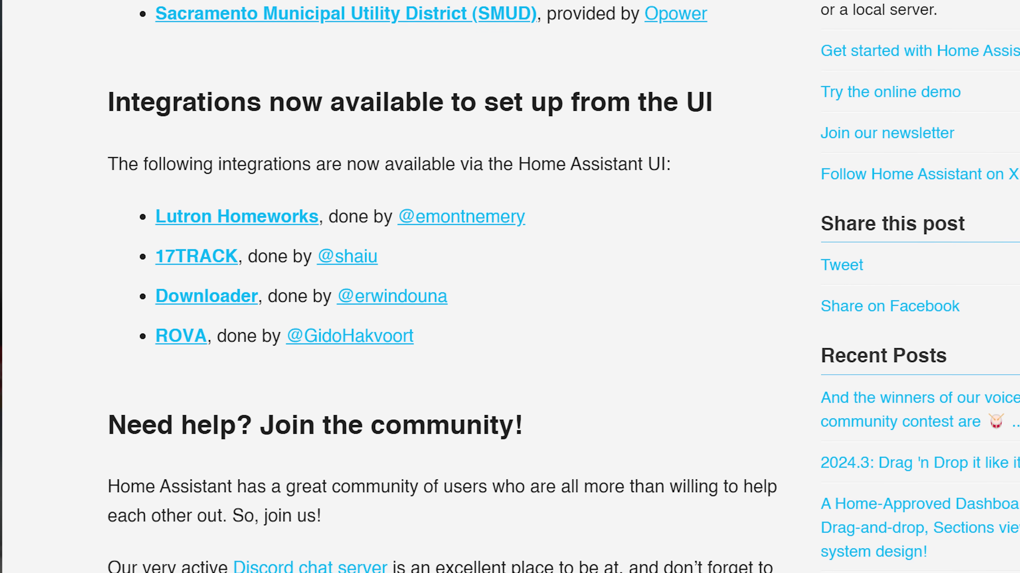
scroll(down, 3)
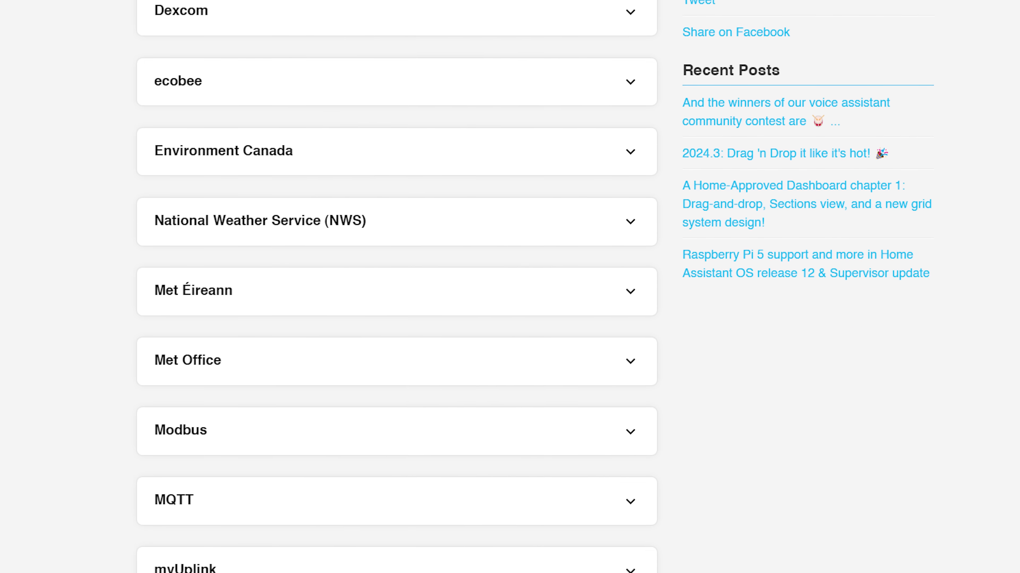
scroll(down, 3)
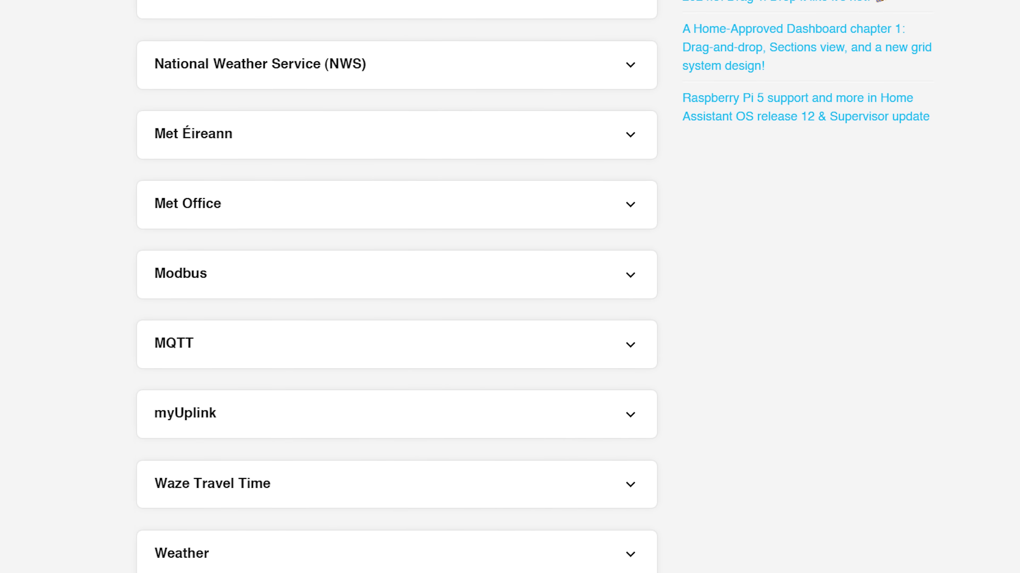